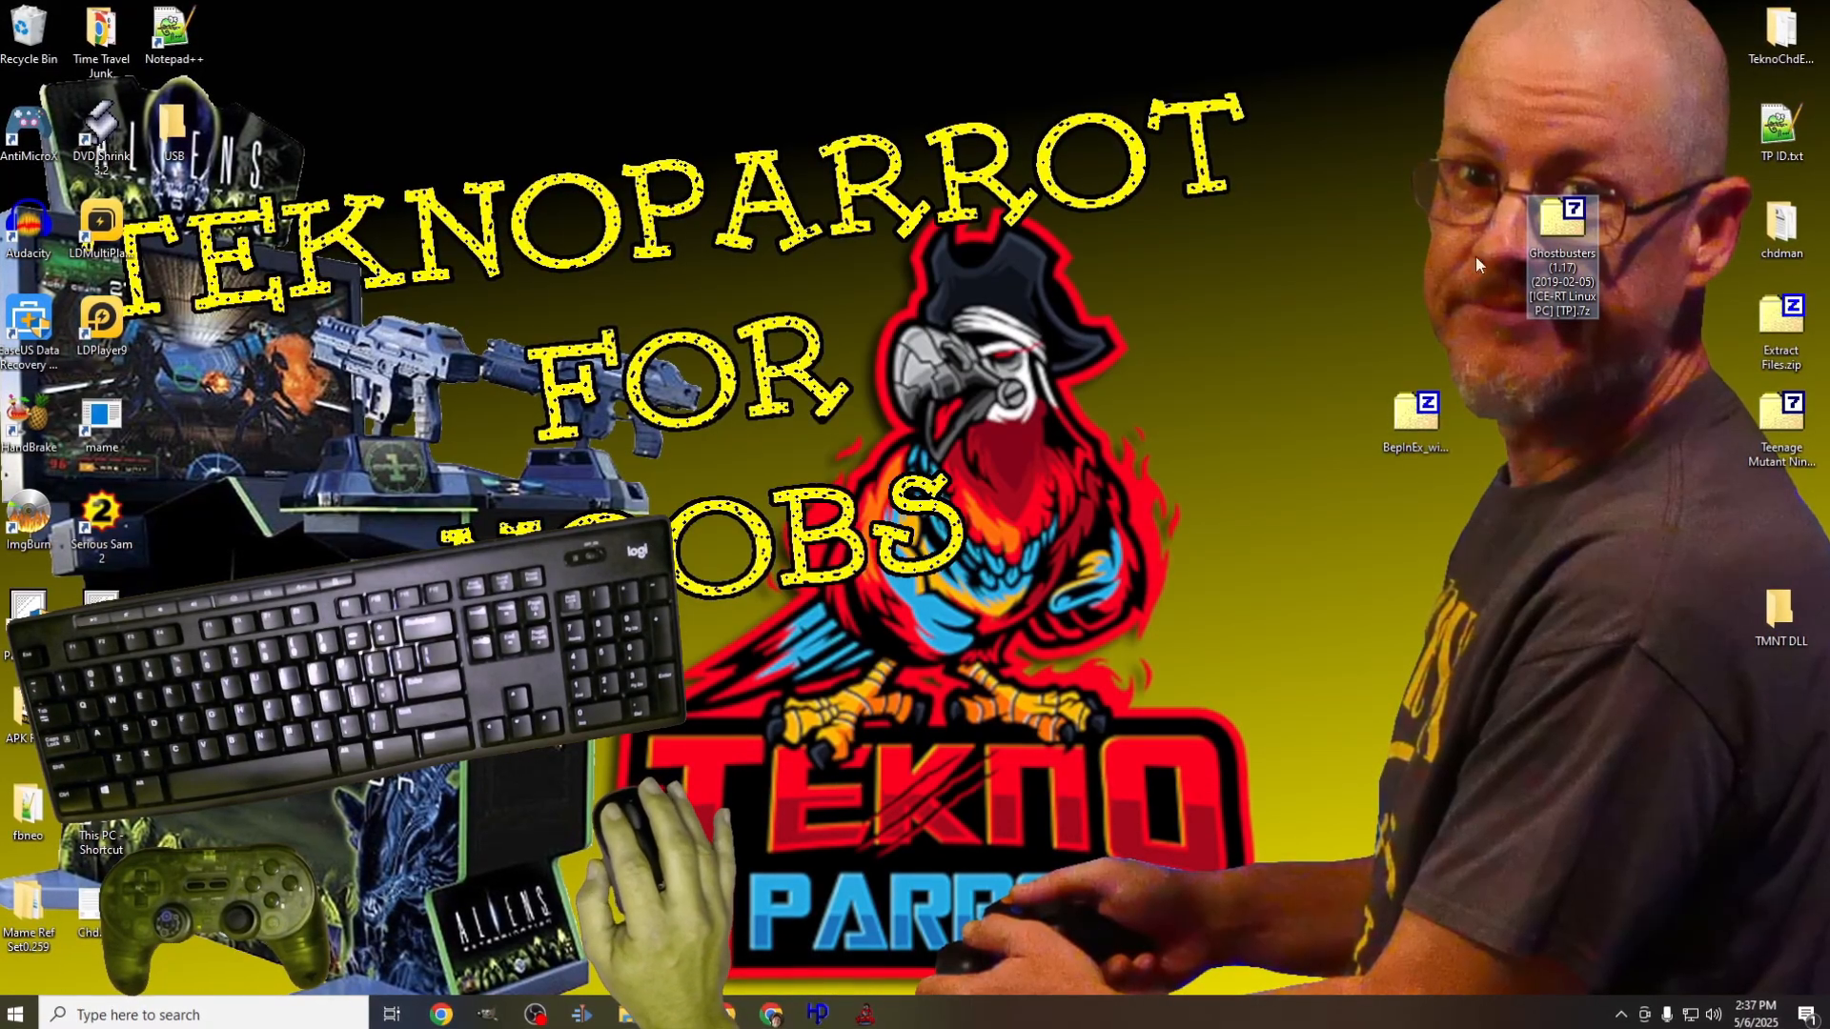
Step: Extract the Ghostbusters (1.17) folder from the 7-Zip archive into C:\TeknoParrot\roms
double_click(1563, 219)
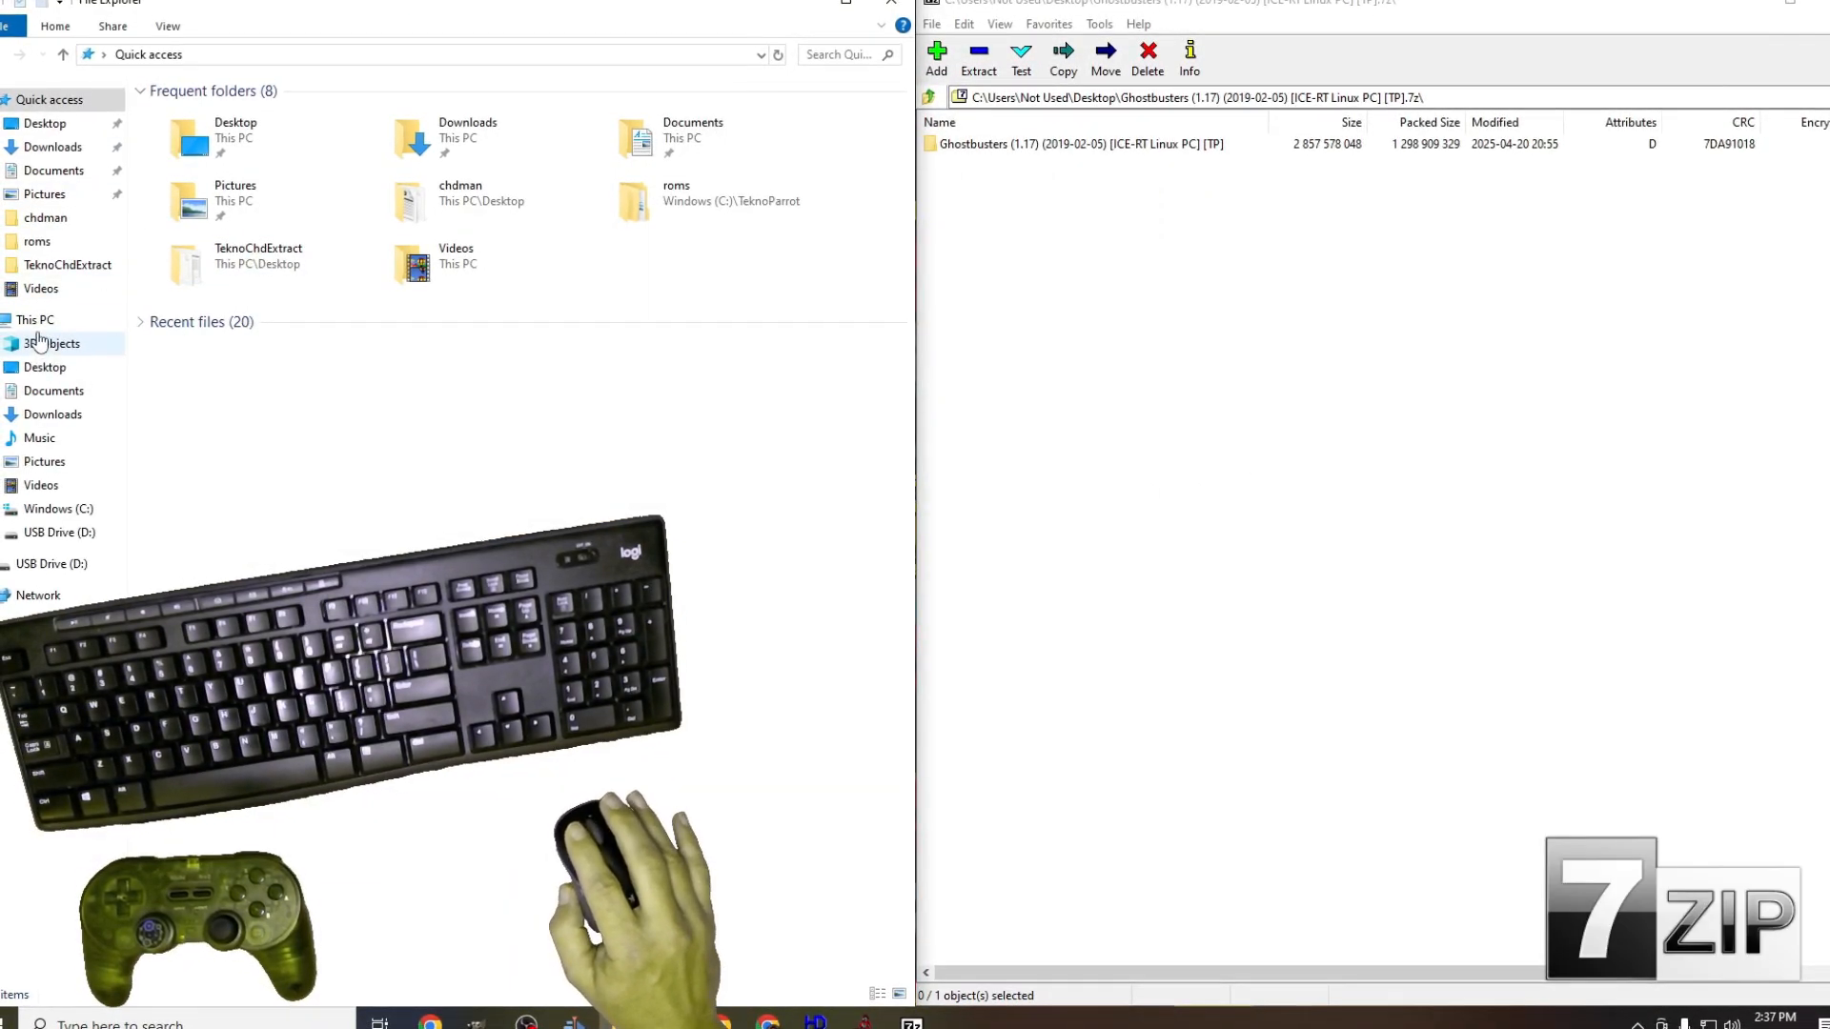
click(33, 319)
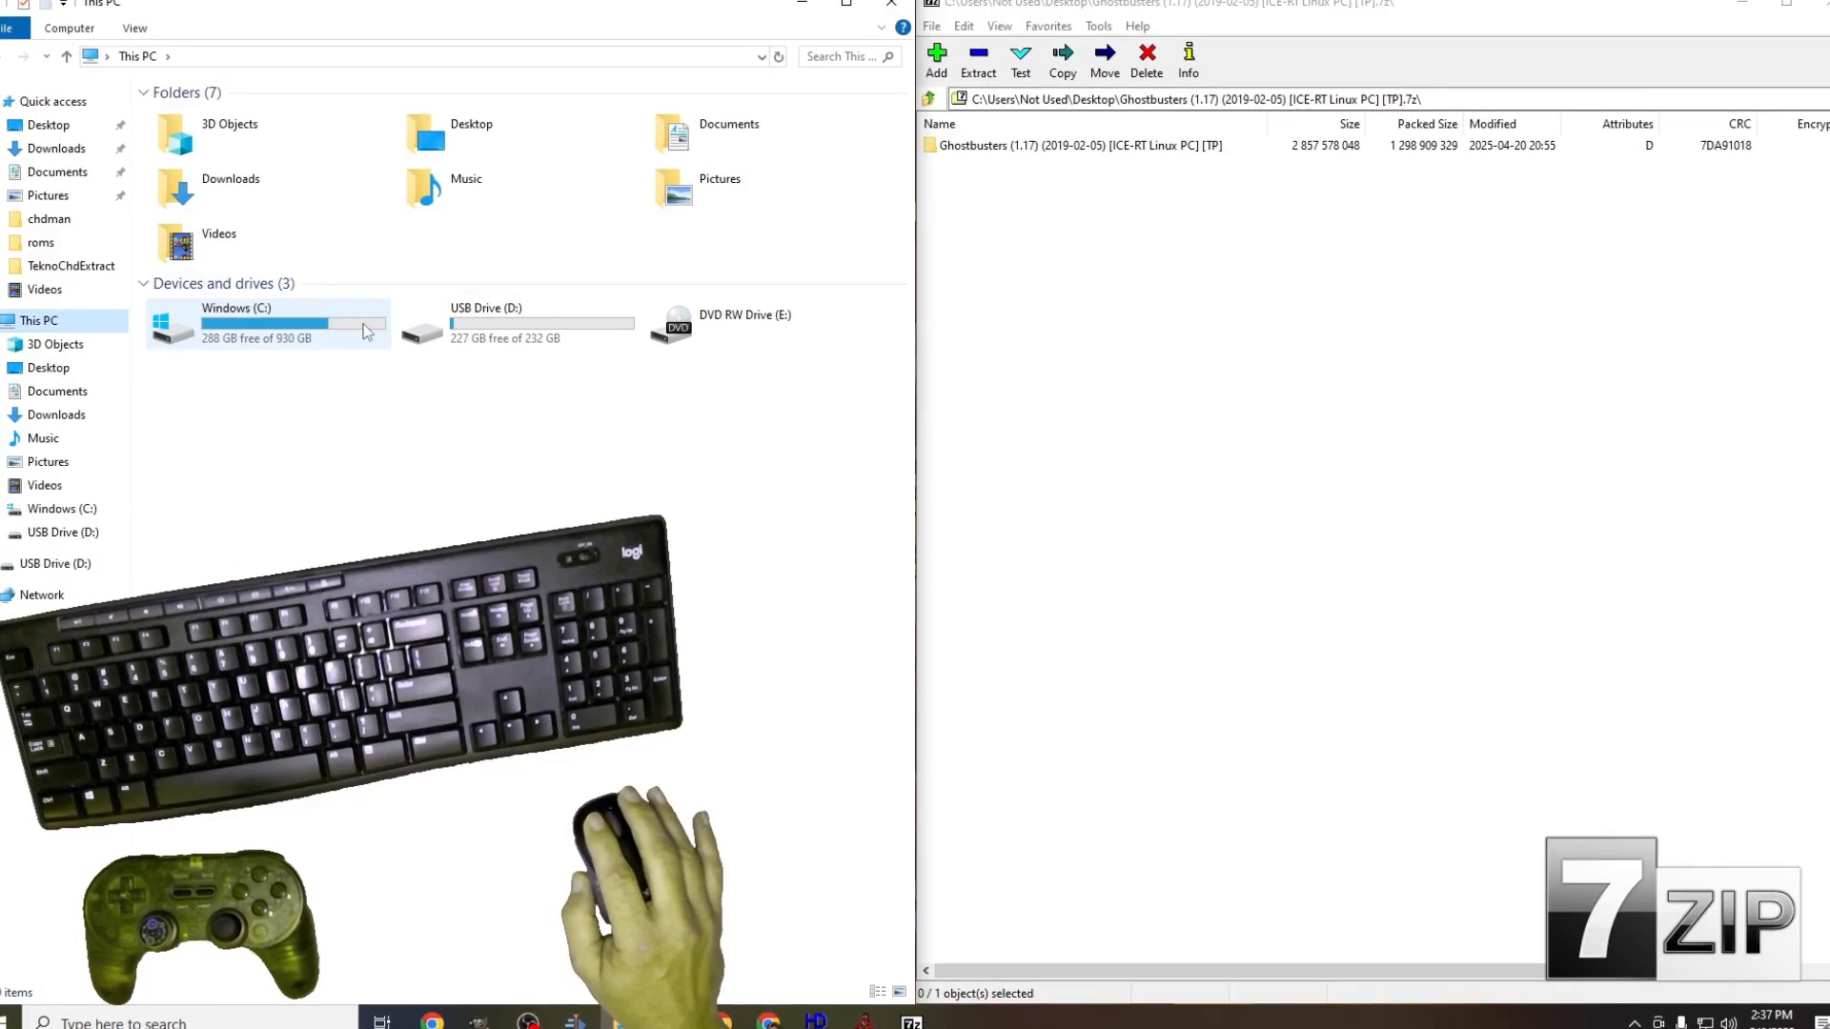
double_click(266, 324)
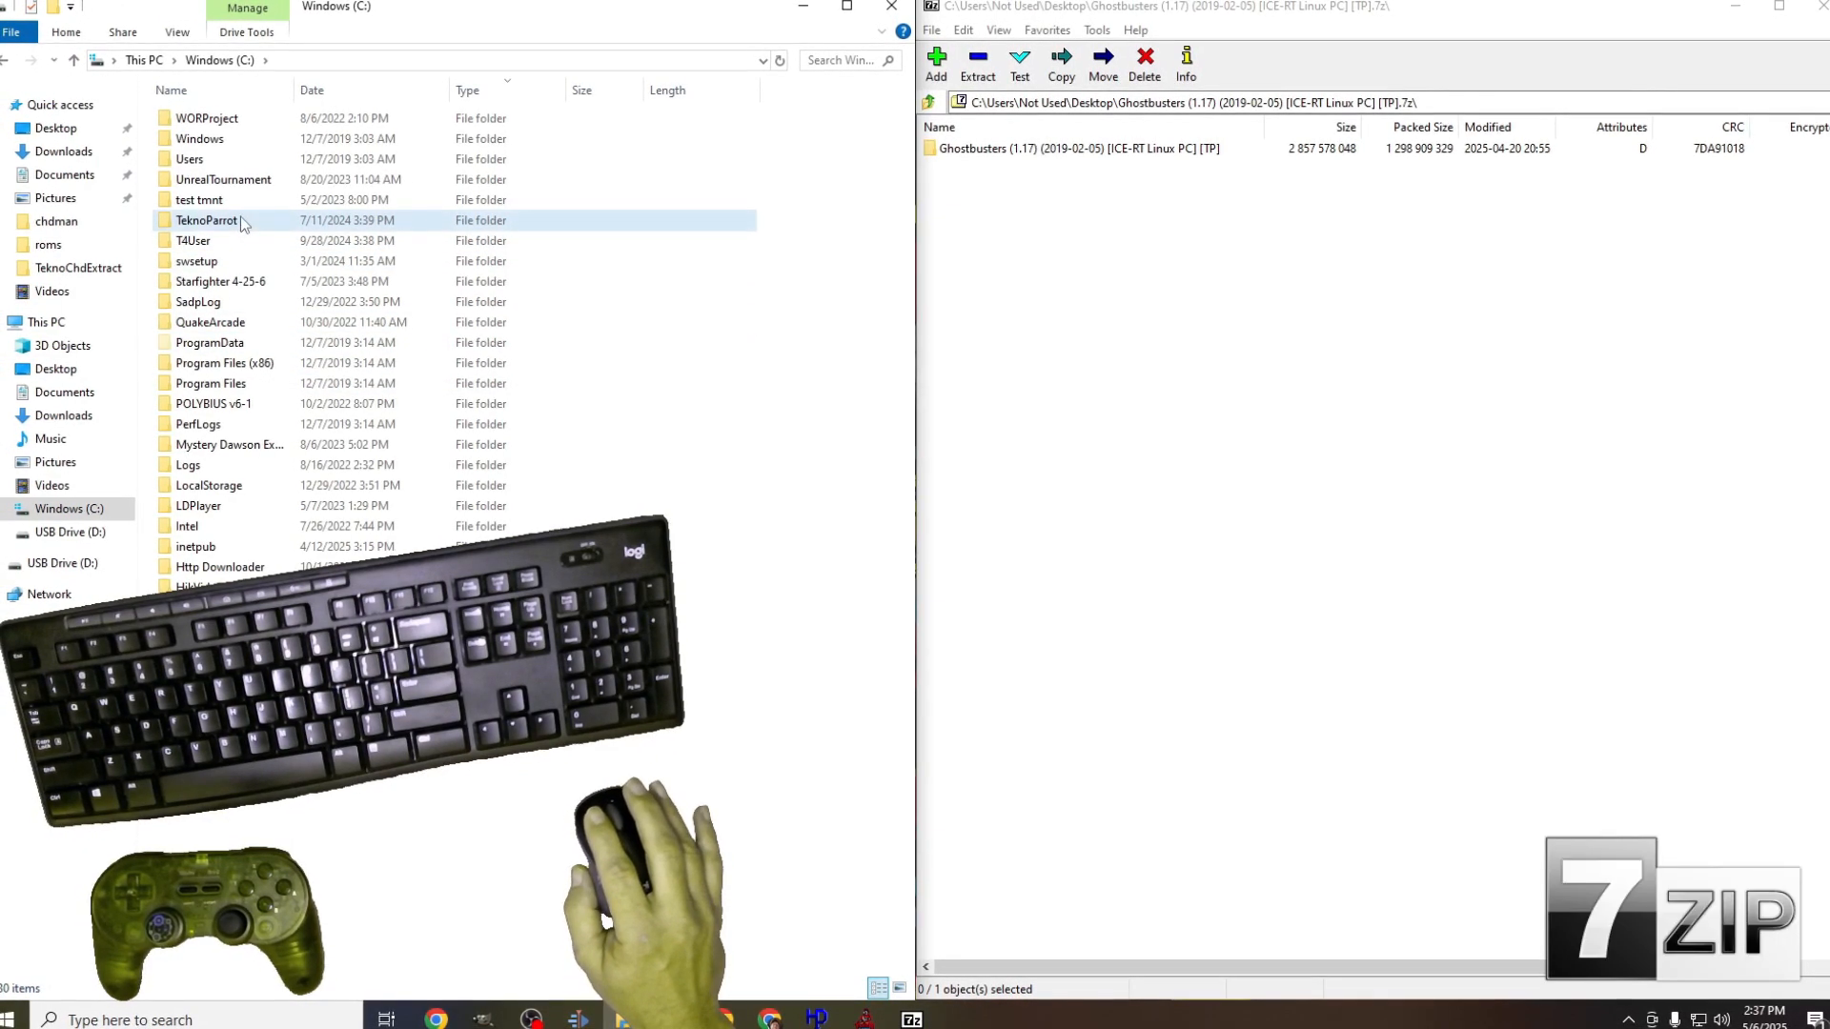
double_click(205, 220)
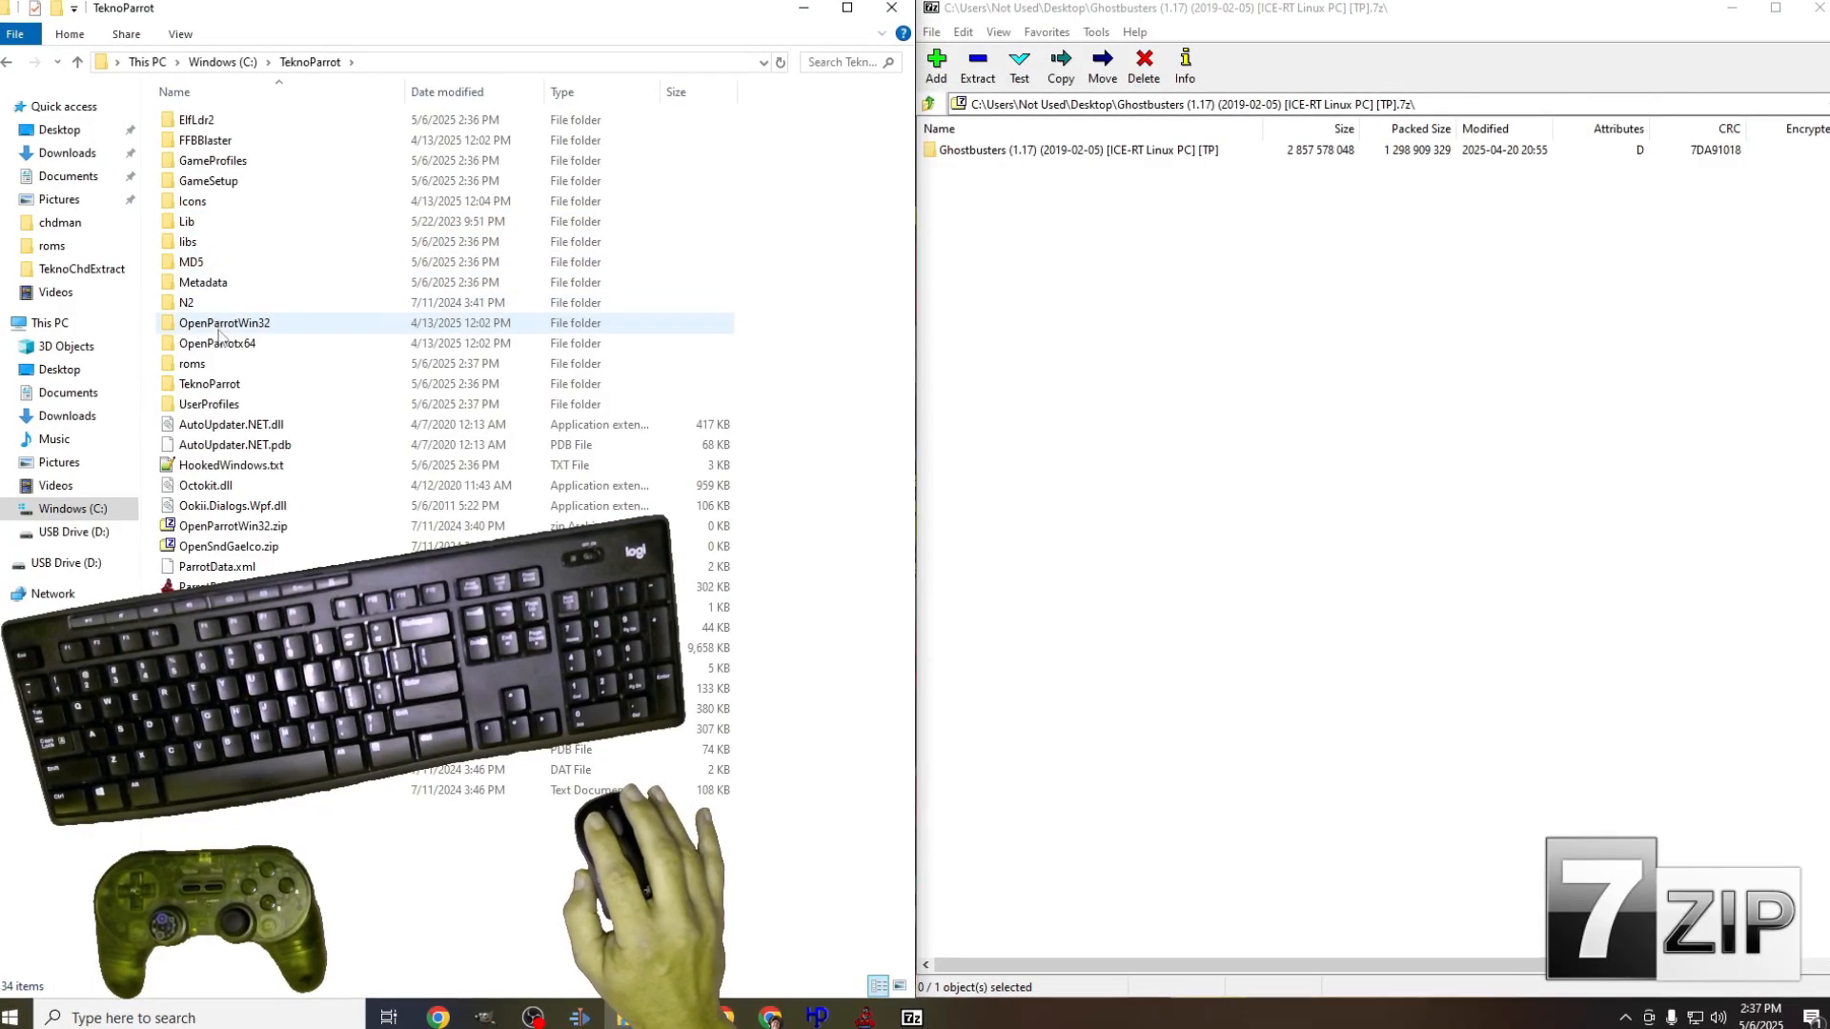
double_click(194, 363)
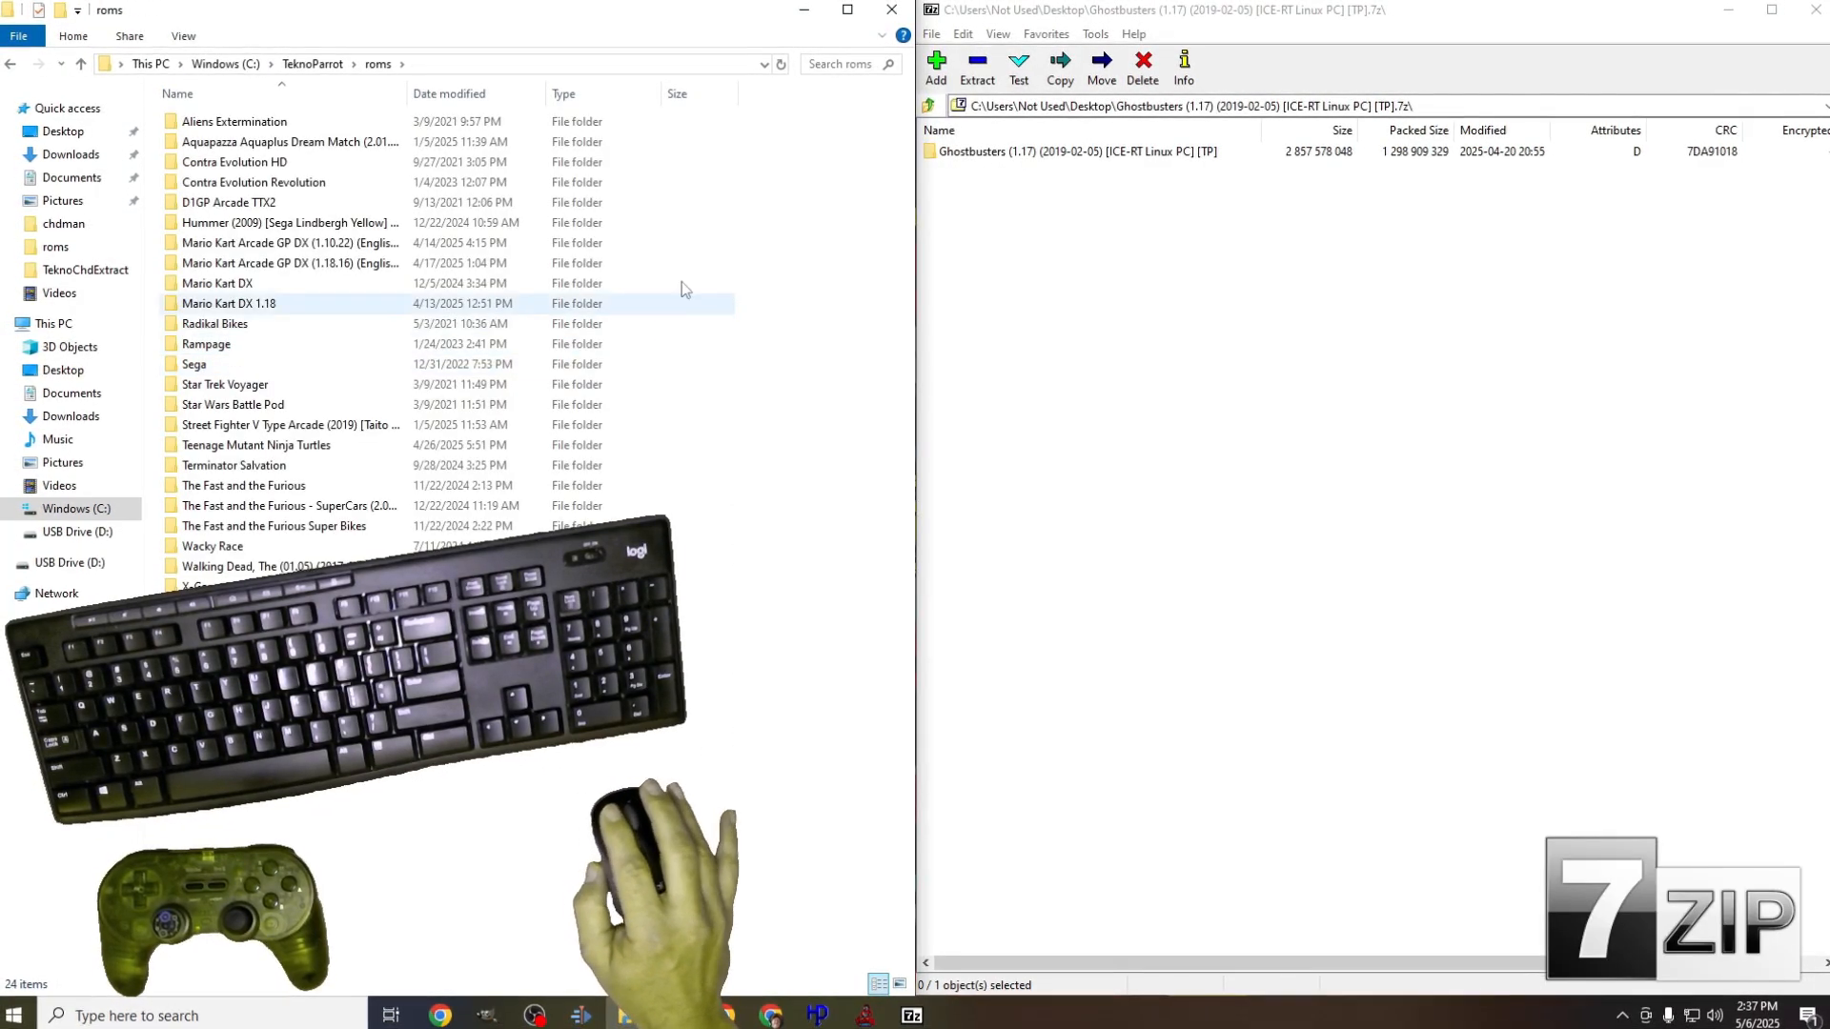
click(1031, 153)
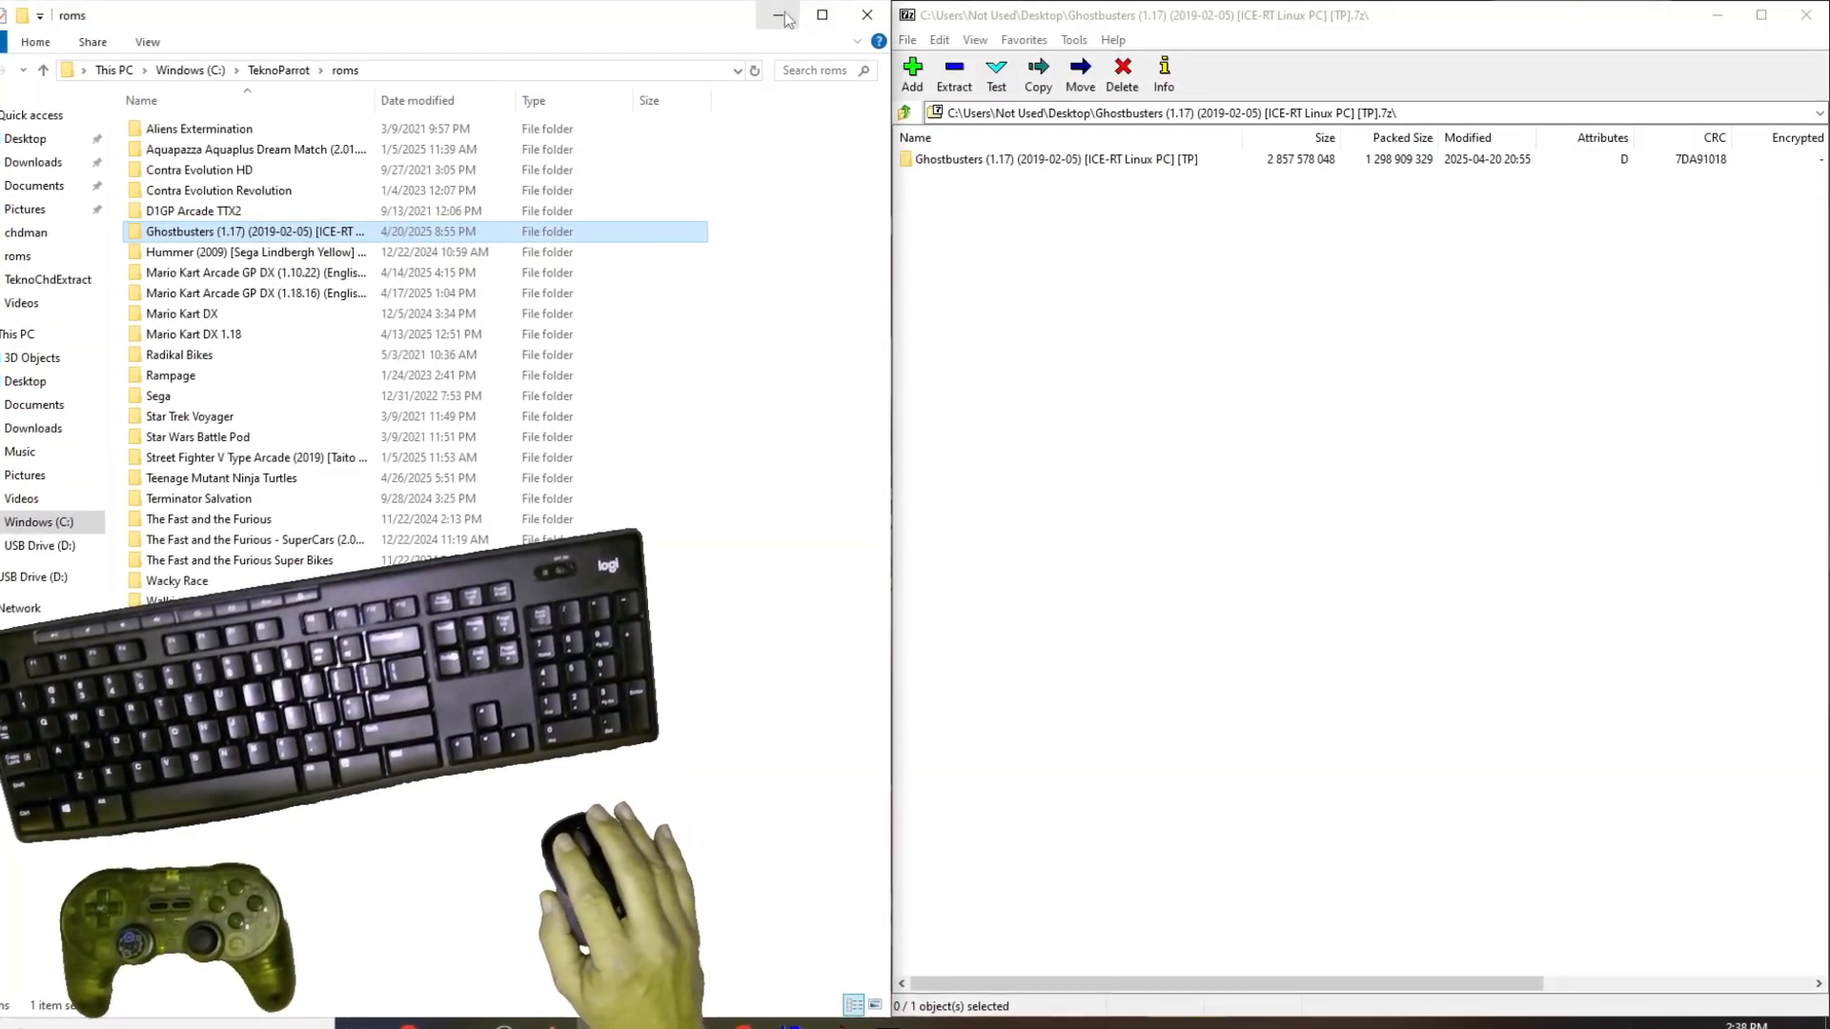
click(777, 15)
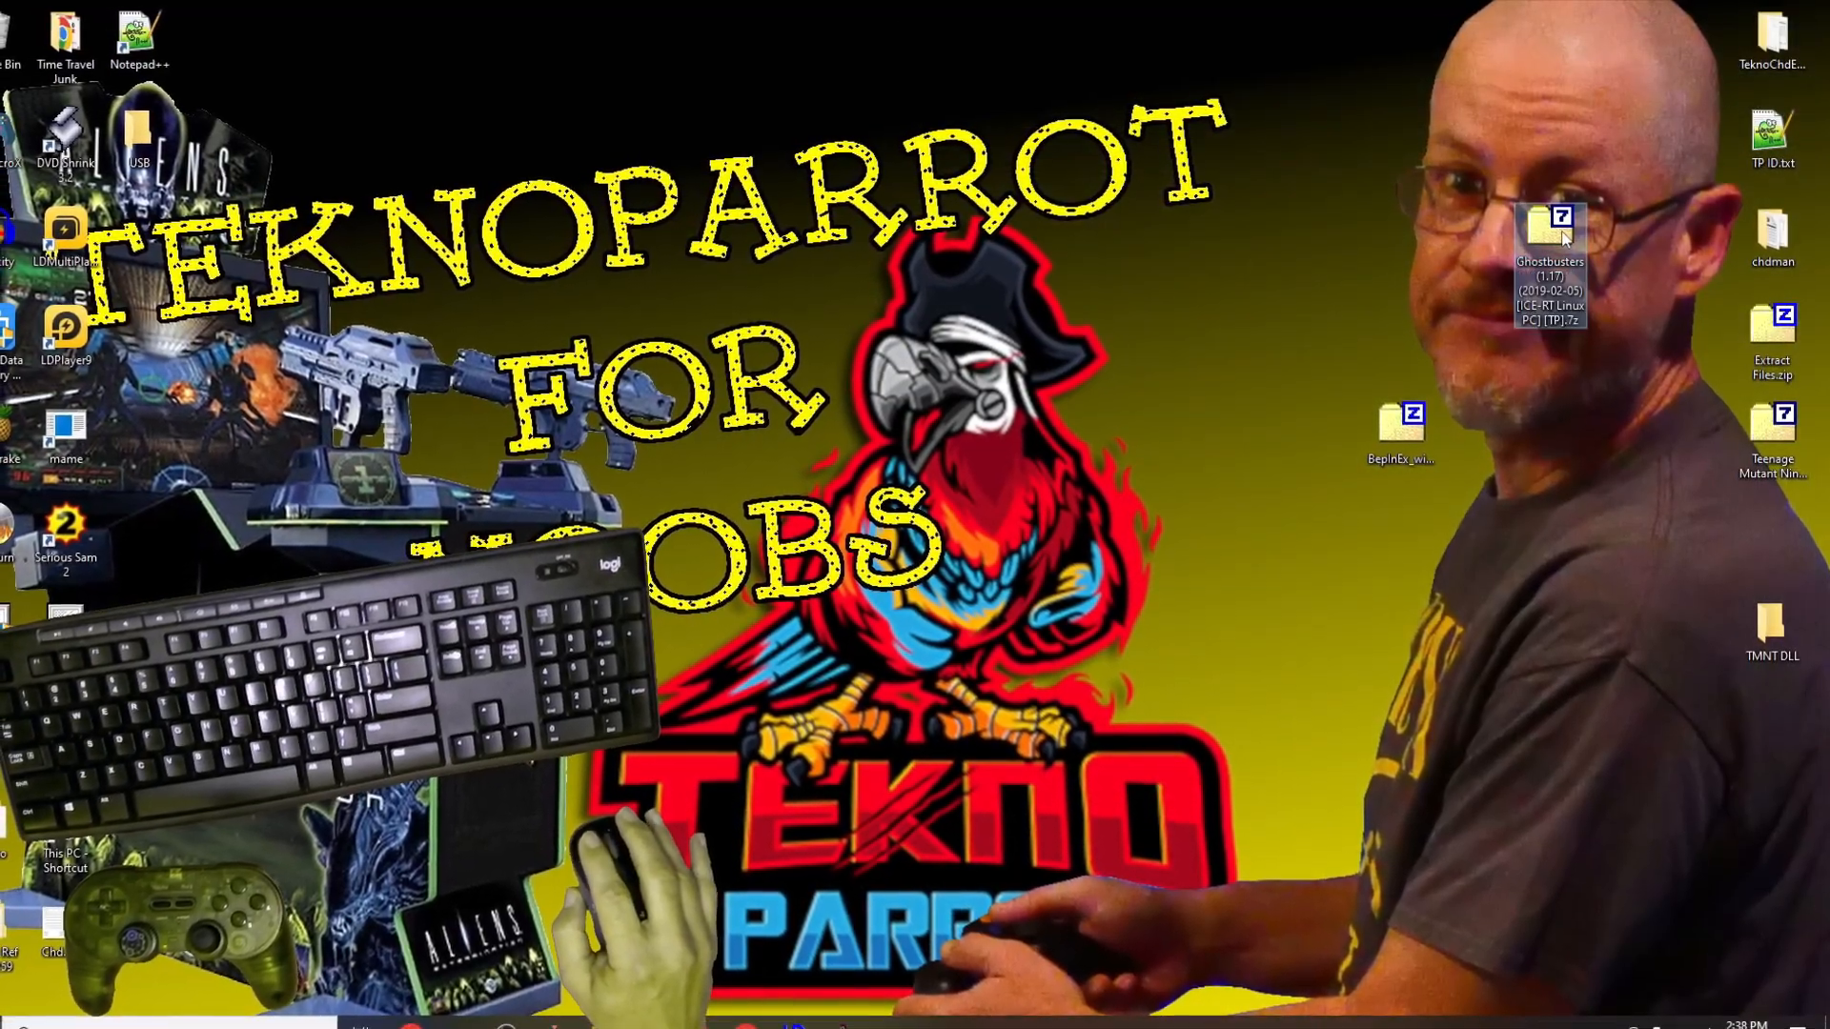
Step: Delete the Ghostbusters .7z archive from the desktop and launch TeknoParrot
right_click(1553, 224)
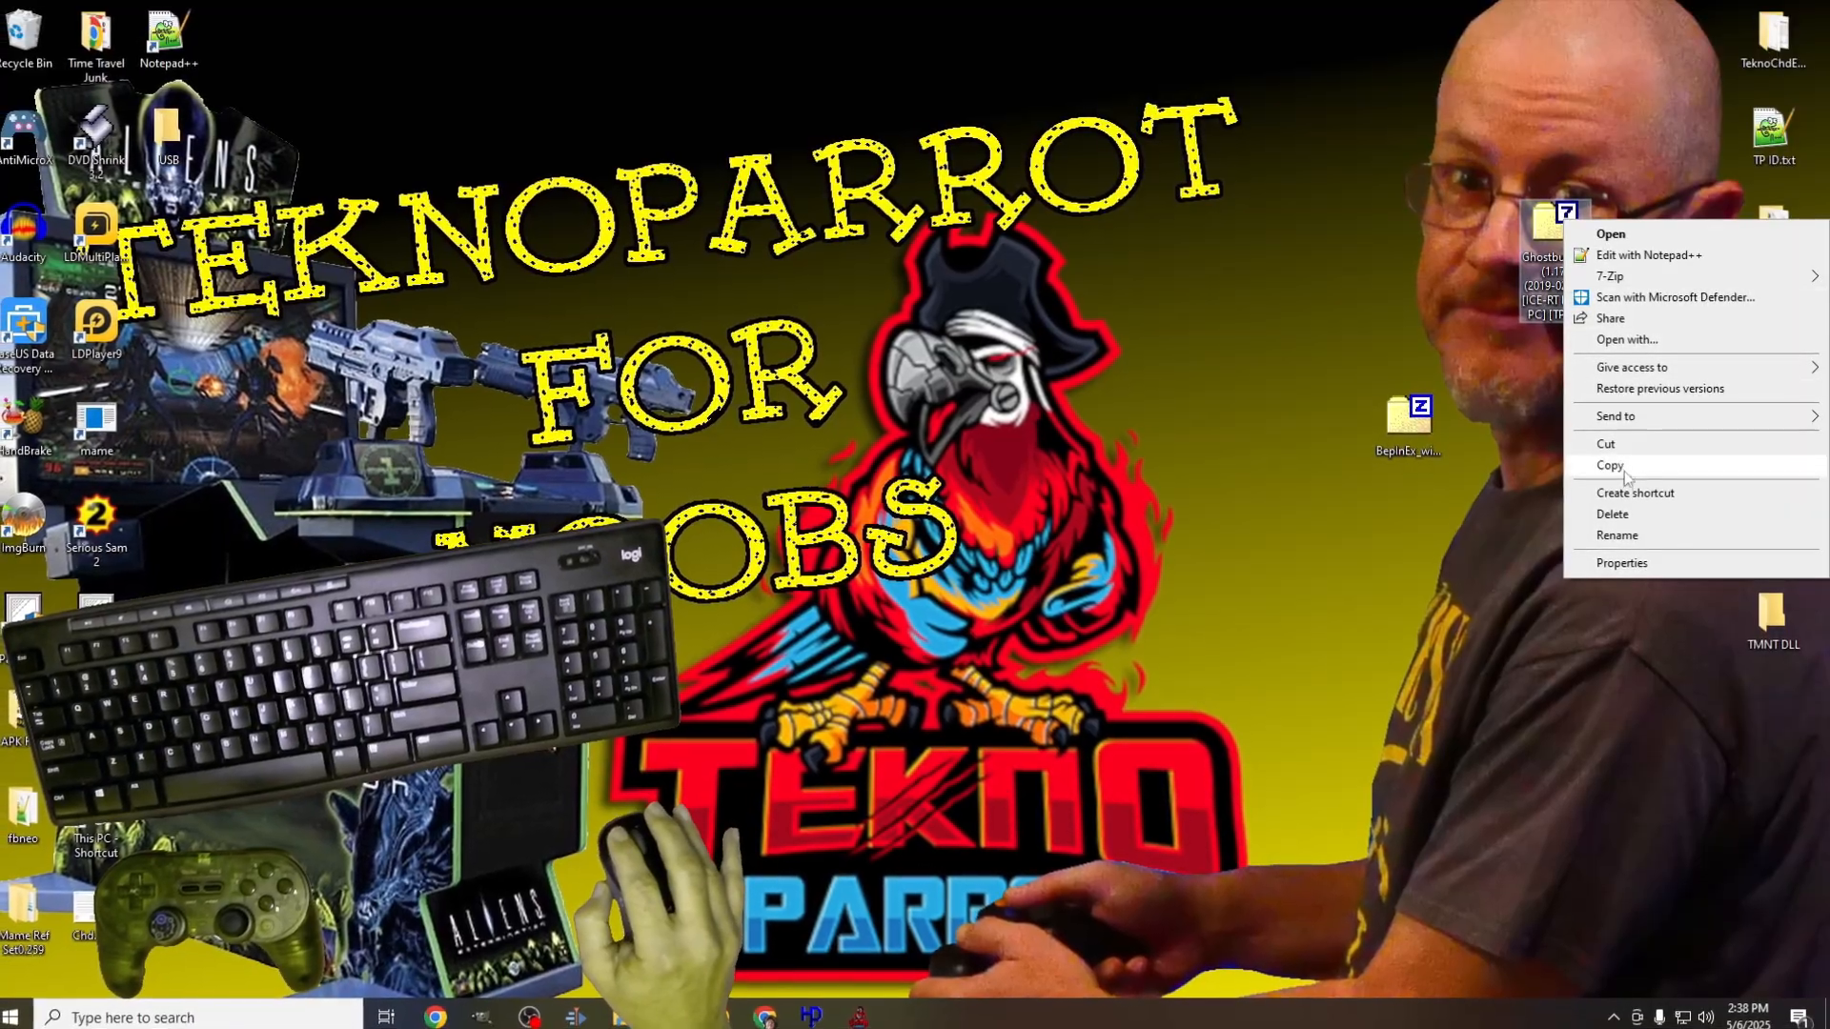
click(1610, 465)
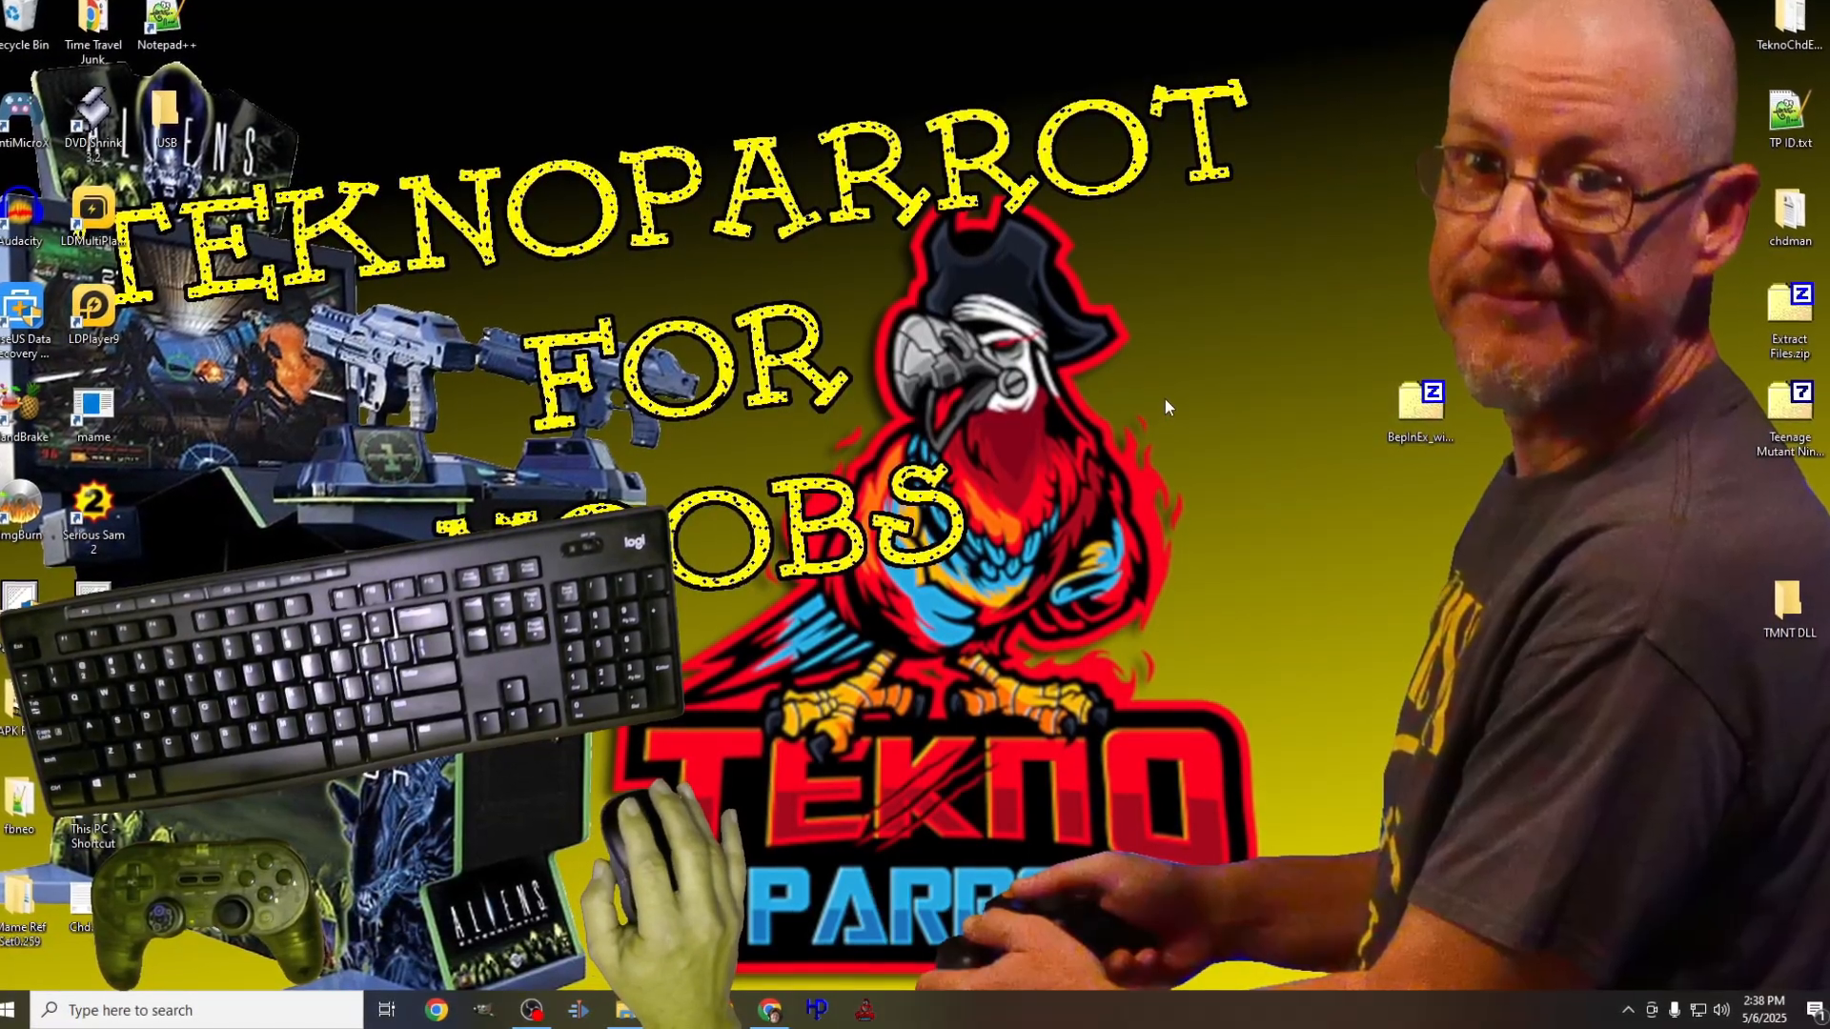
click(869, 1010)
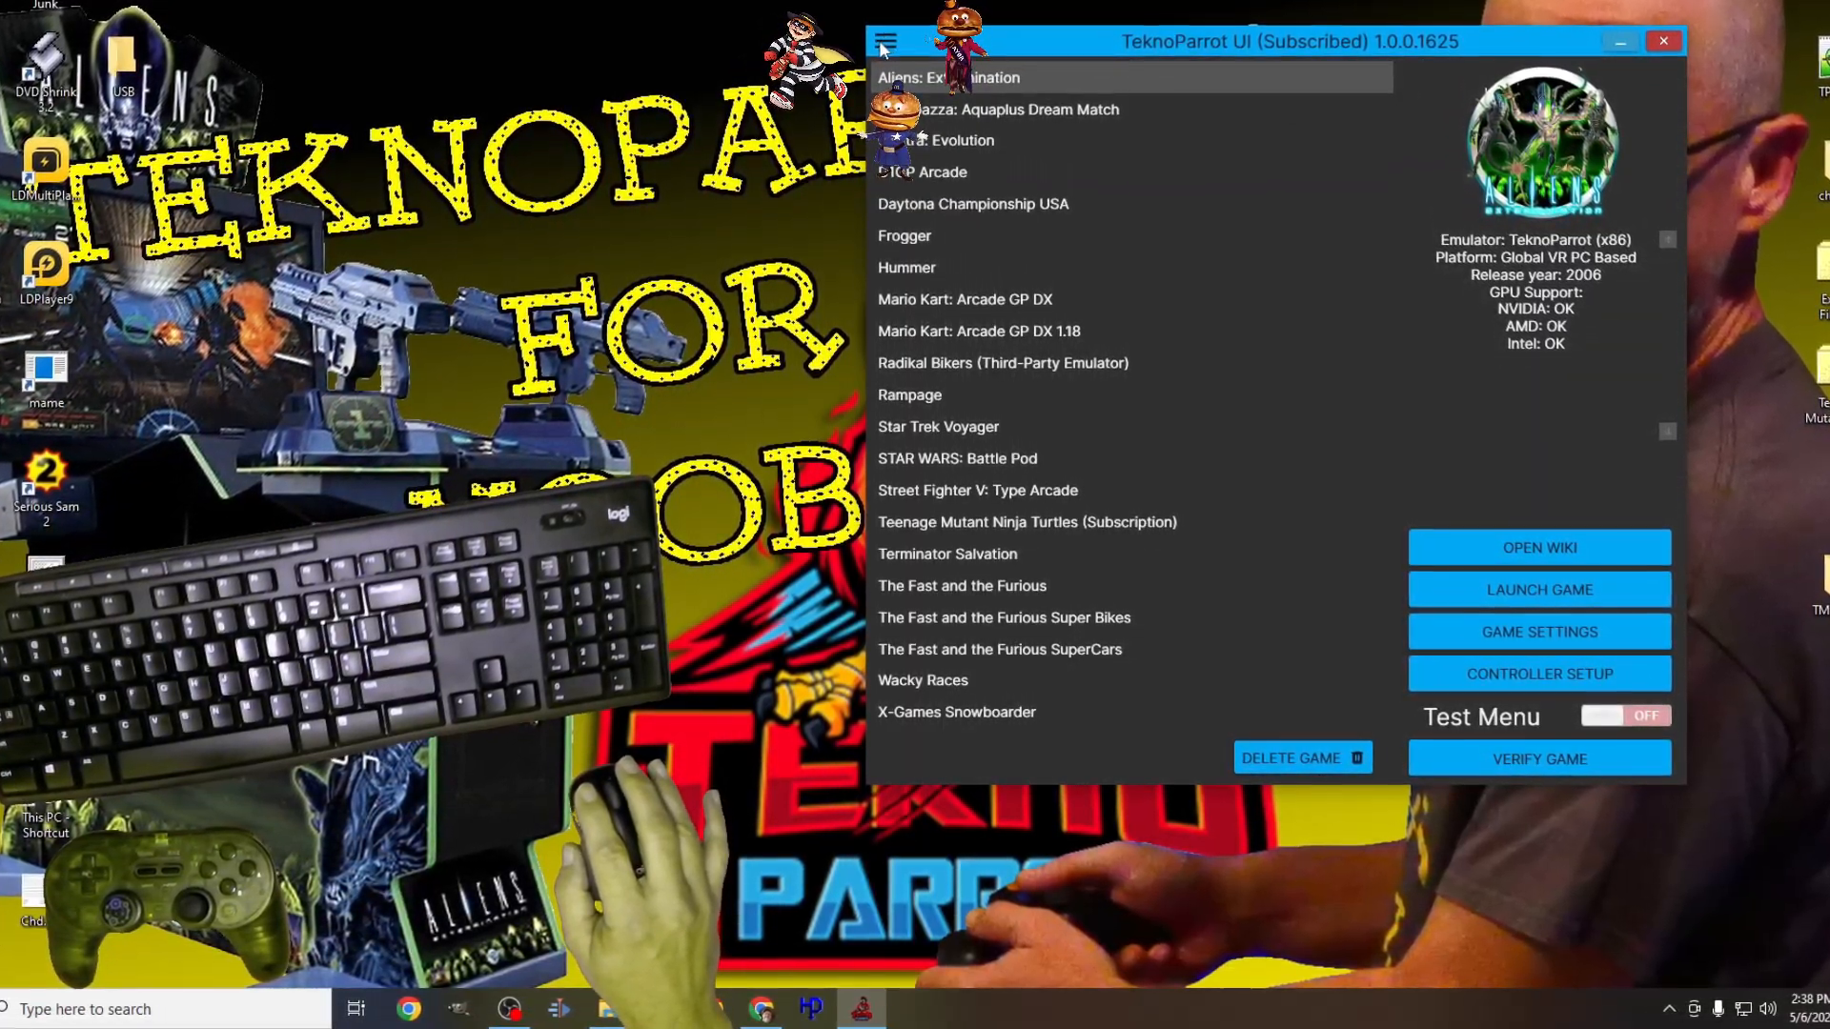
Step: Add GhostBusters (Subscription) from the supported games list to the library
click(893, 48)
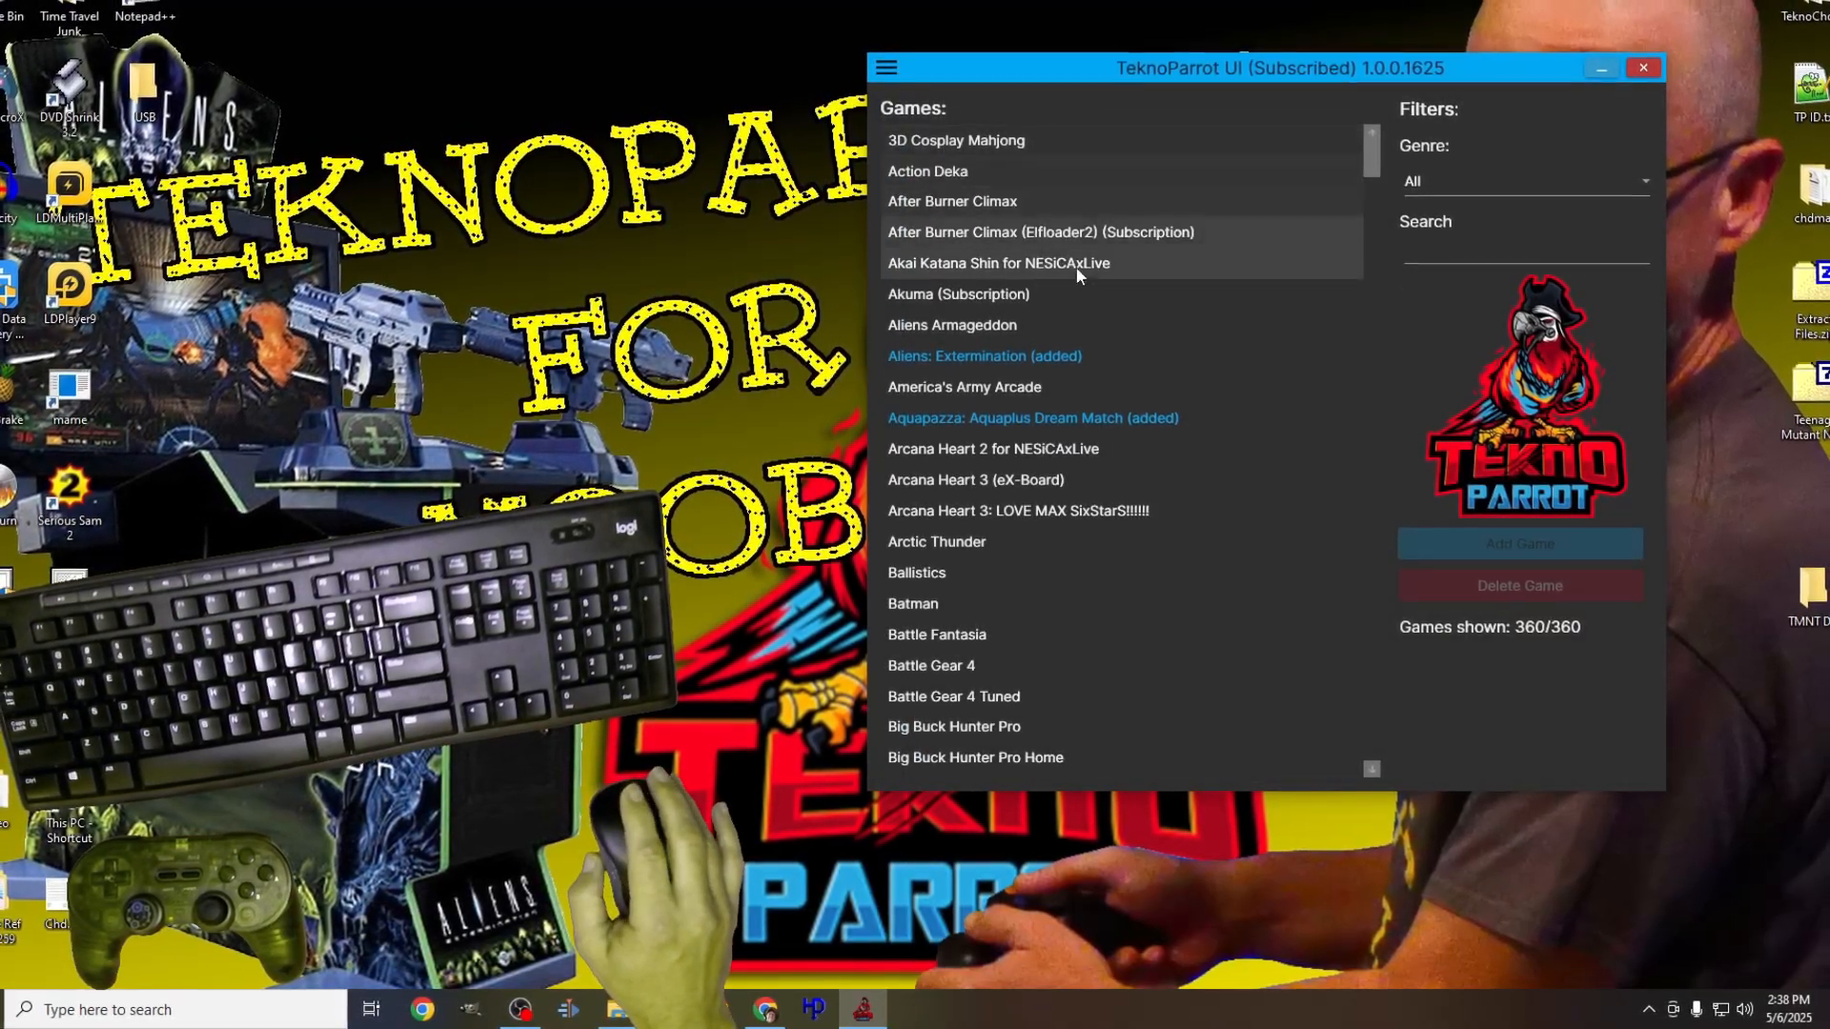
scroll(down, 3)
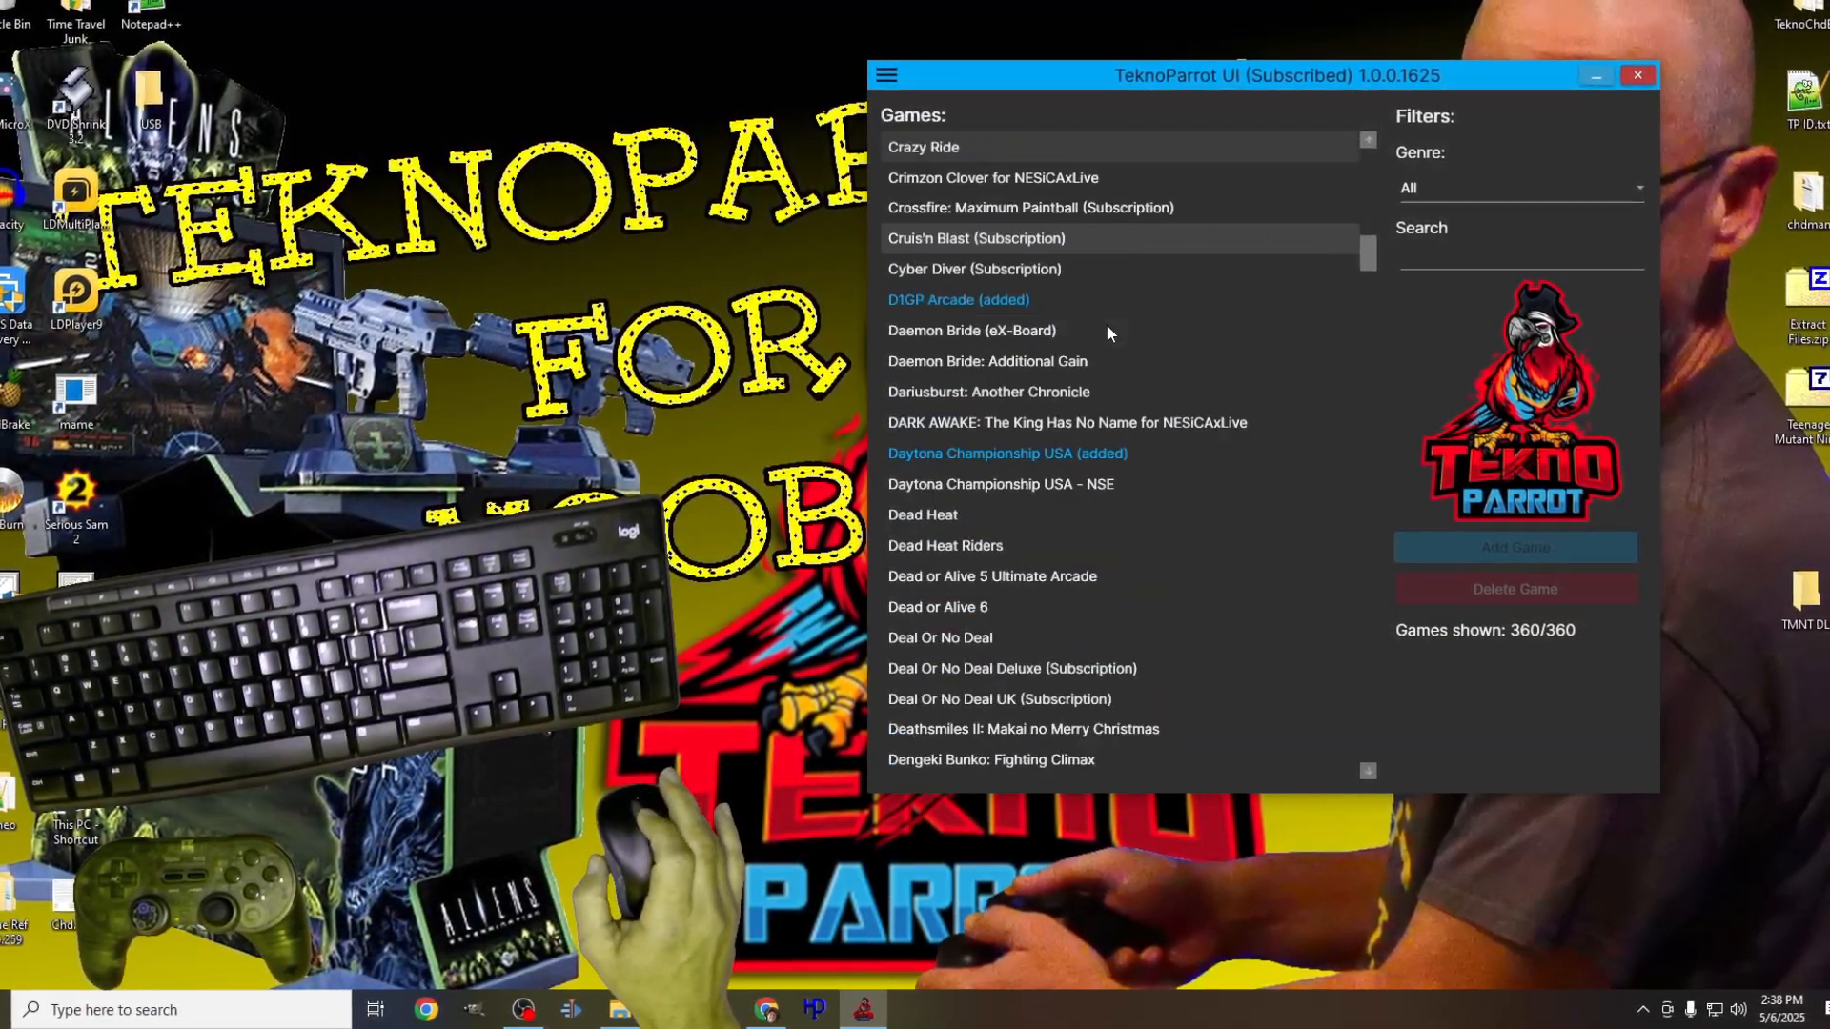
scroll(down, 3)
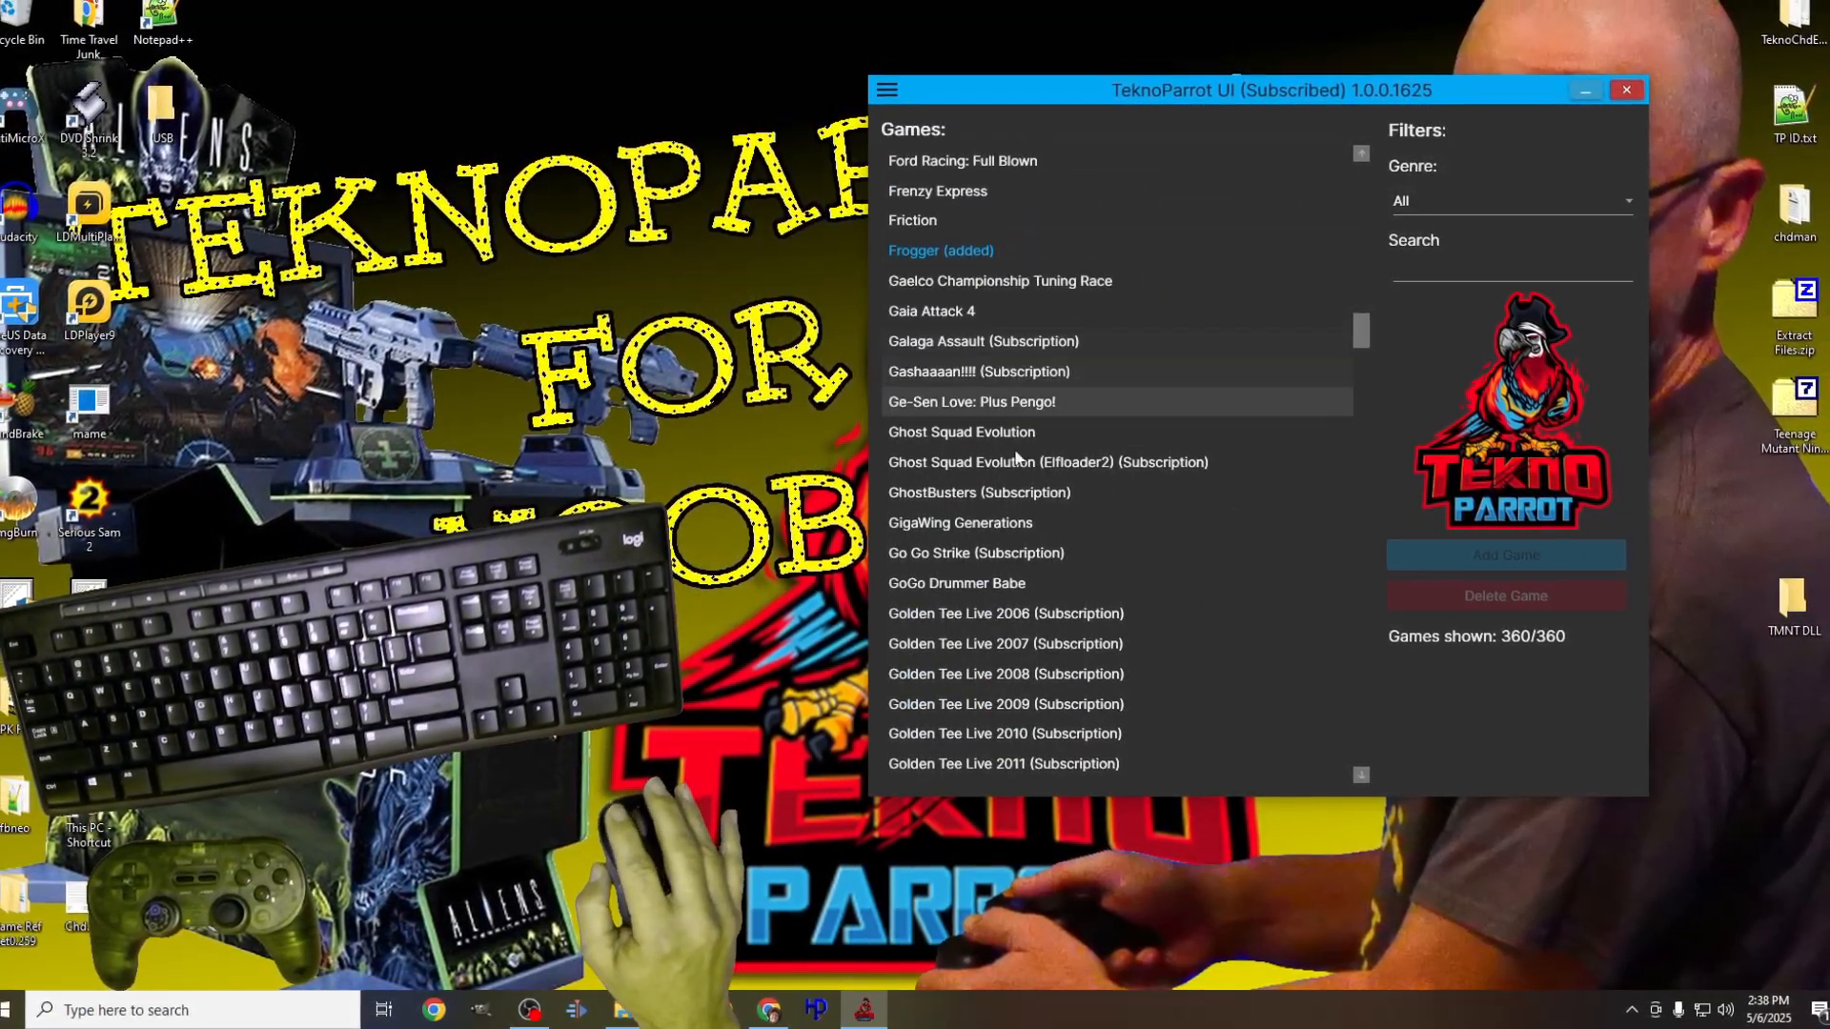
click(1006, 496)
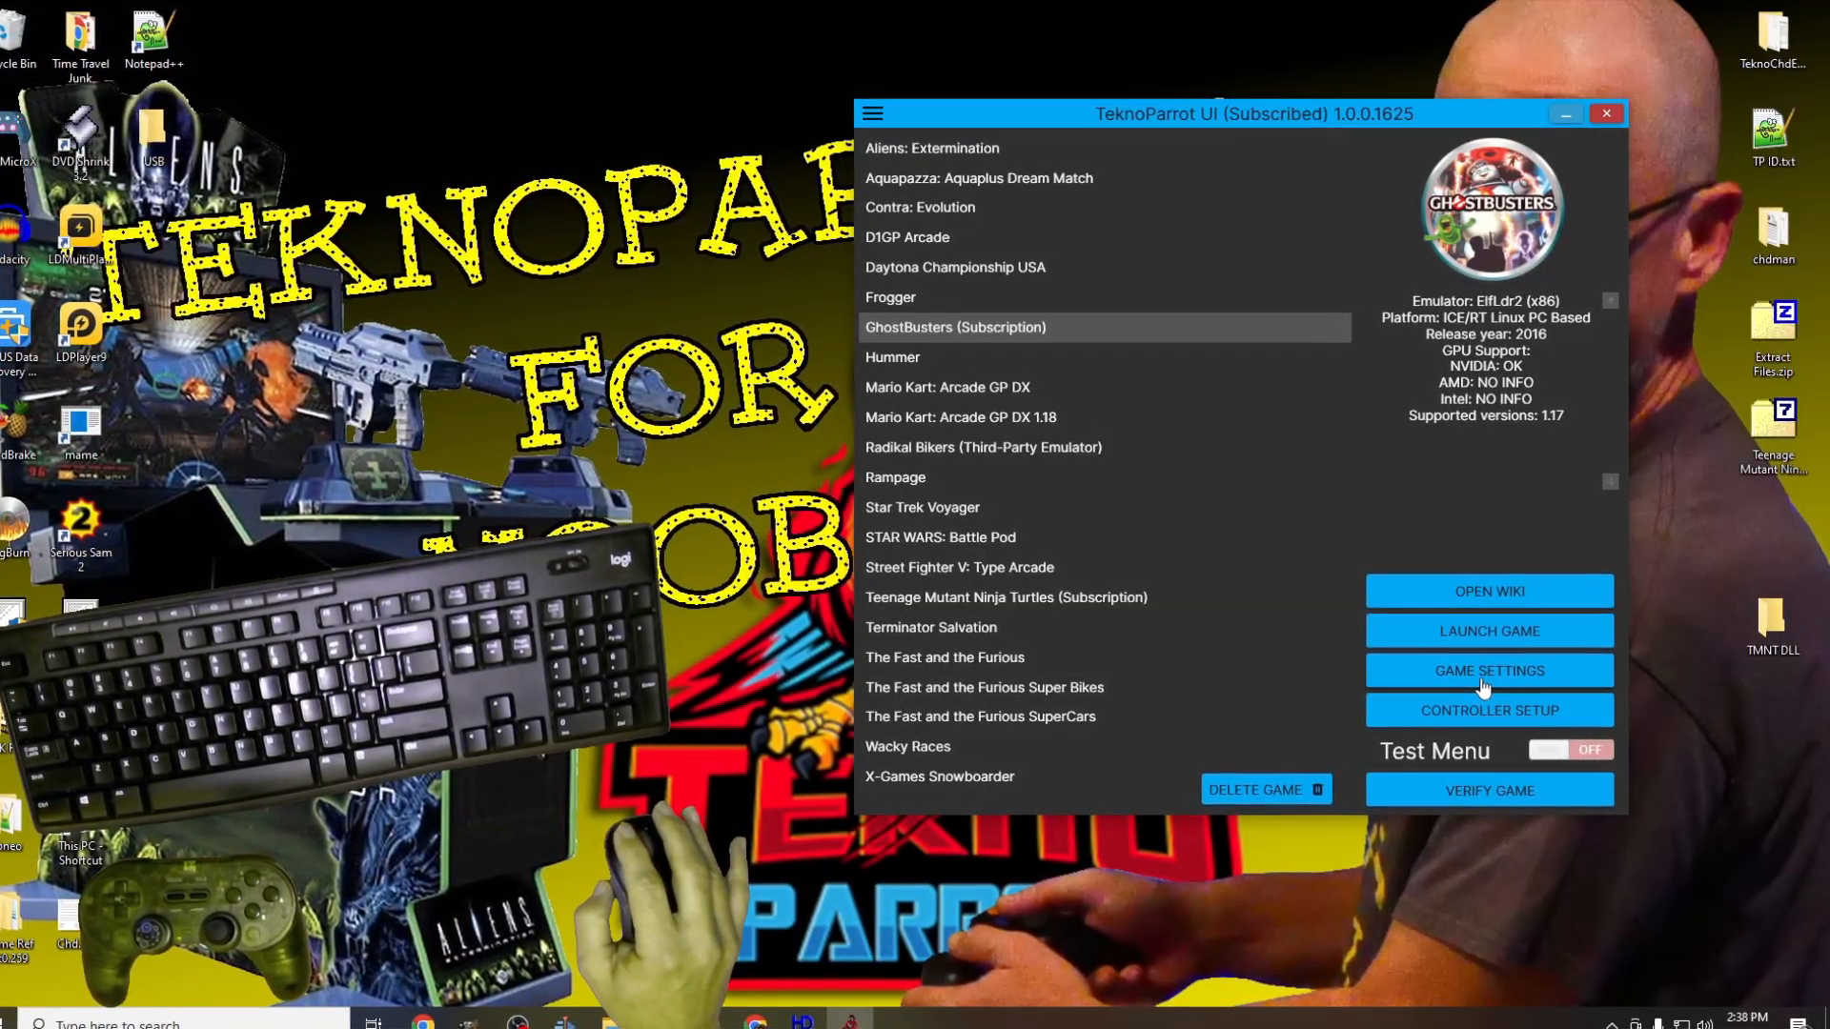
Step: Set GhostBusters executable to roms\Ghostbusters (1.17)\pm\game, disable Windowed, and save
click(1488, 670)
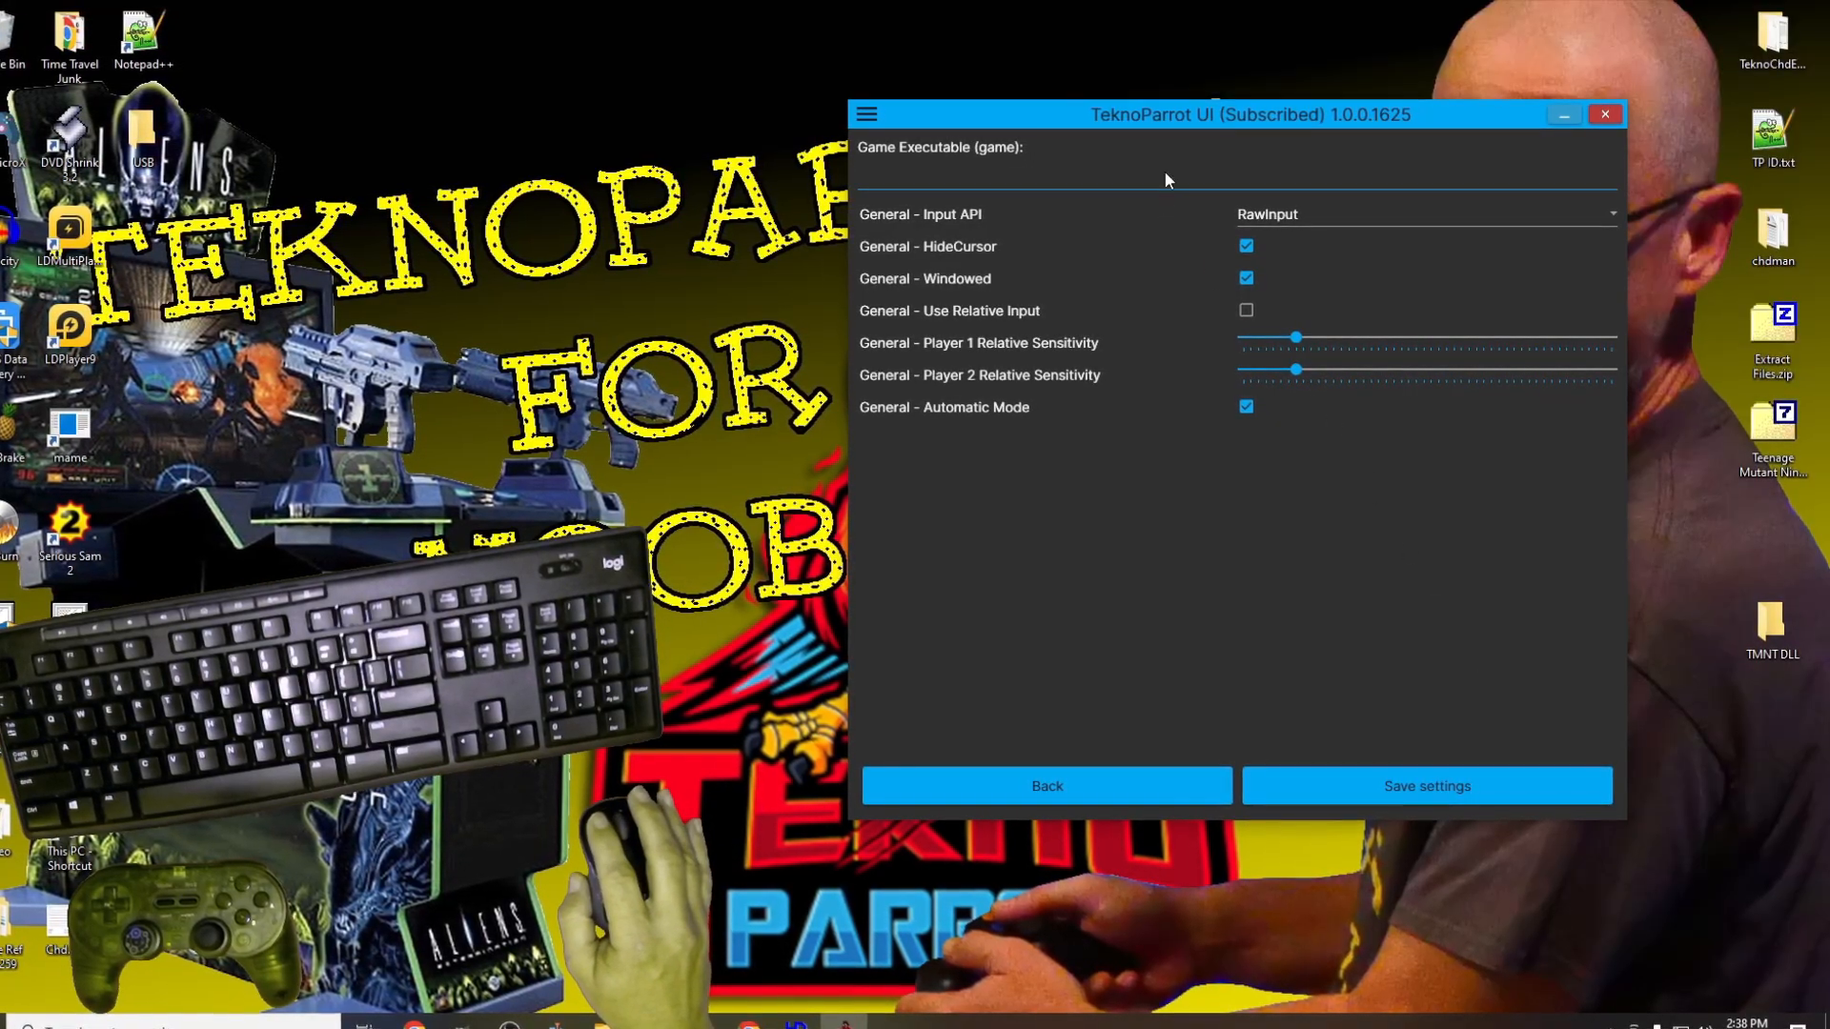
click(1166, 171)
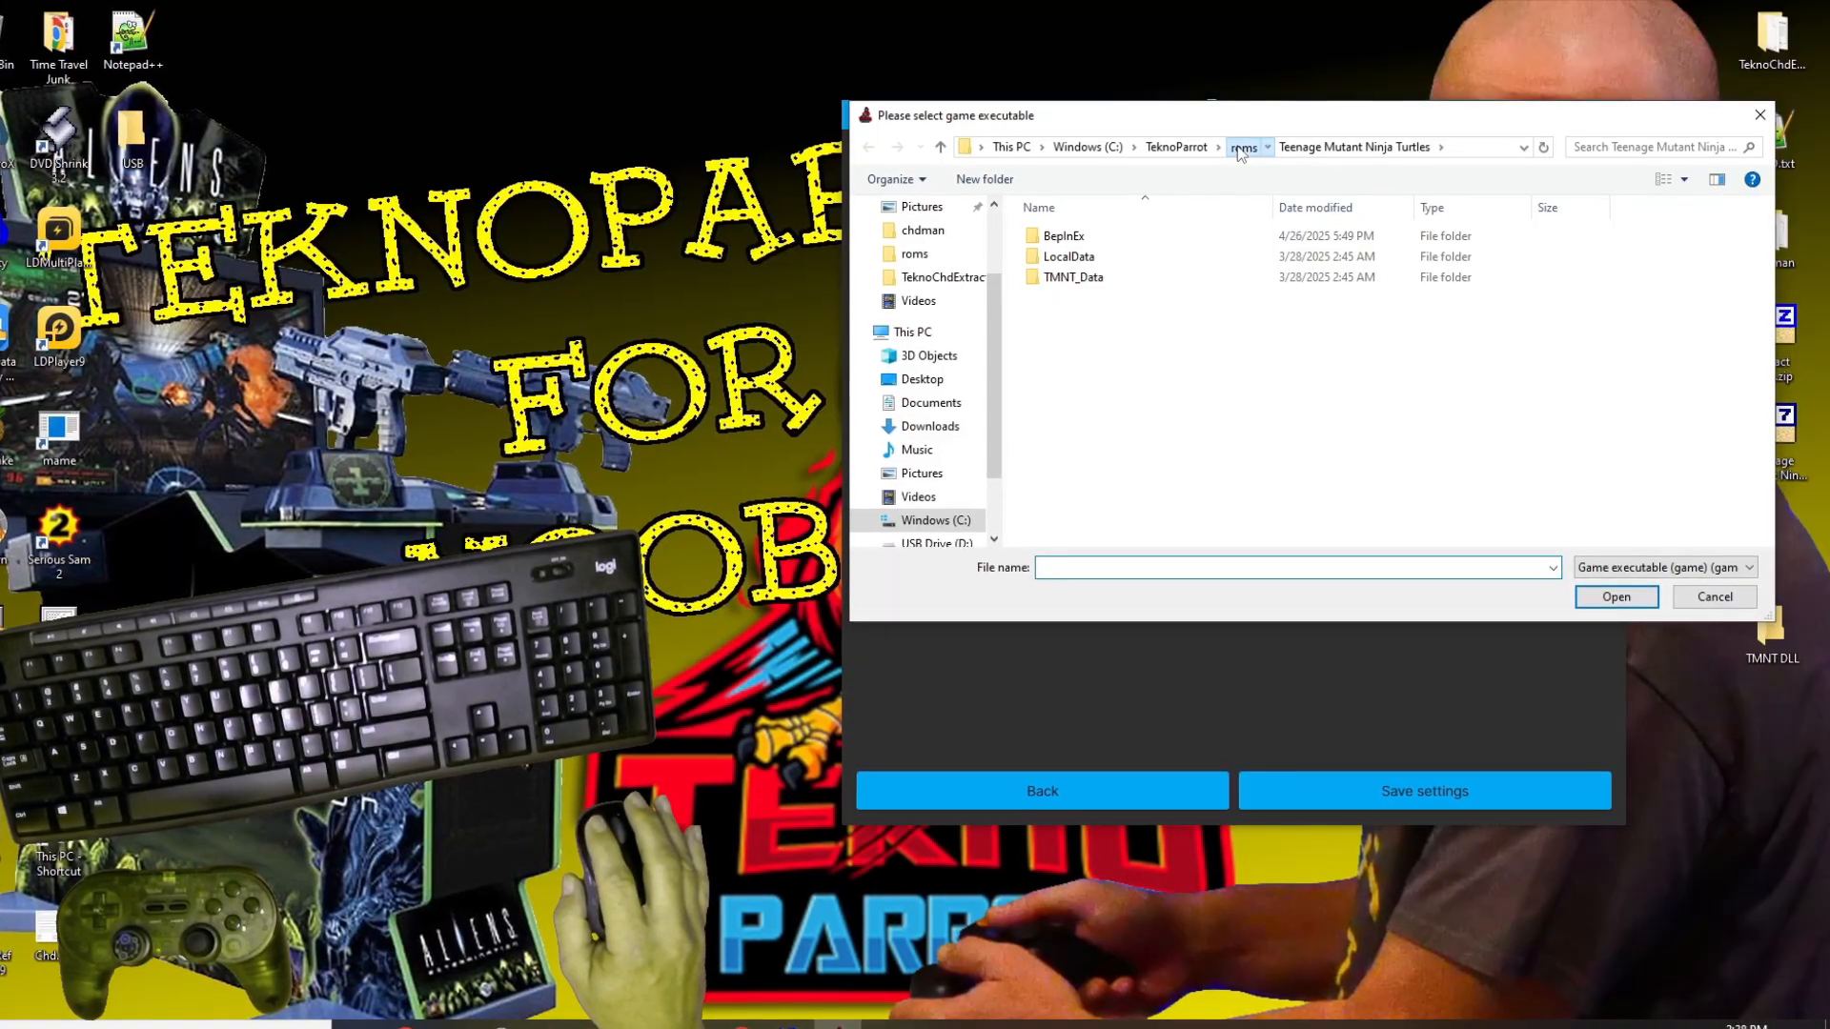
click(1242, 147)
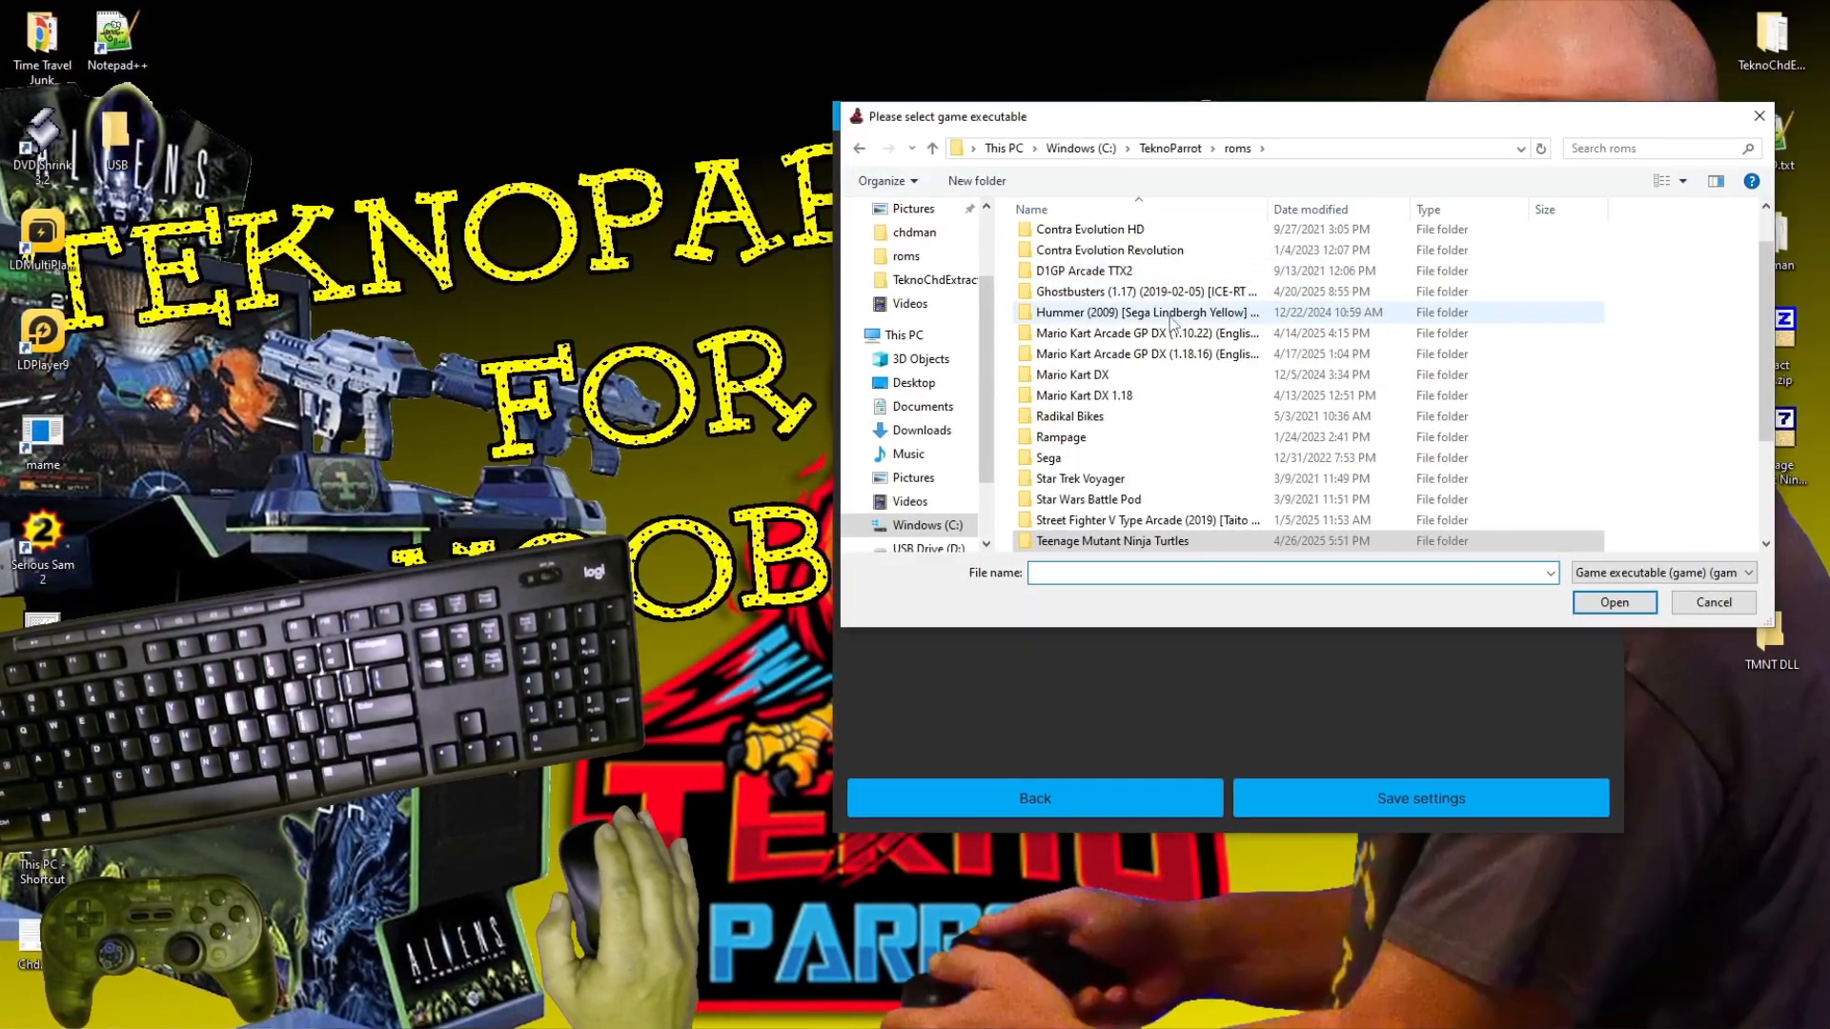
scroll(down, 3)
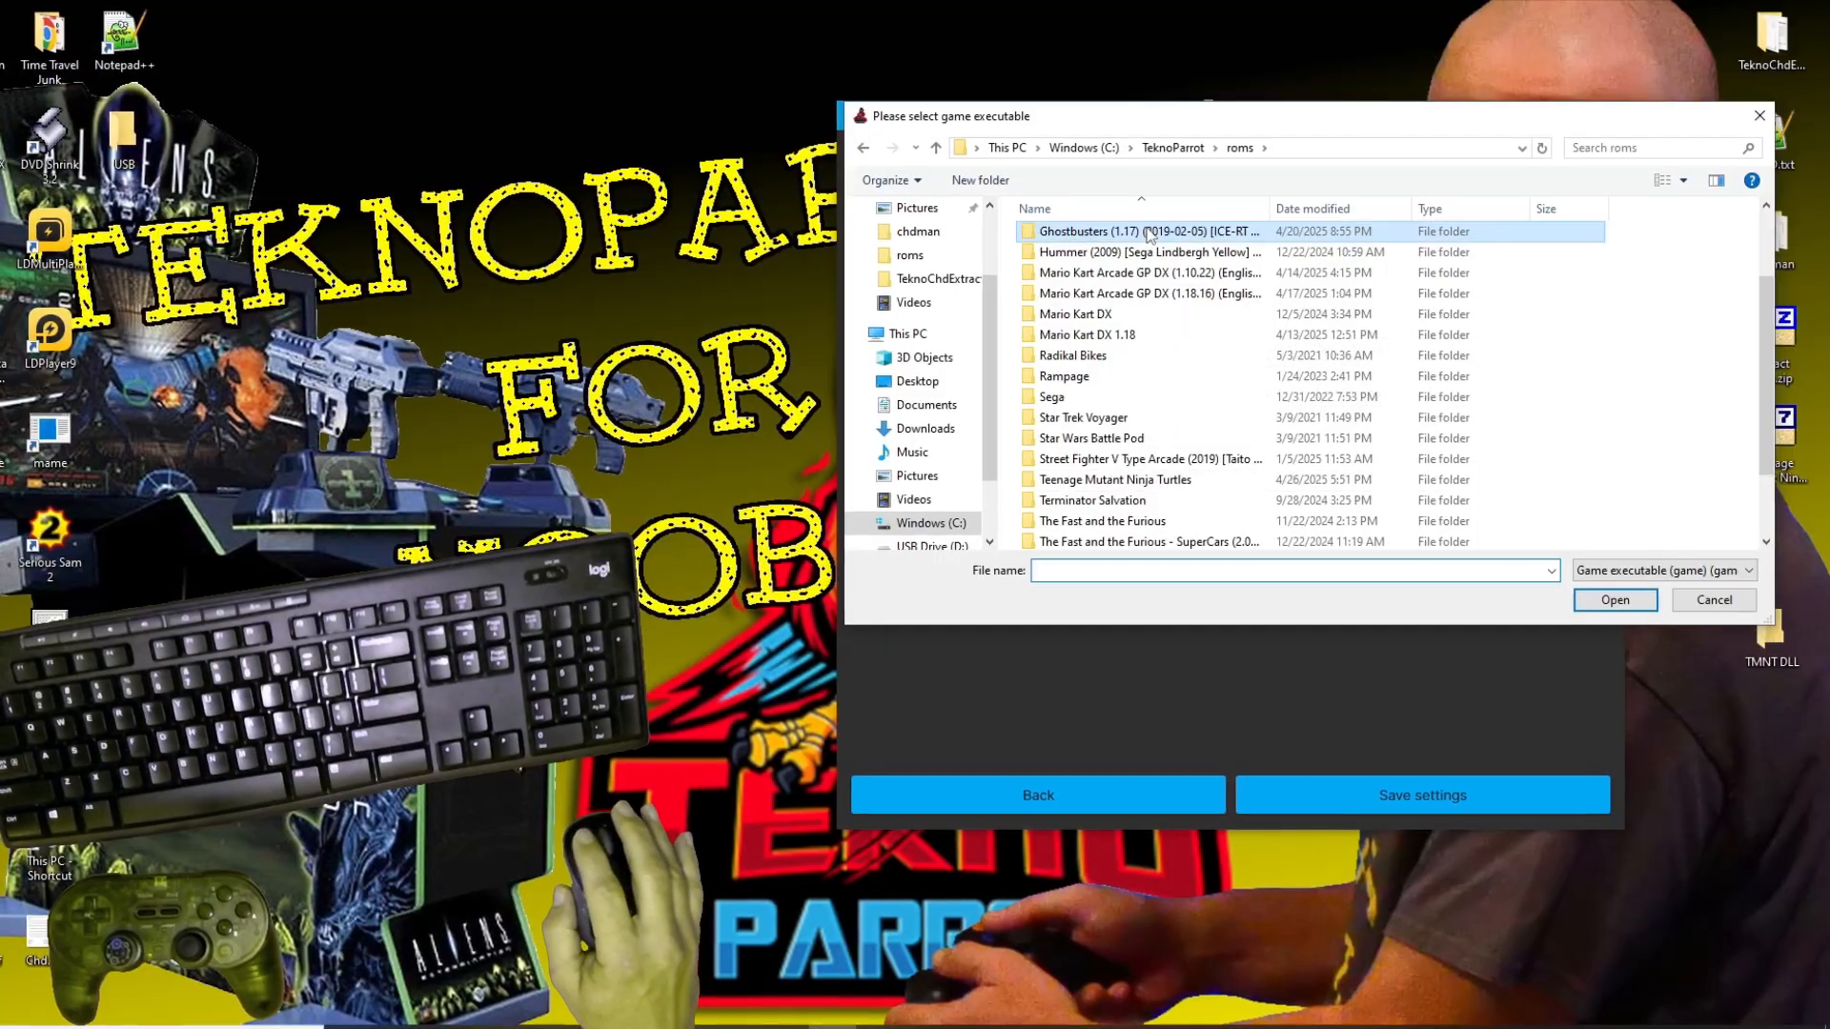
double_click(1143, 231)
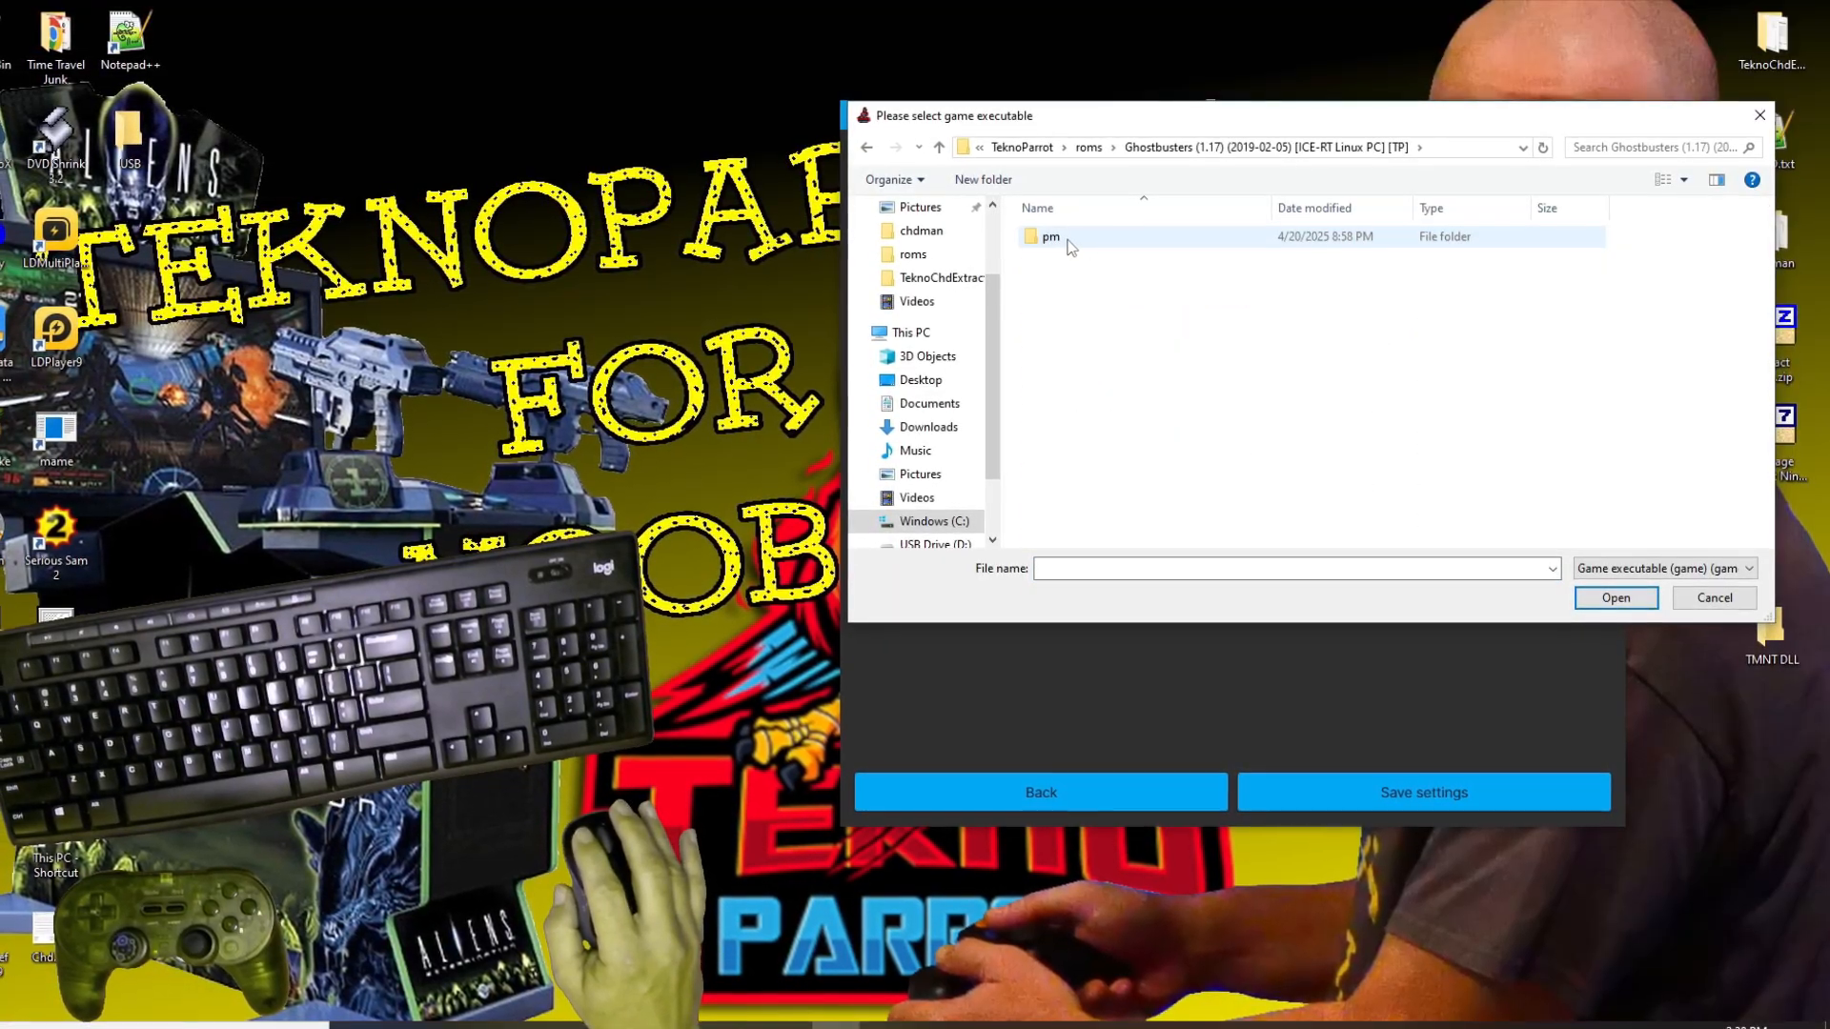
double_click(1049, 236)
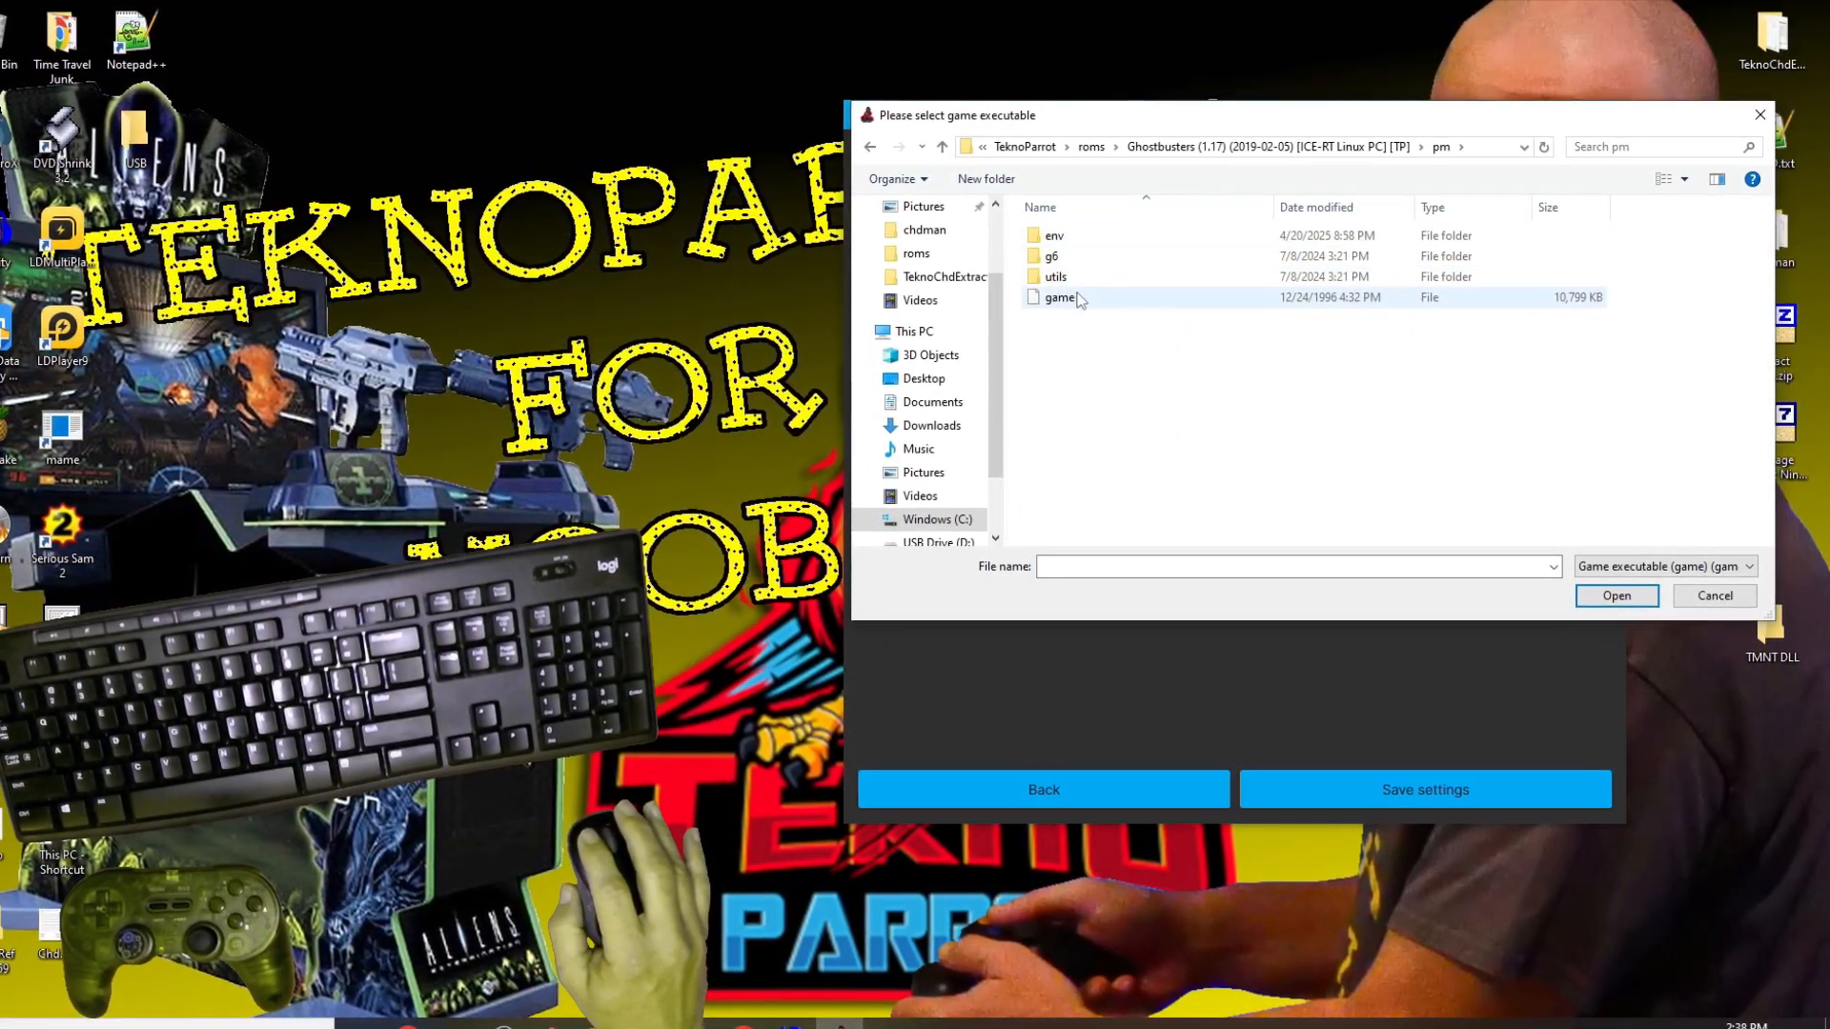
click(1056, 297)
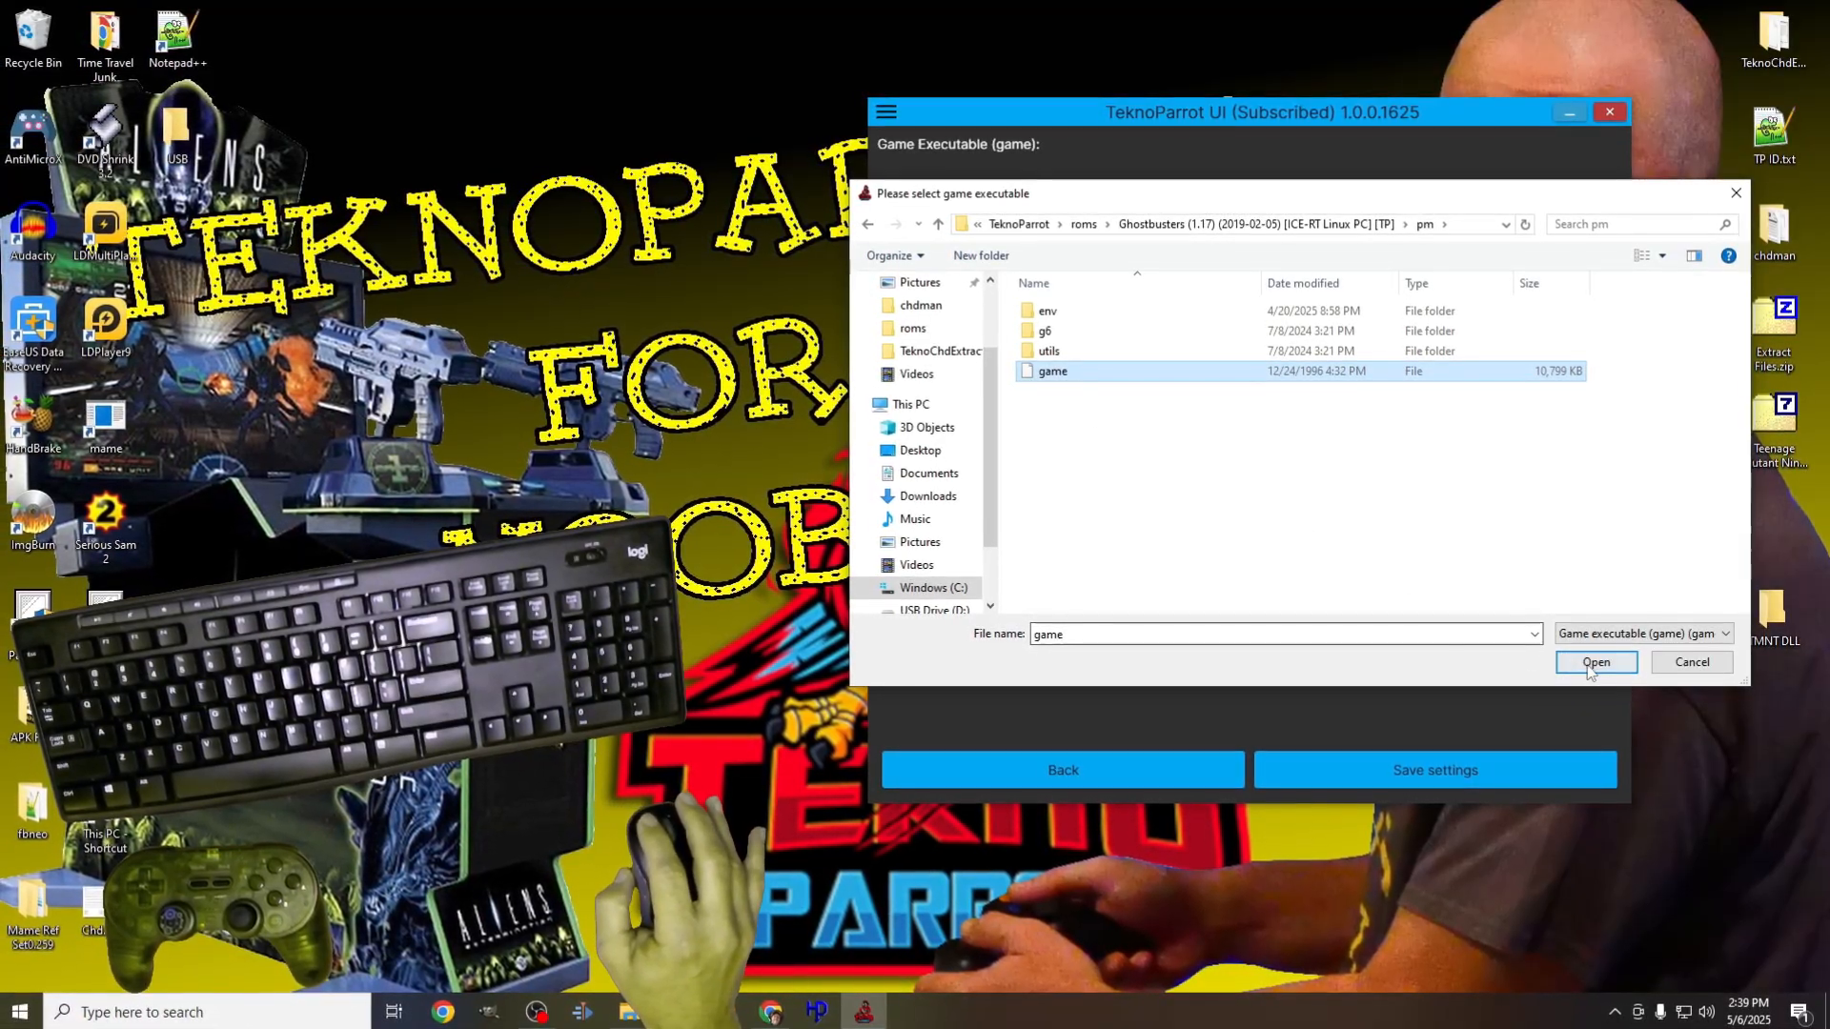
click(1595, 661)
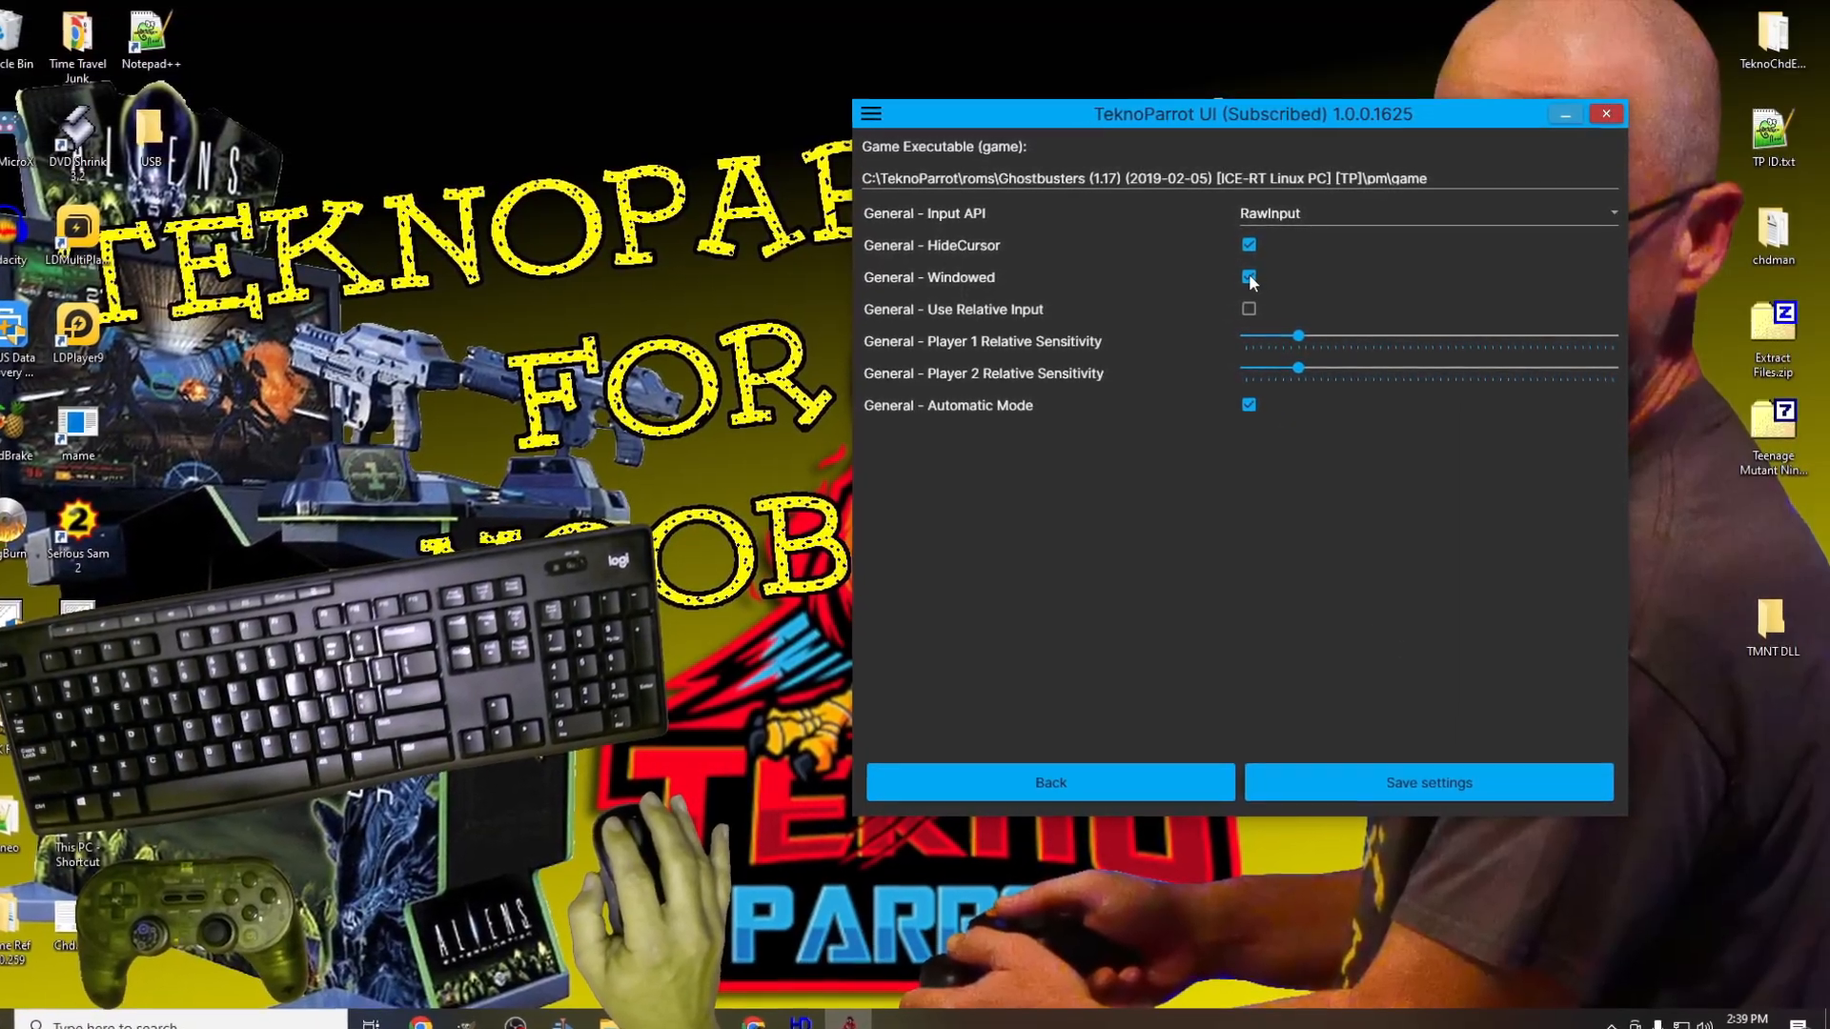
click(1247, 277)
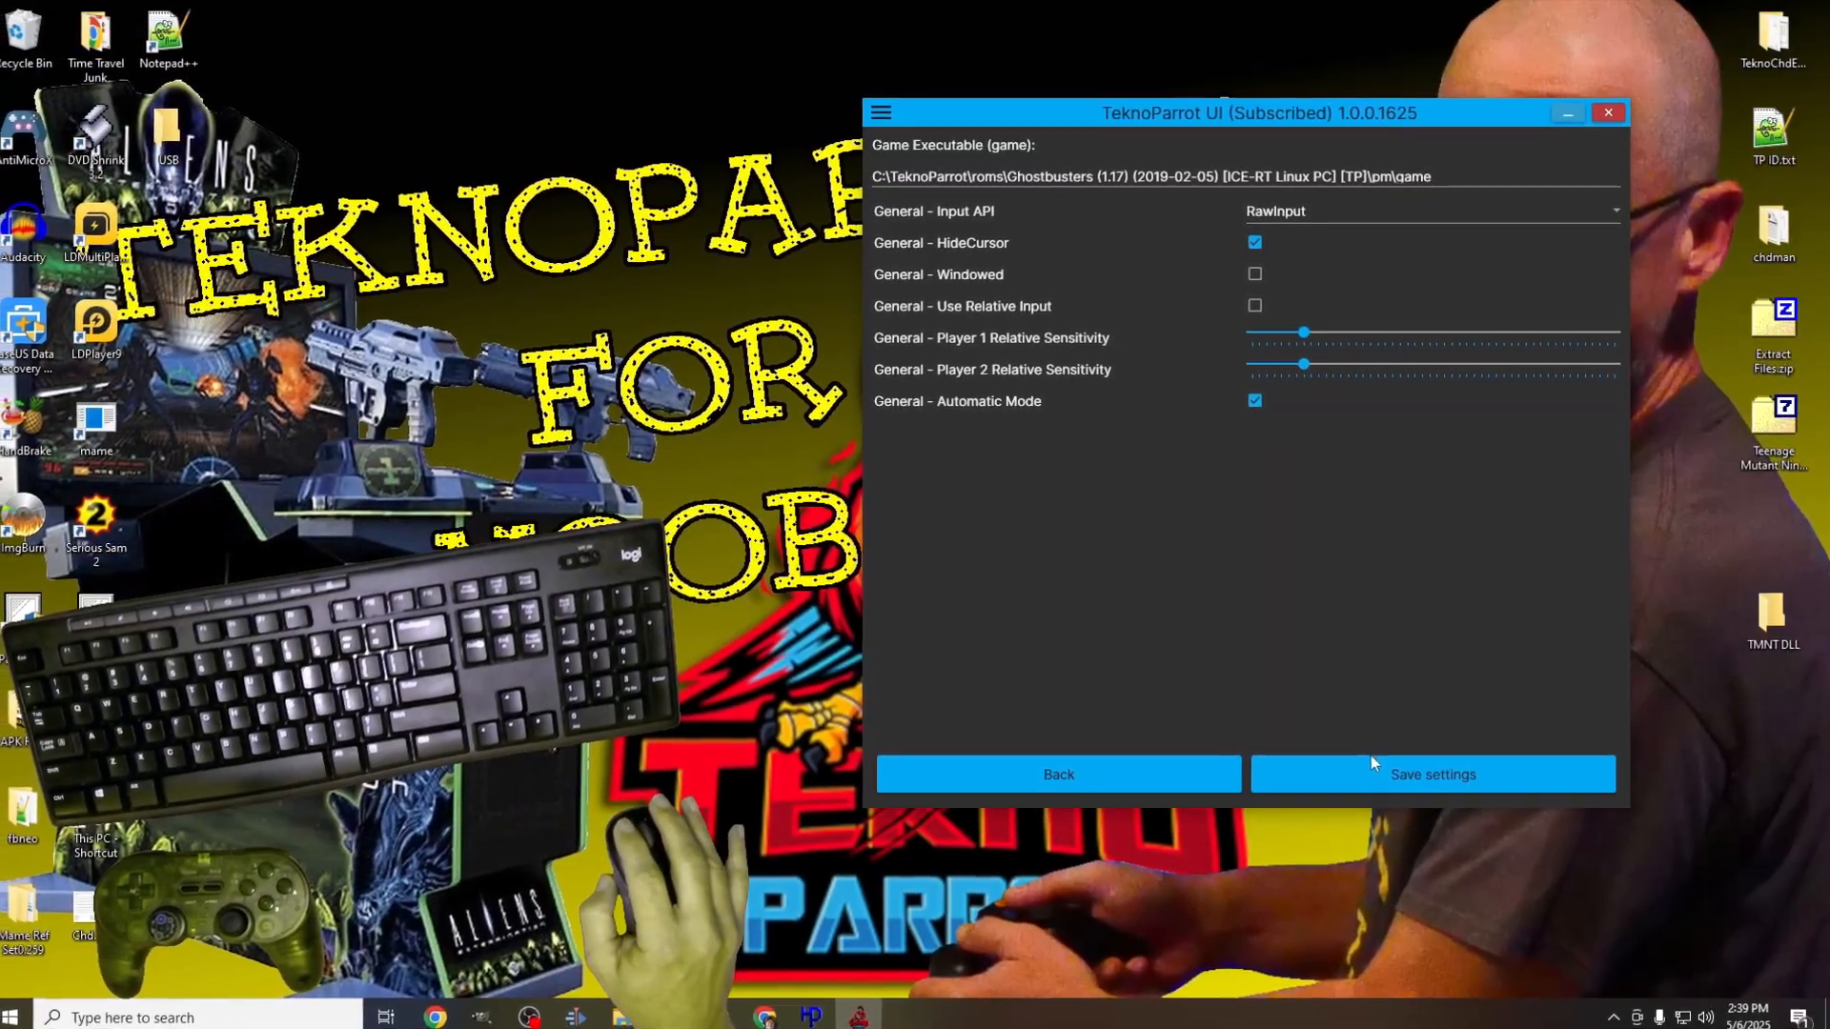
click(1432, 774)
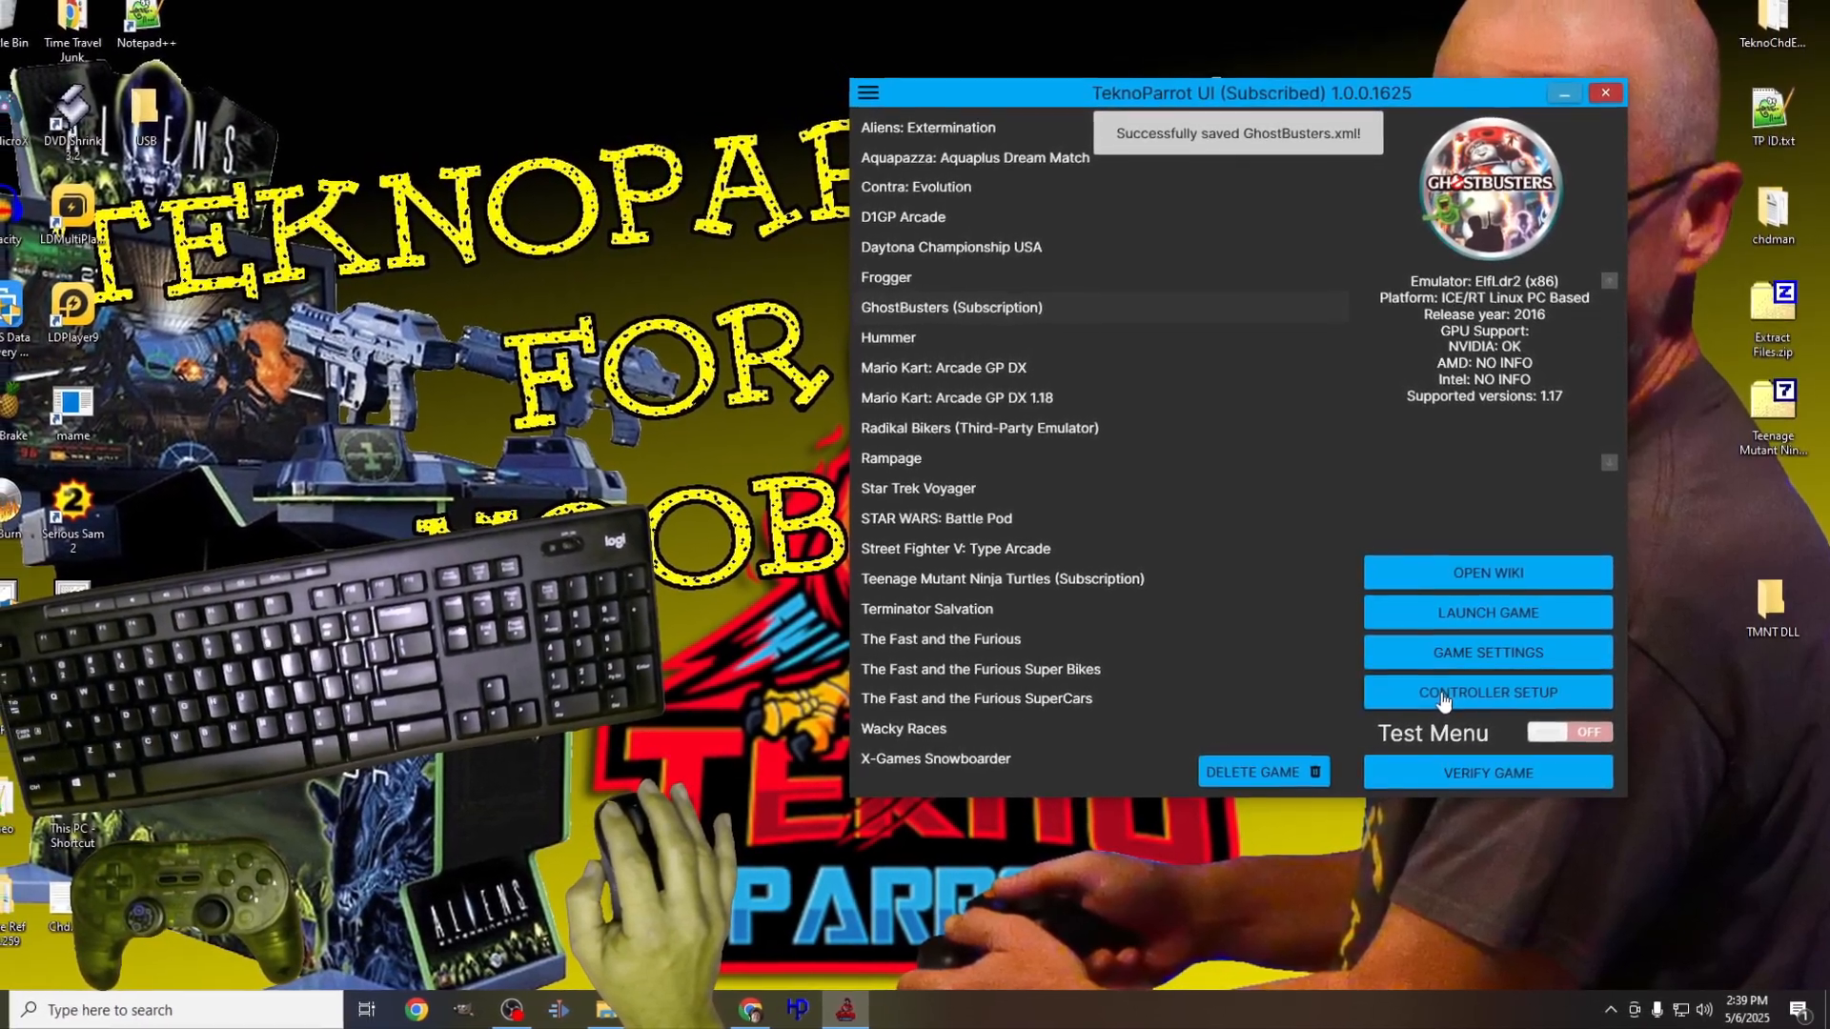
Step: Aim P1 Proton Pack with Windows Mouse Cursor, bind Test, Coin, Volume Up keys, and save
click(1487, 693)
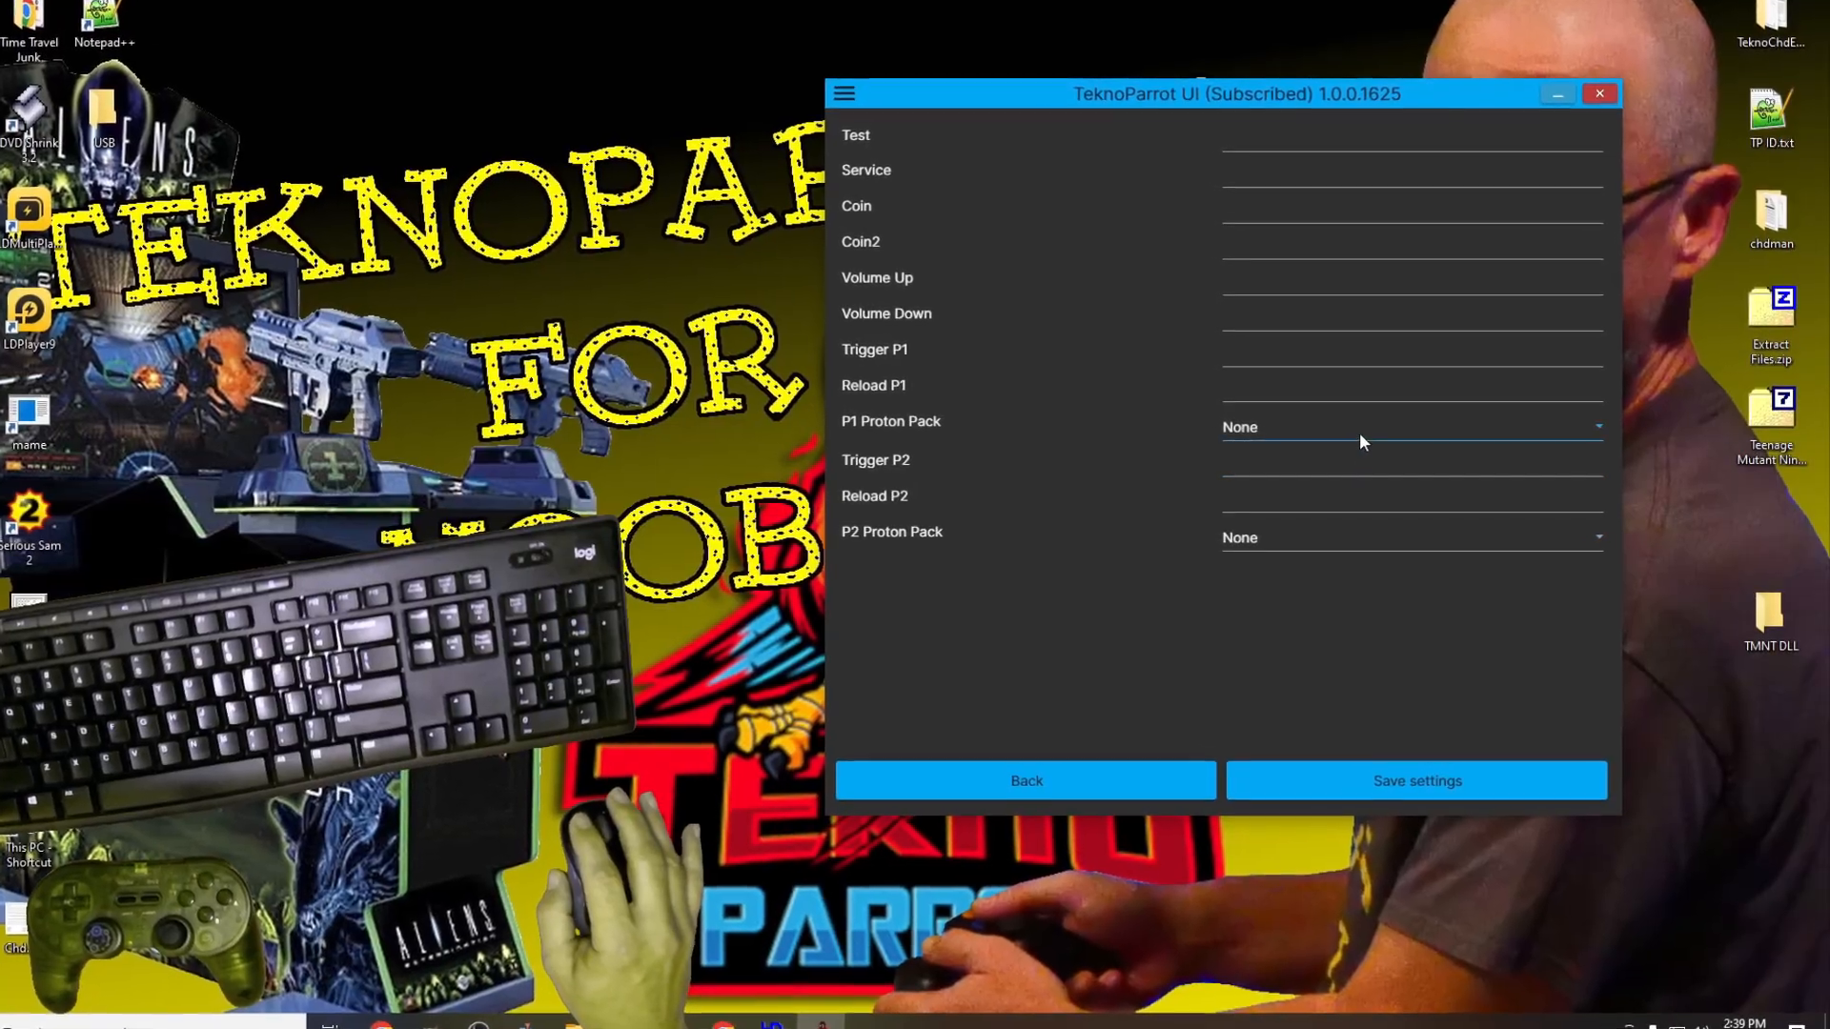
click(1363, 427)
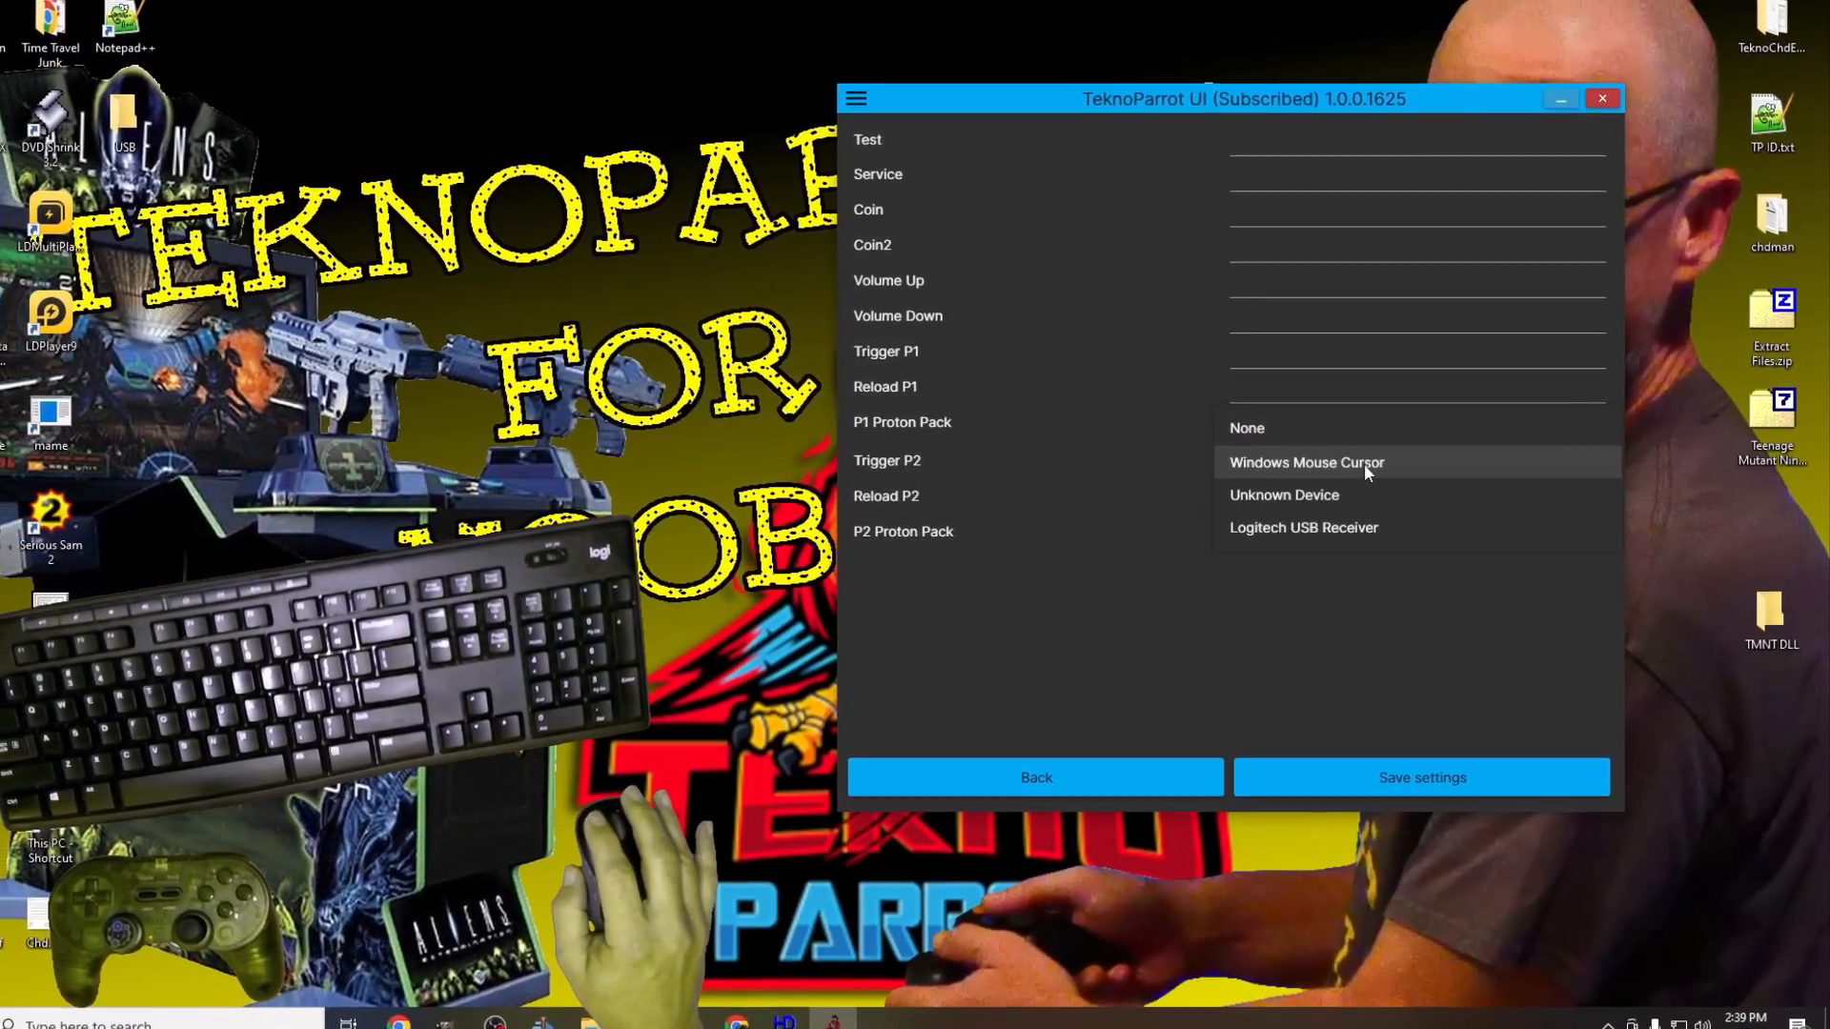
click(1307, 462)
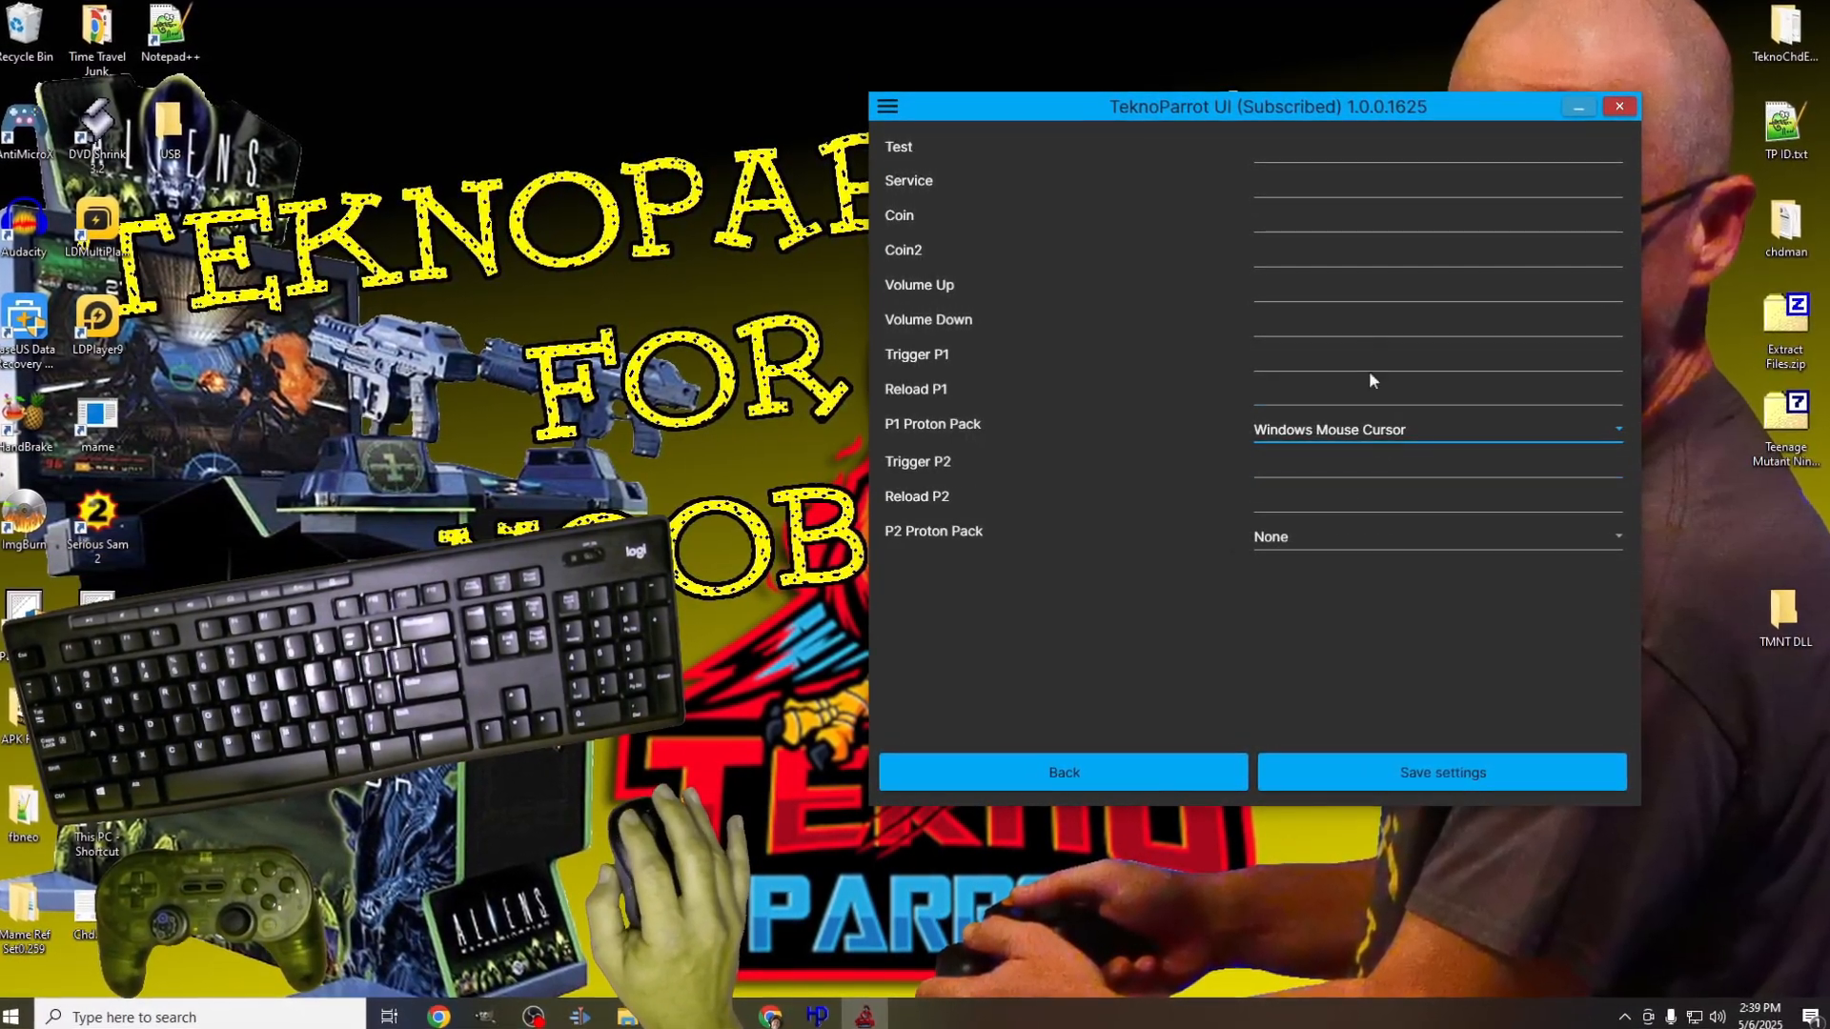
click(1444, 148)
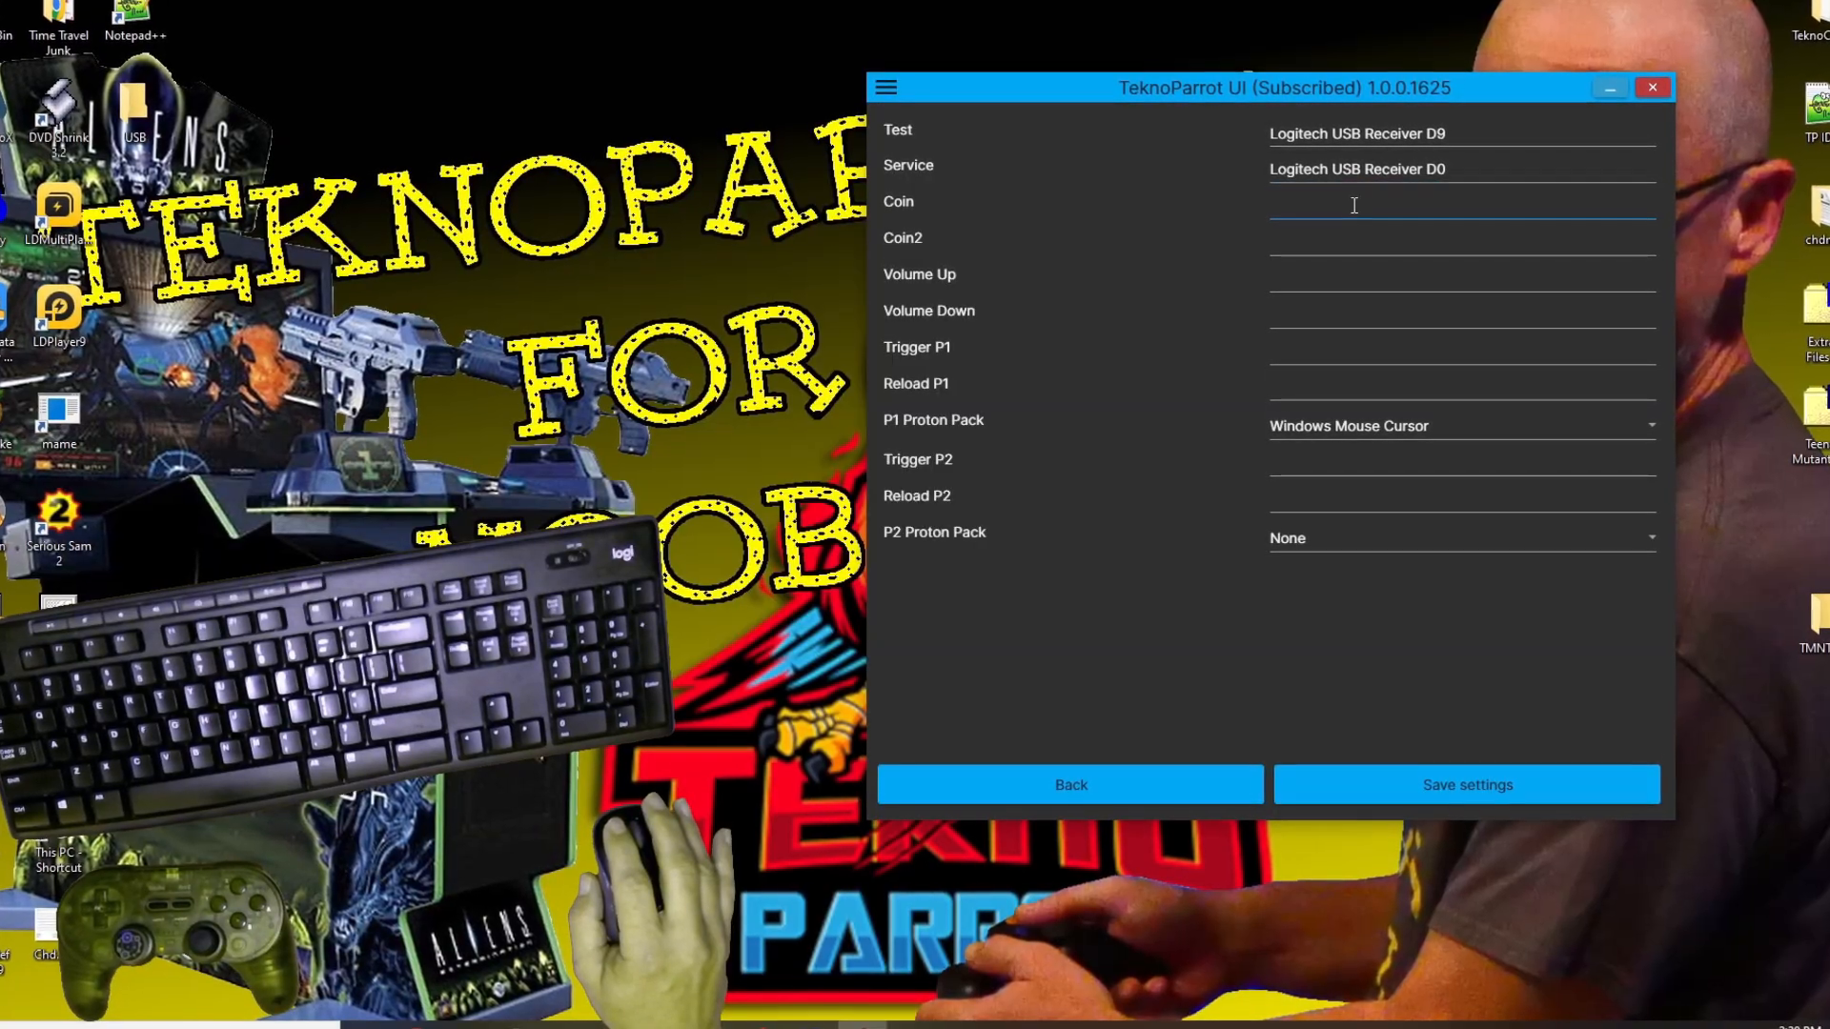
click(1353, 203)
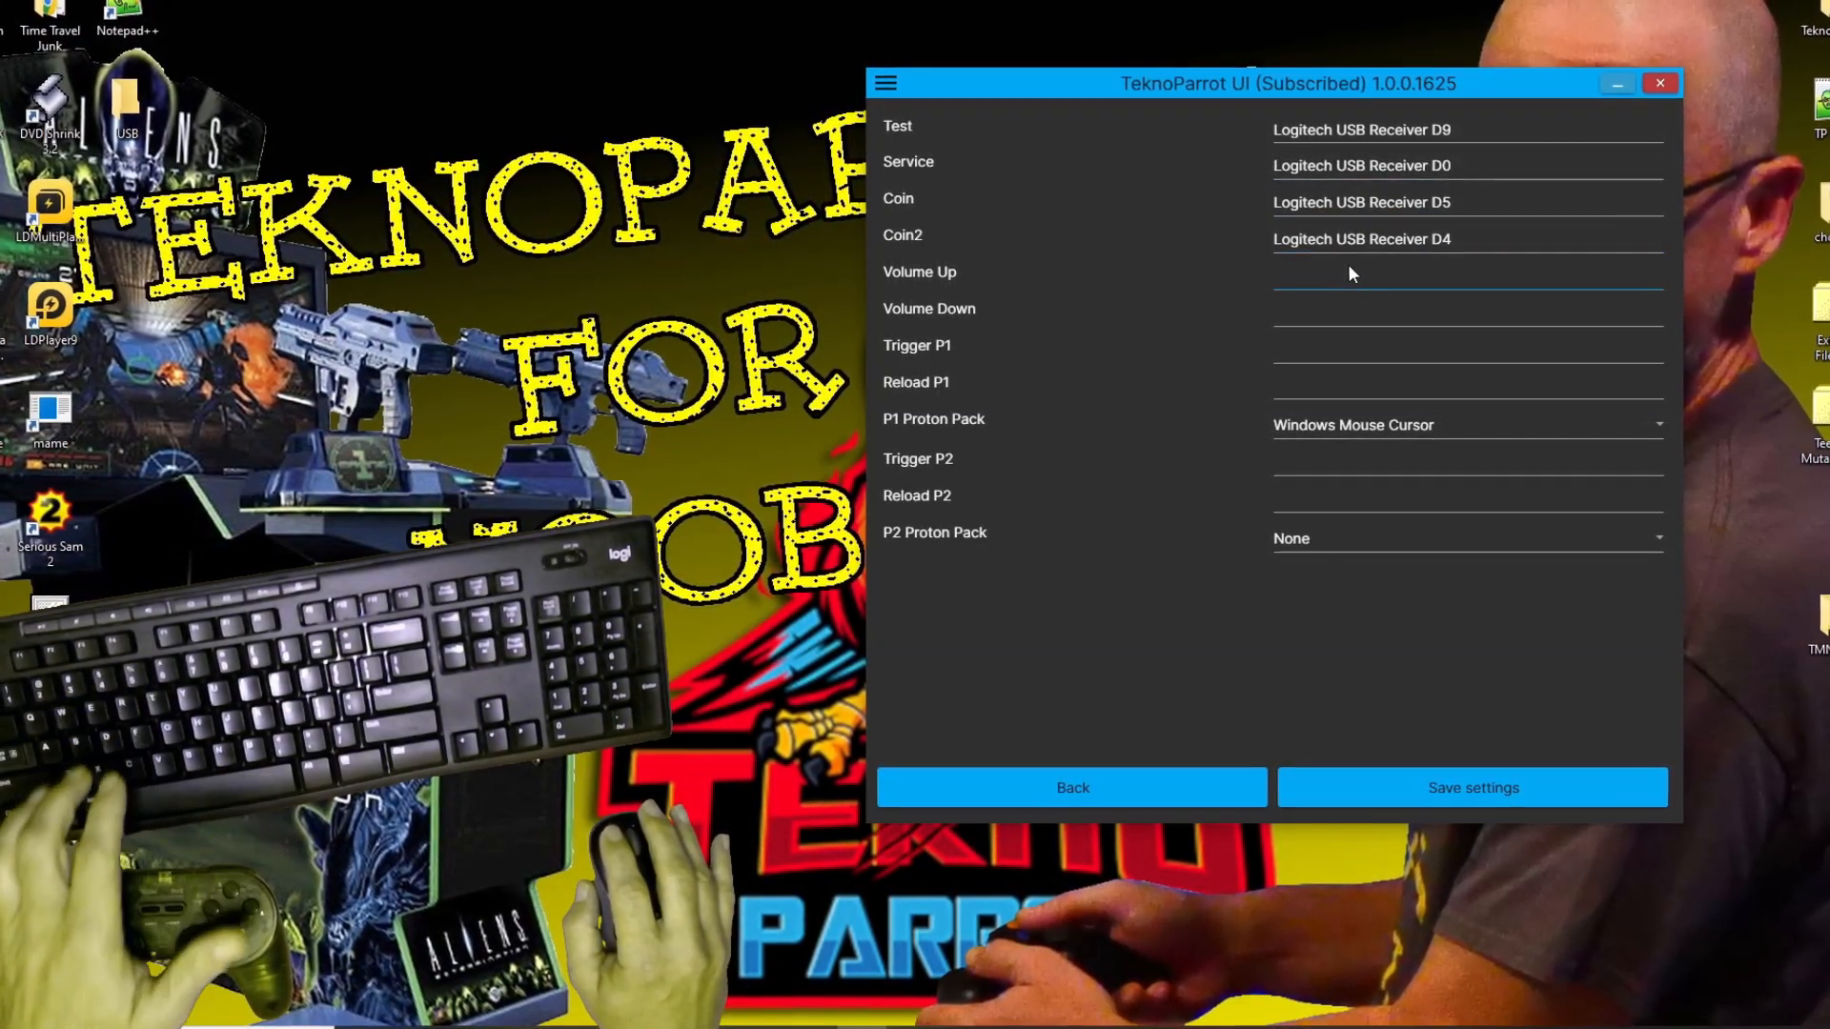
click(1457, 277)
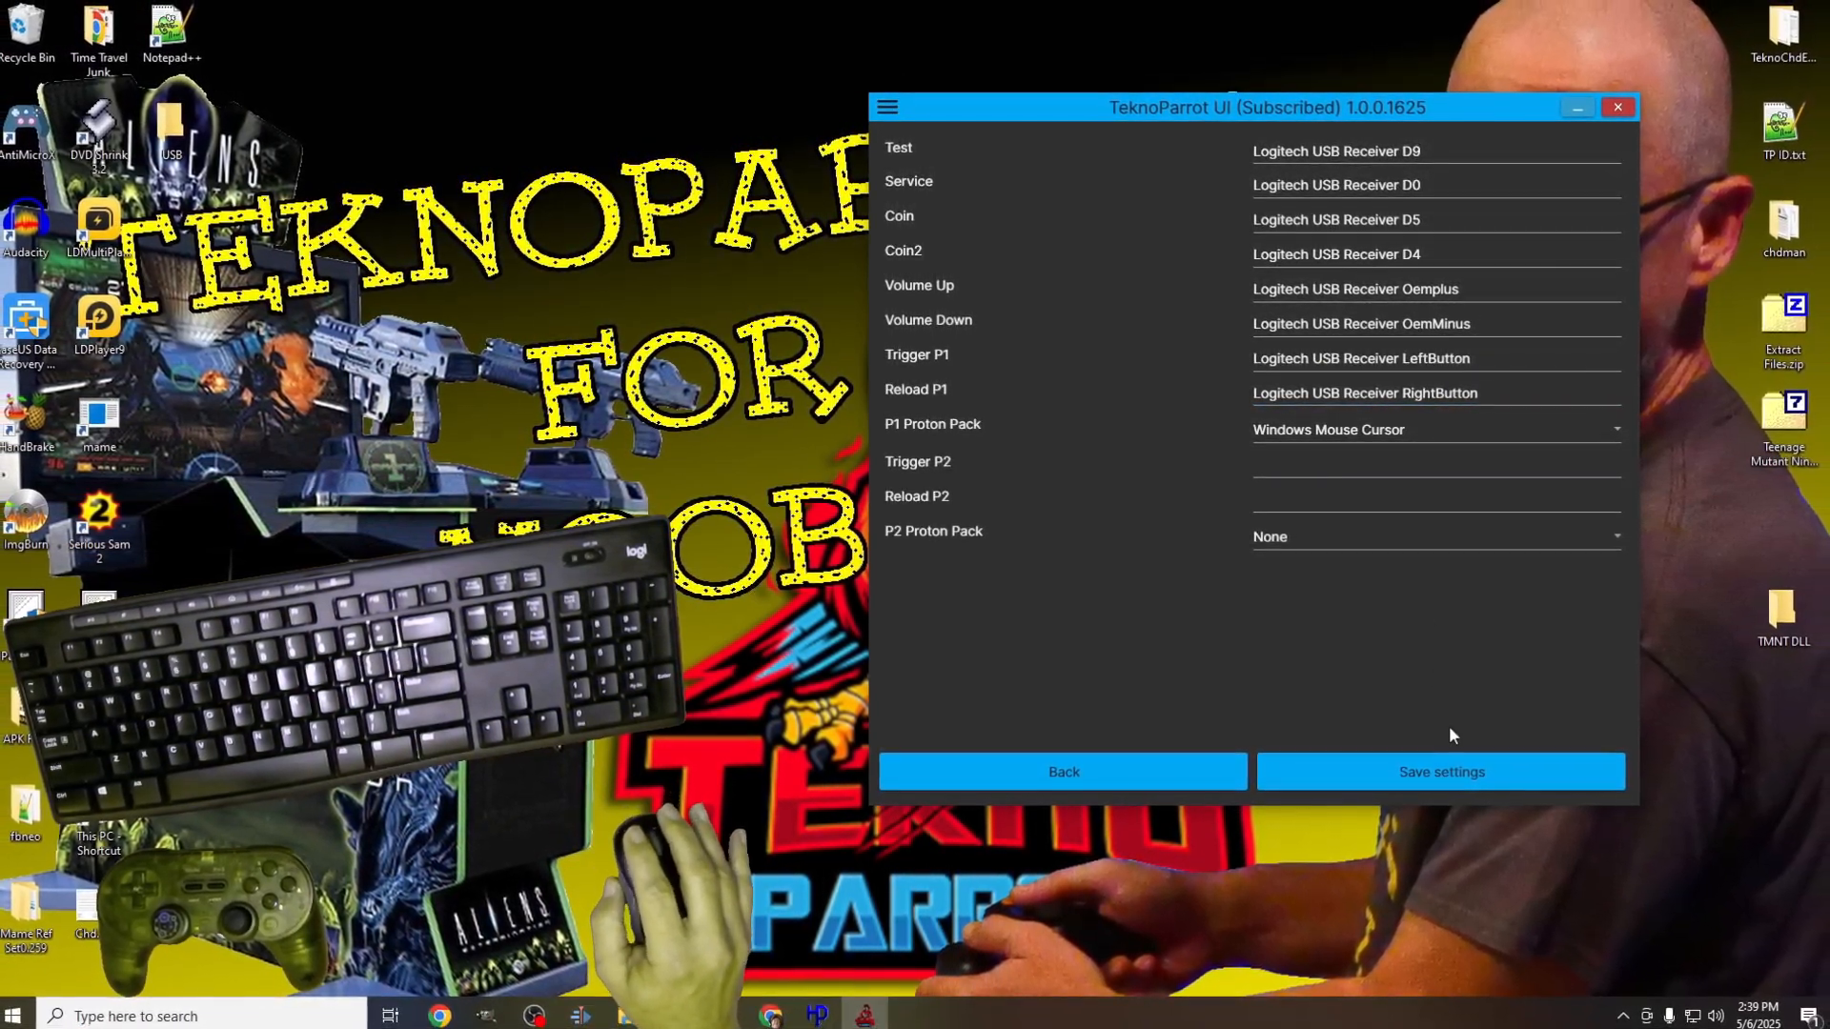
click(1064, 771)
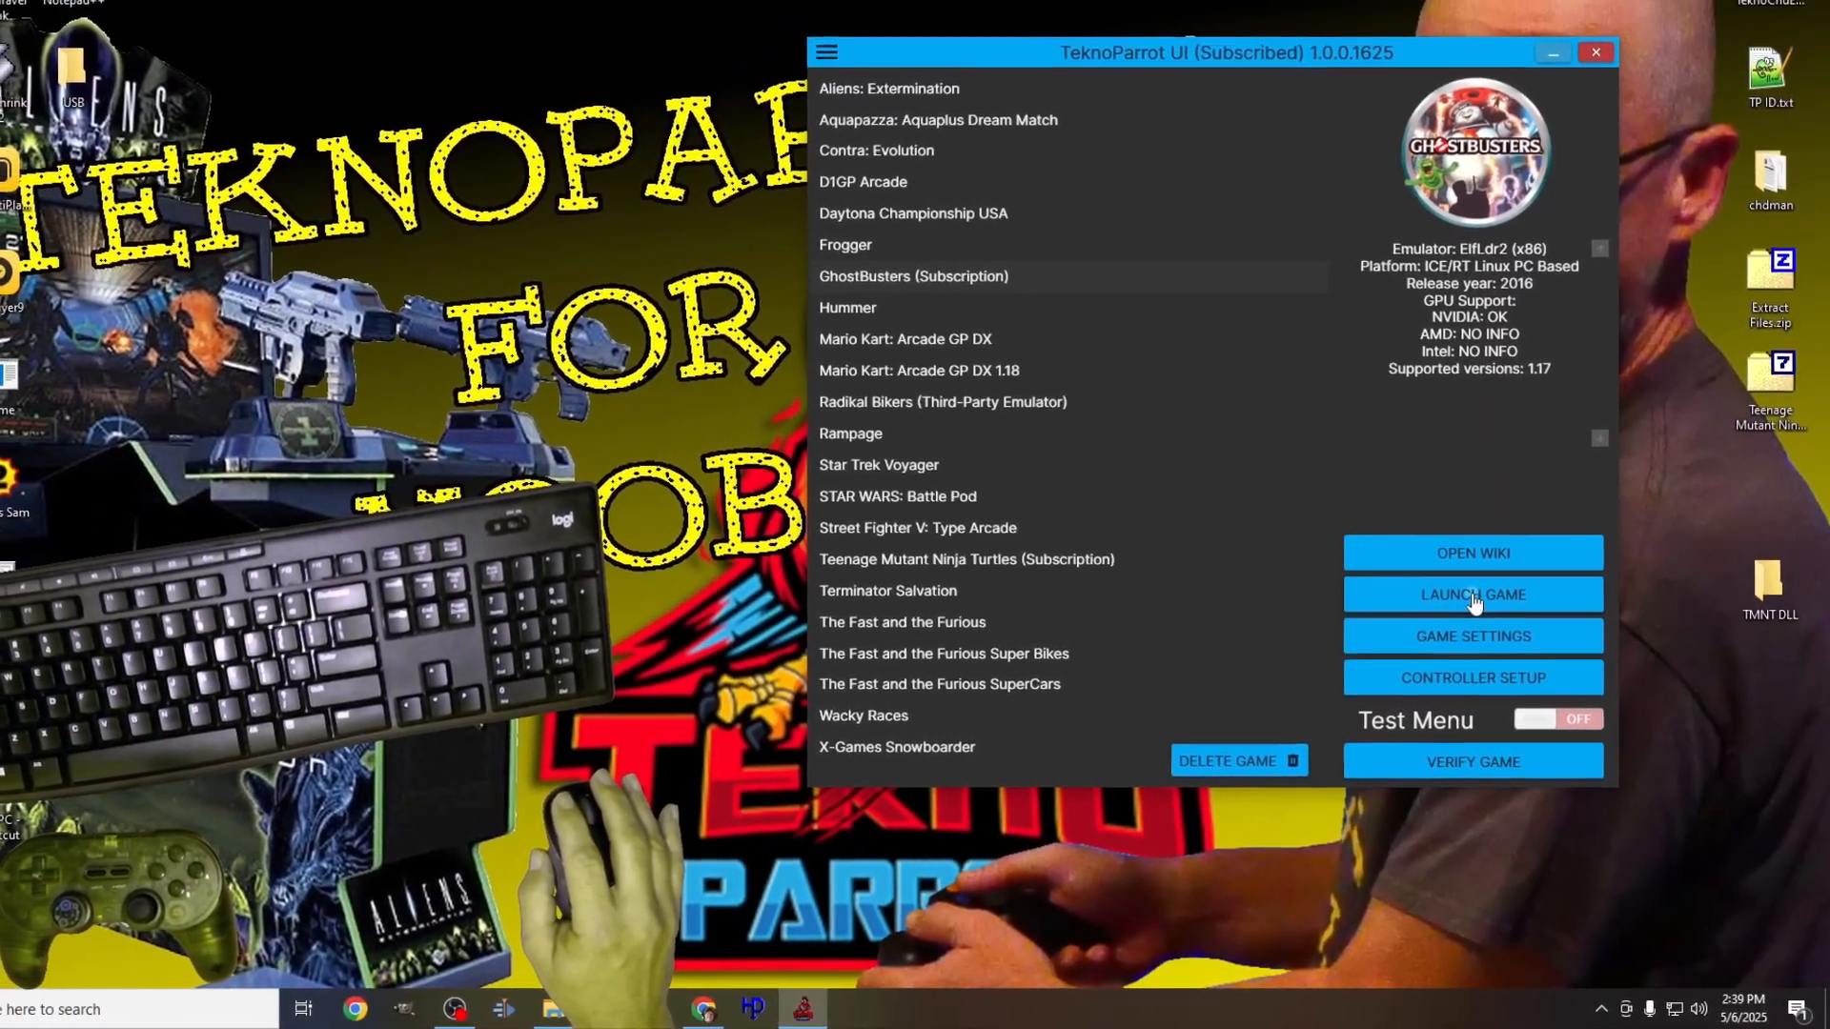
click(1472, 595)
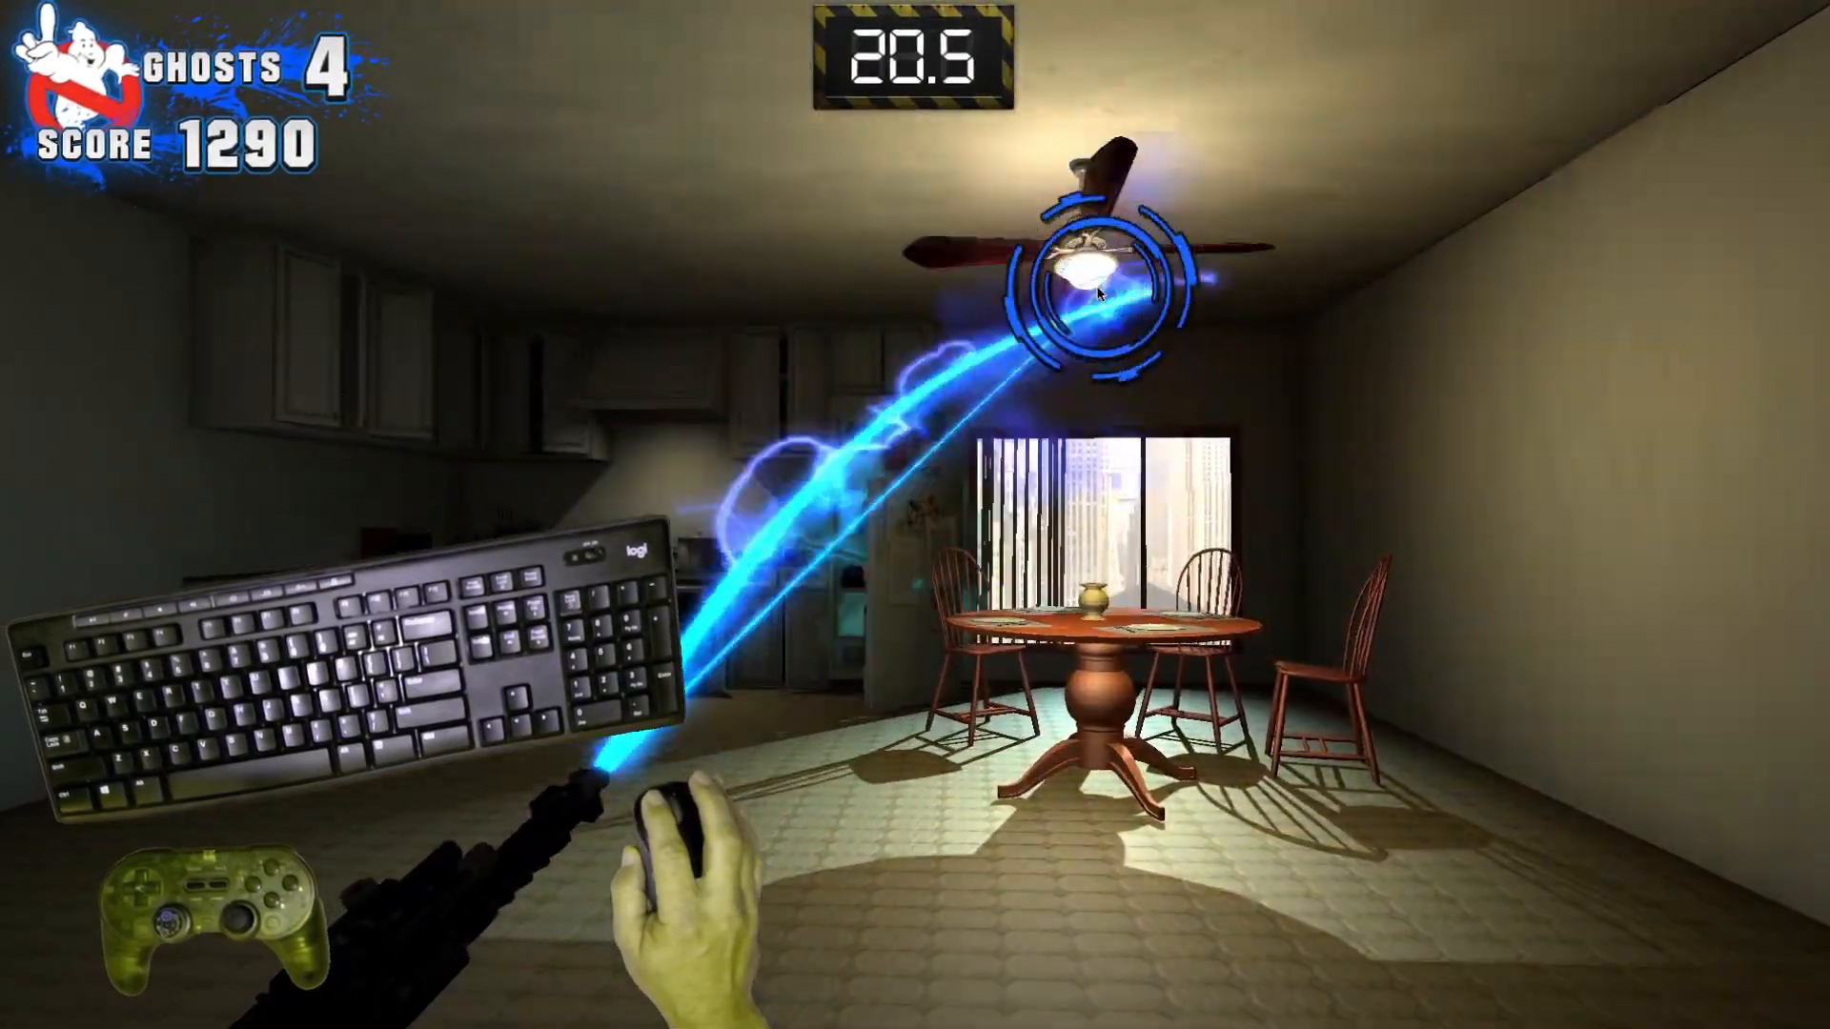
mouse_move(901, 680)
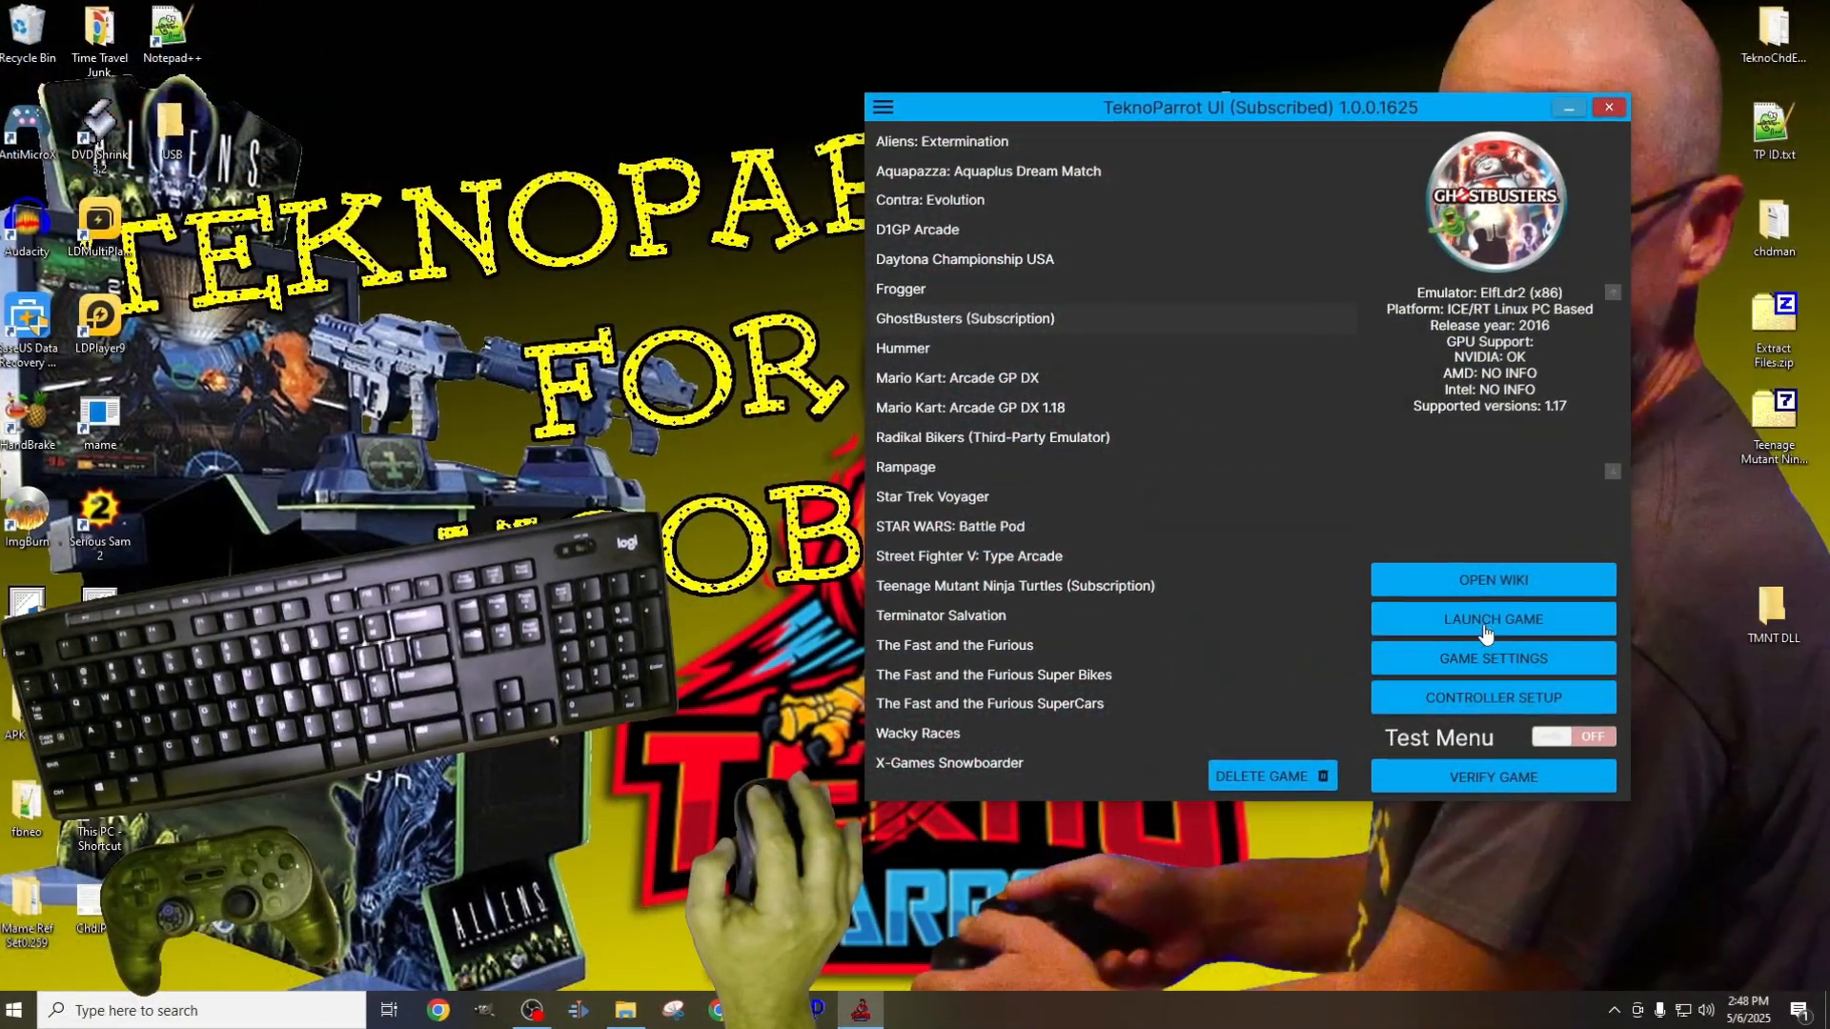
Step: Set GhostBusters General - Input API to XInput and save the settings
click(1492, 658)
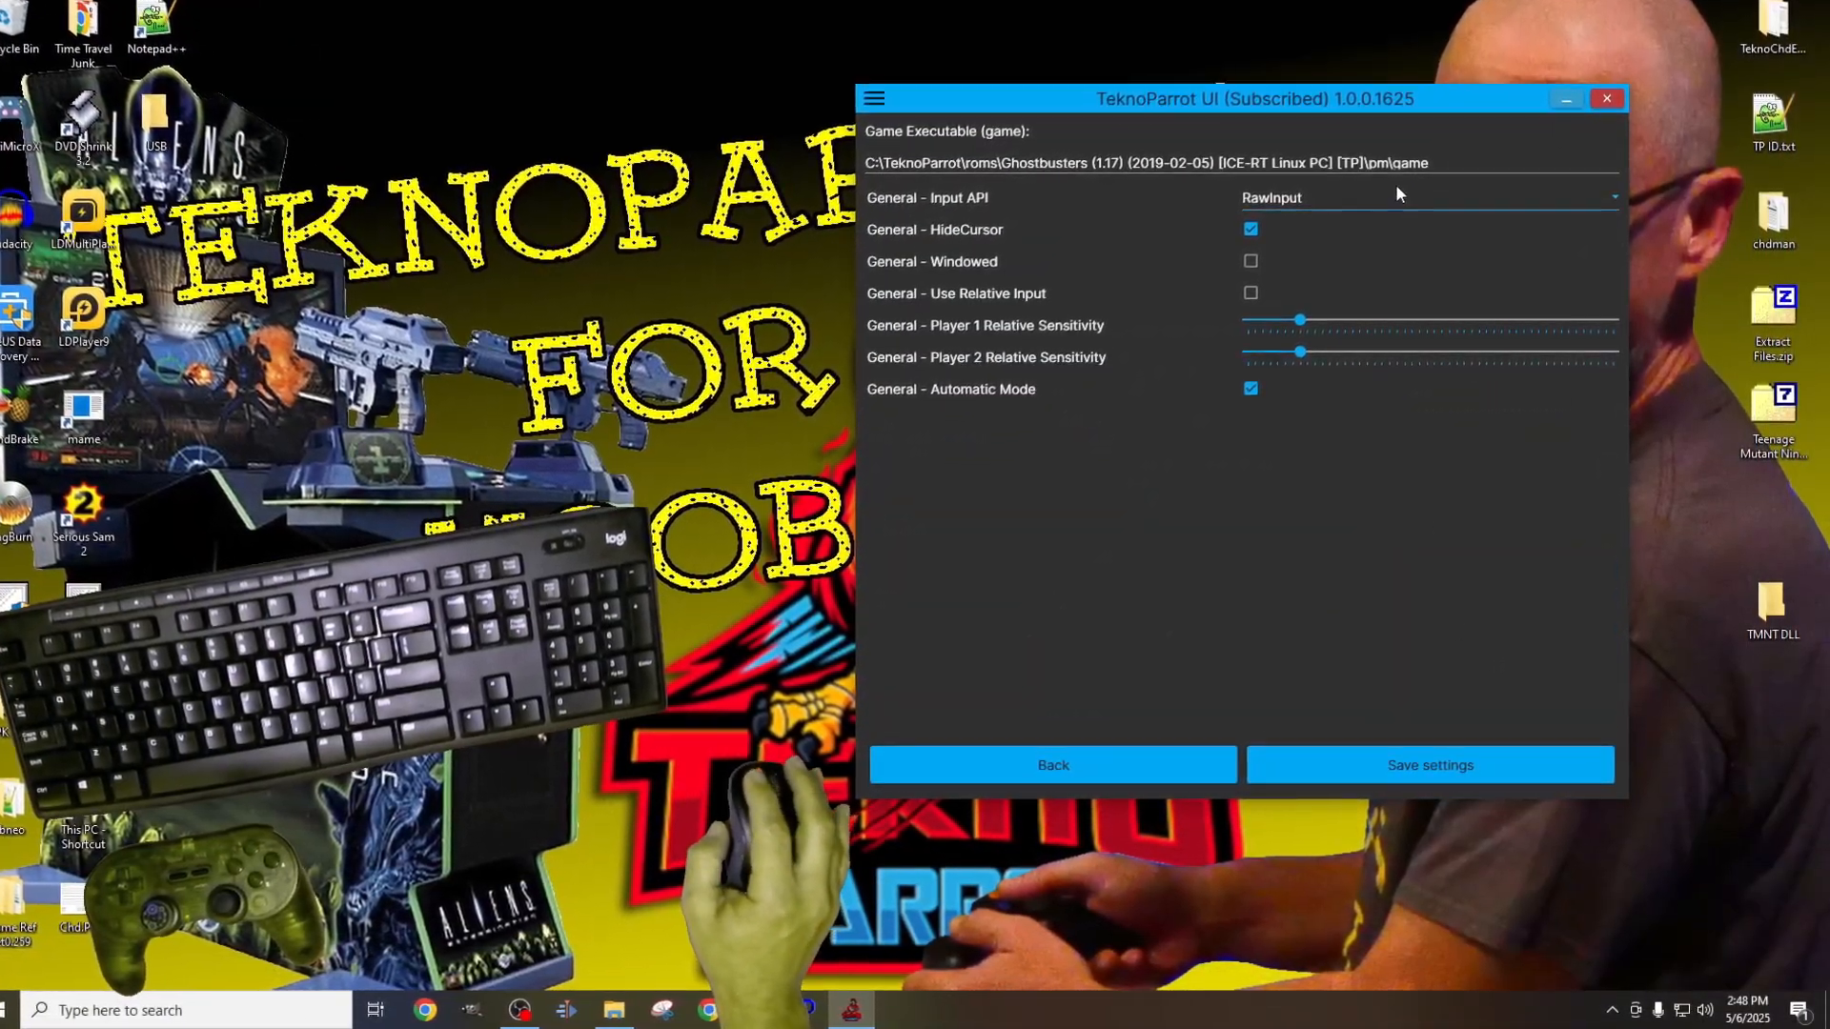
click(1420, 198)
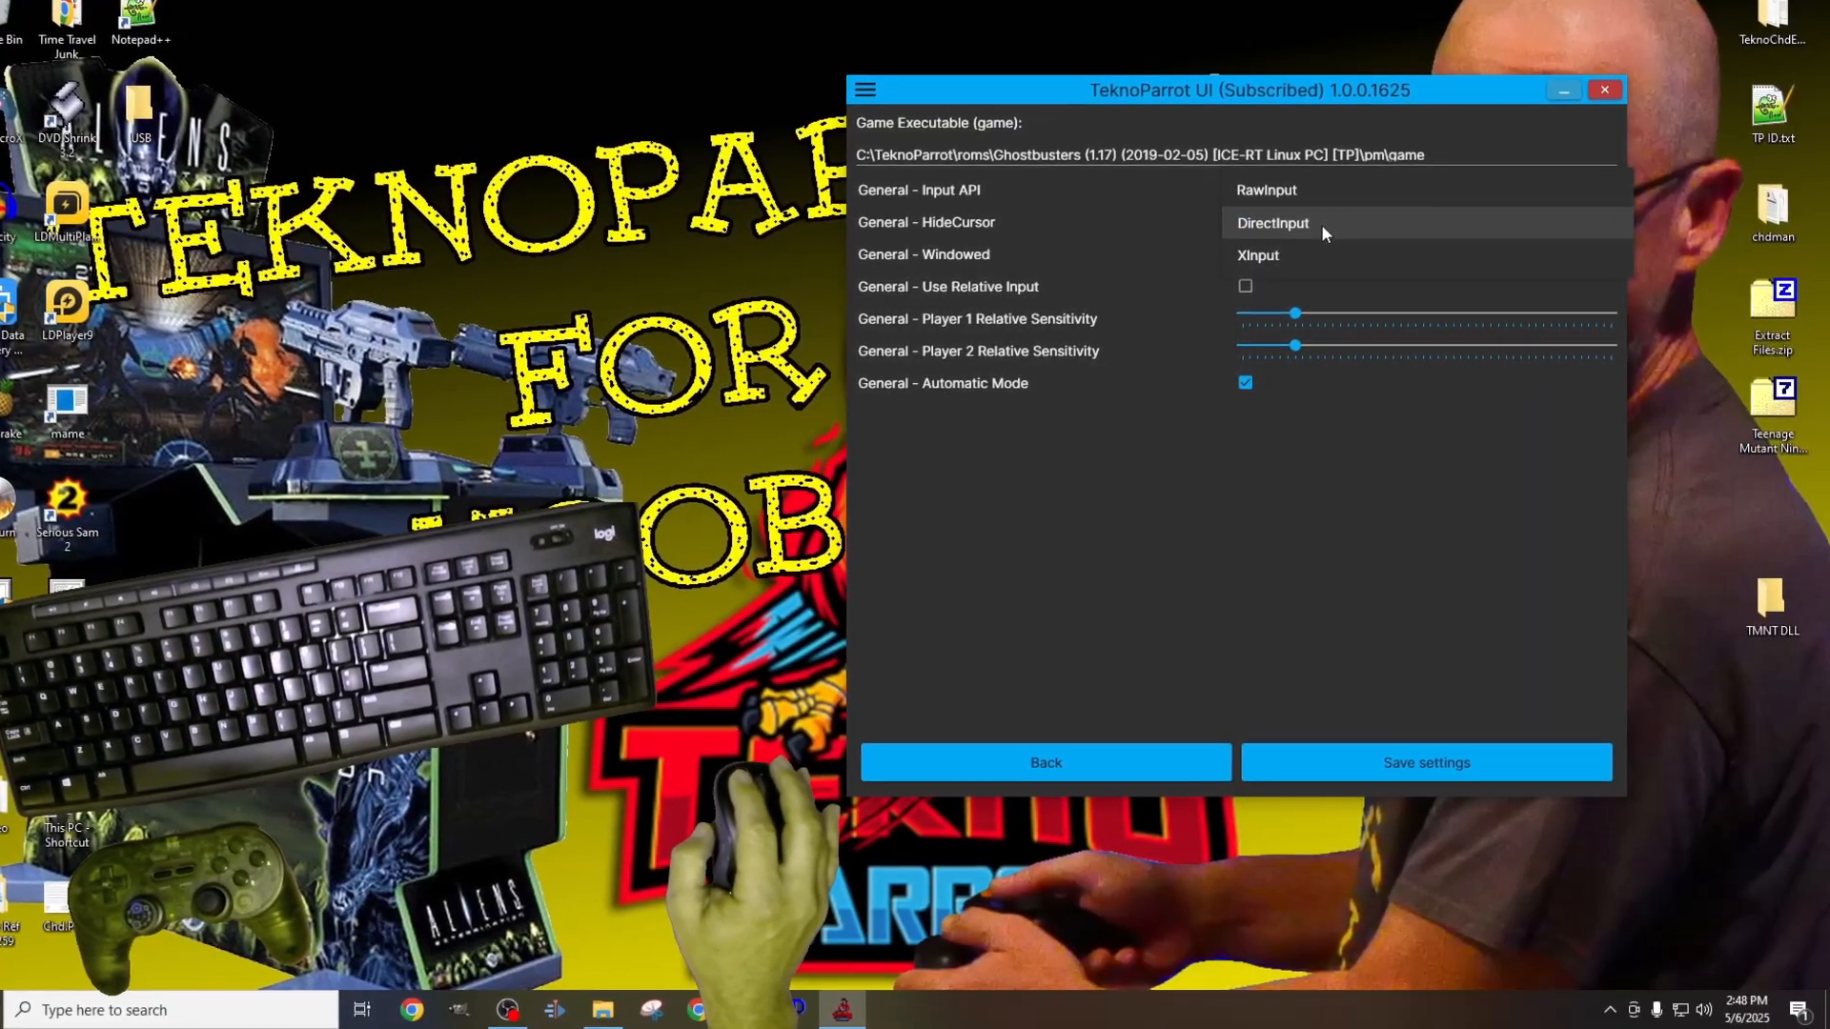
click(1257, 255)
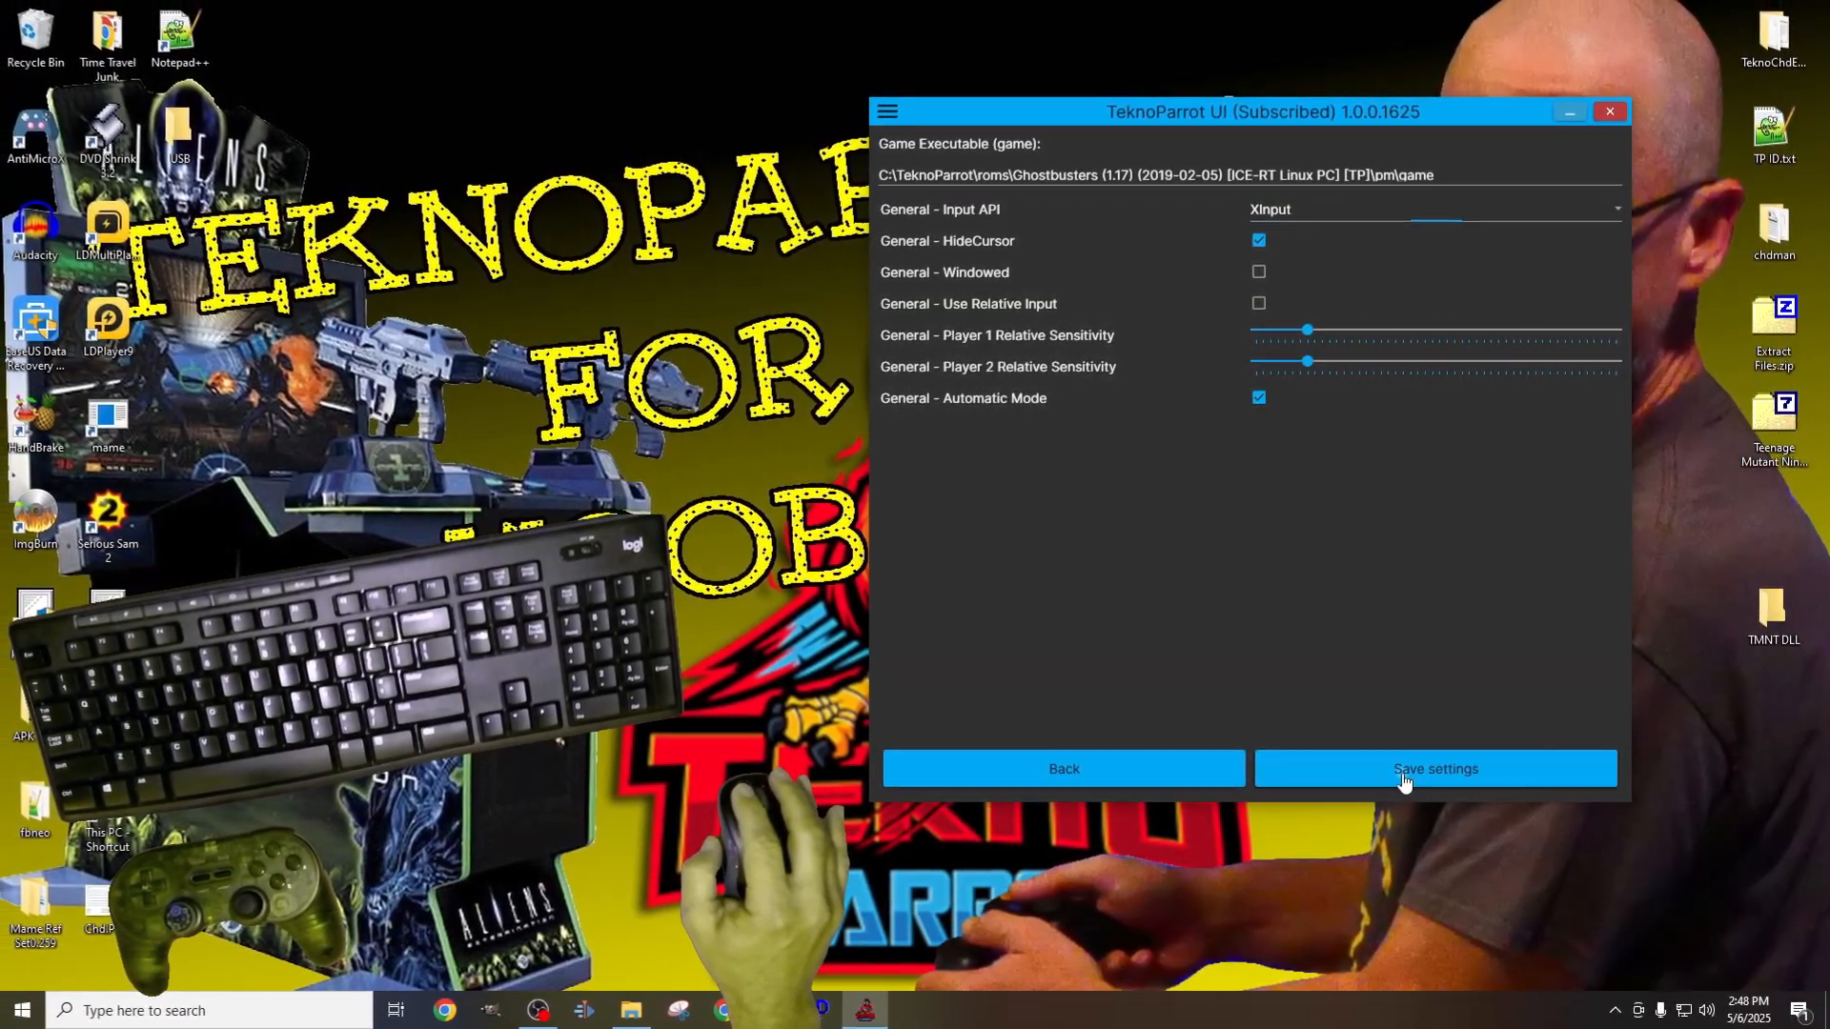
click(1435, 768)
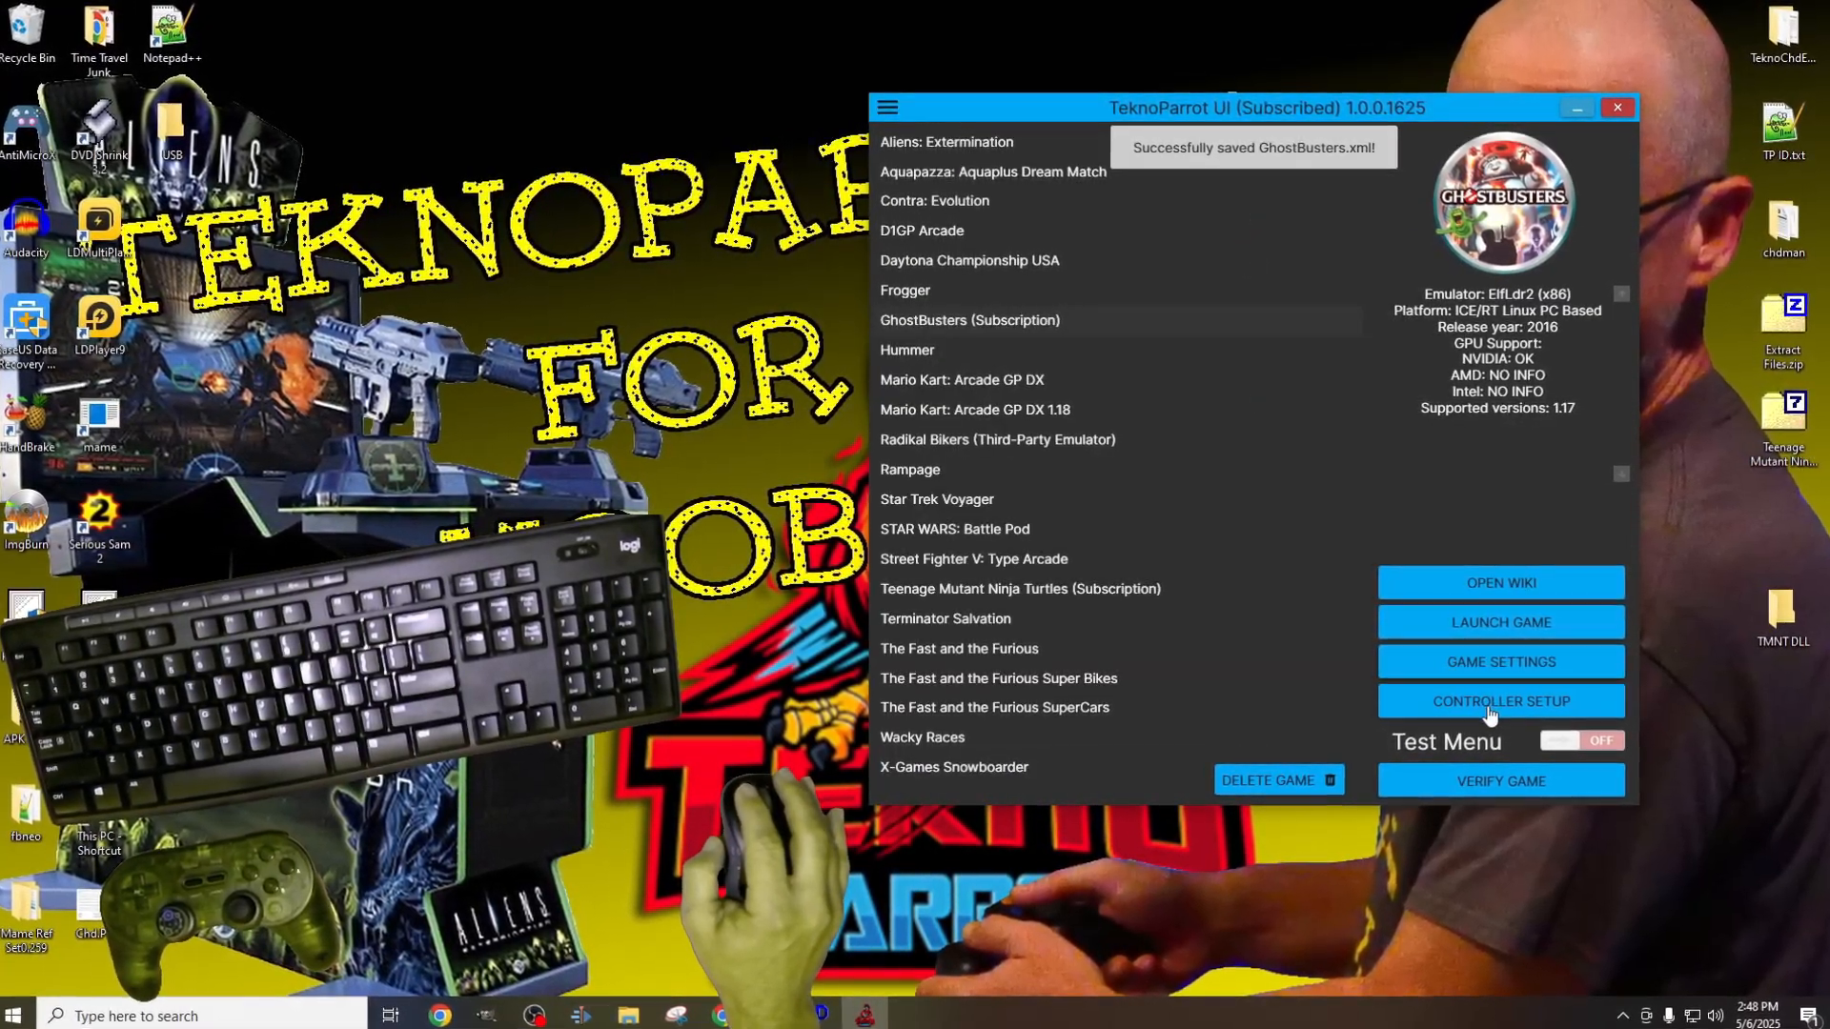
Step: Bind GhostBusters controls like Volume Up to gamepad inputs, save, and launch the game
click(1500, 701)
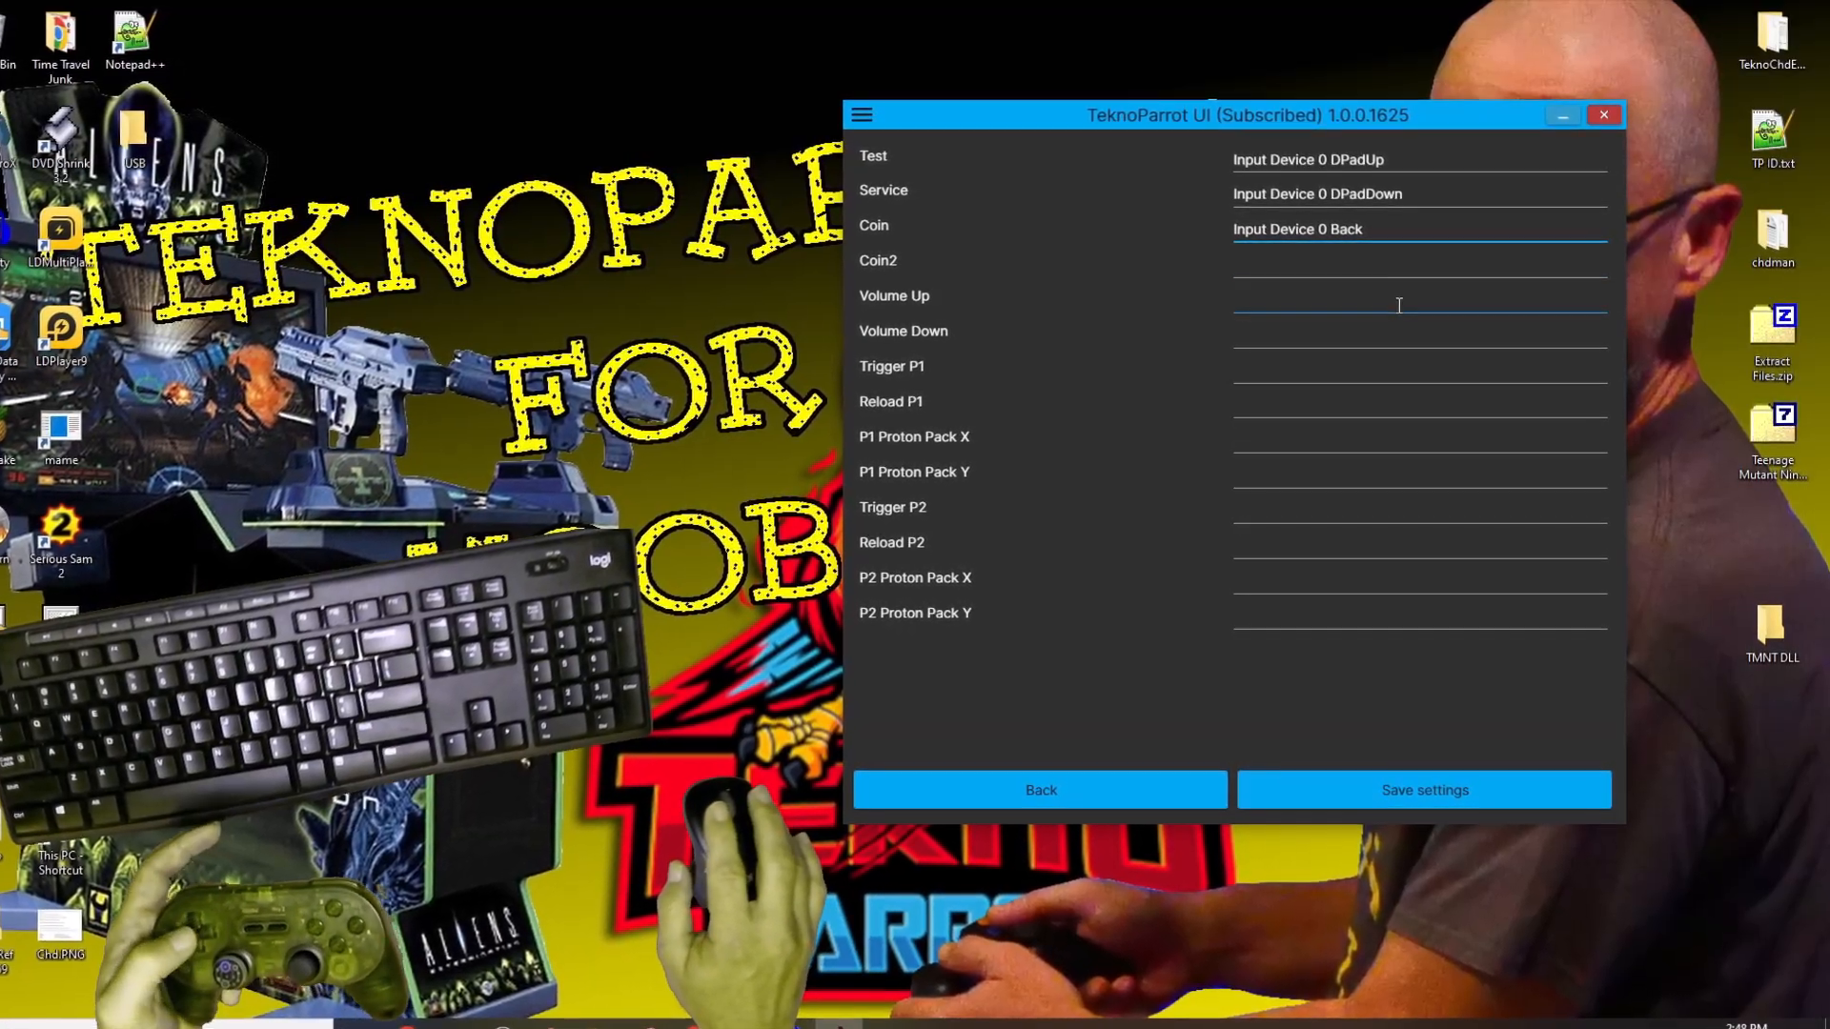
click(1399, 305)
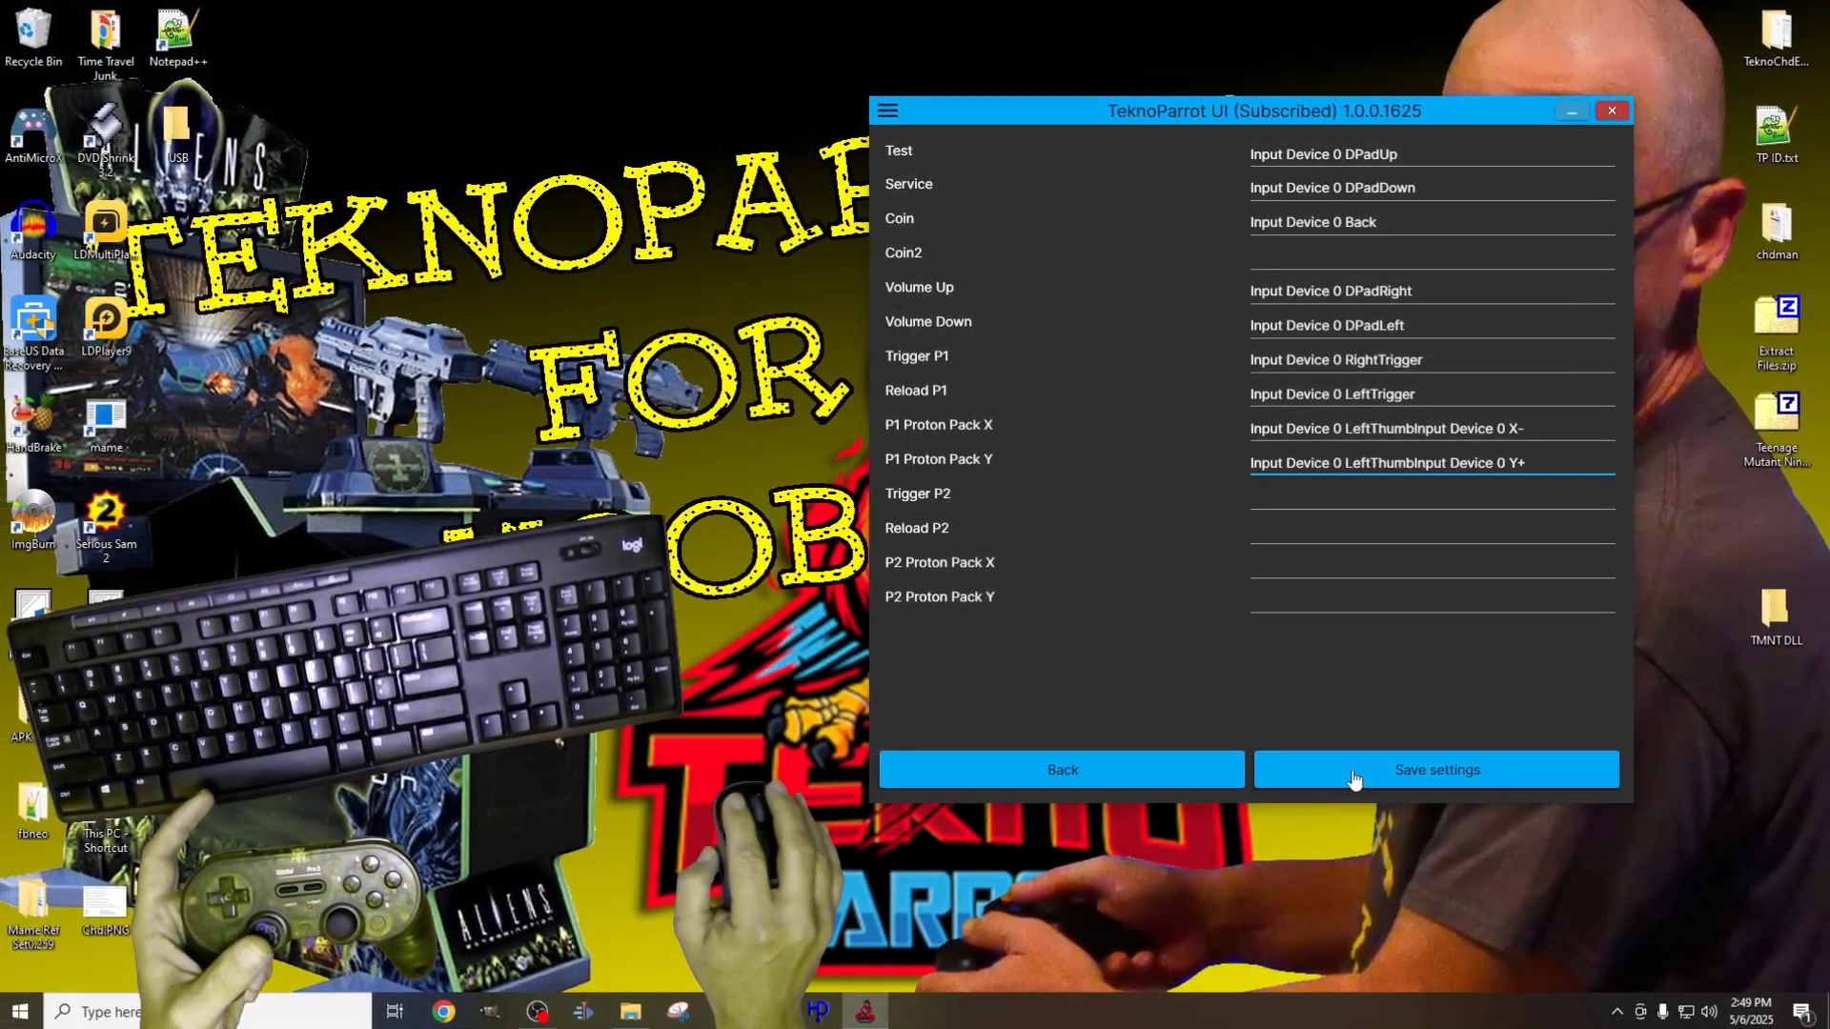
click(1436, 769)
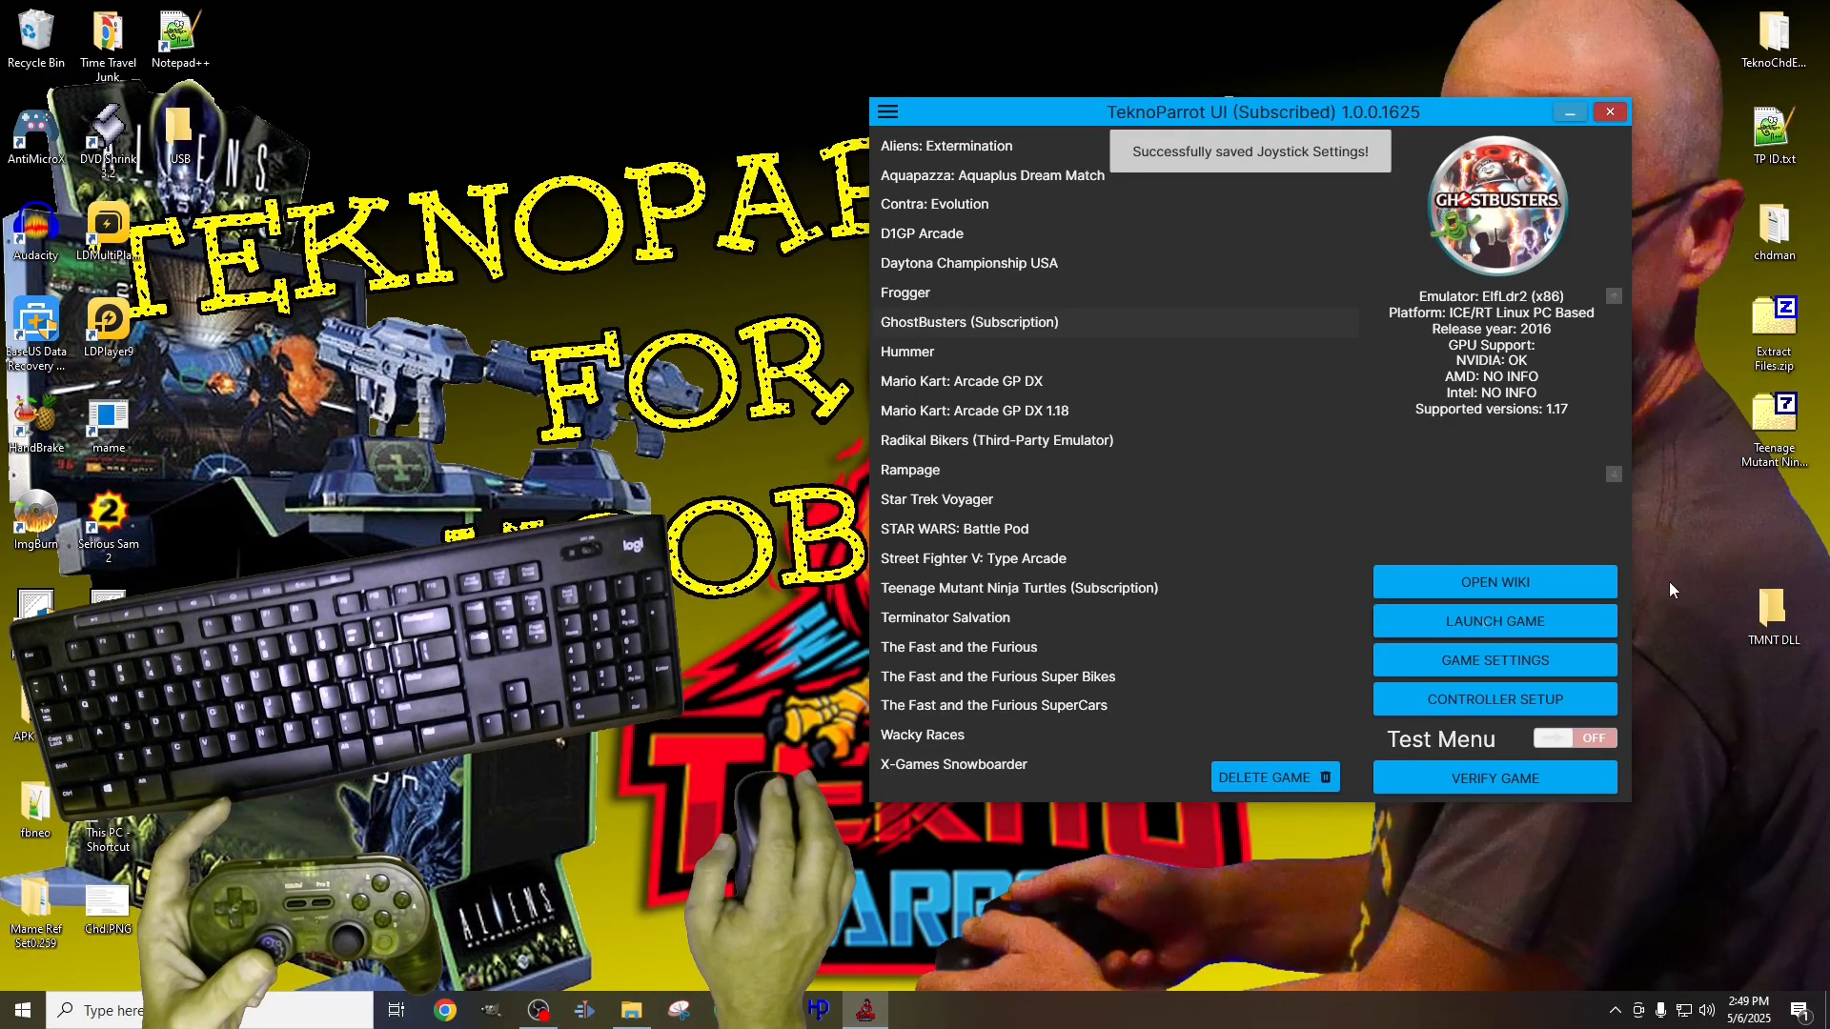
click(1494, 620)
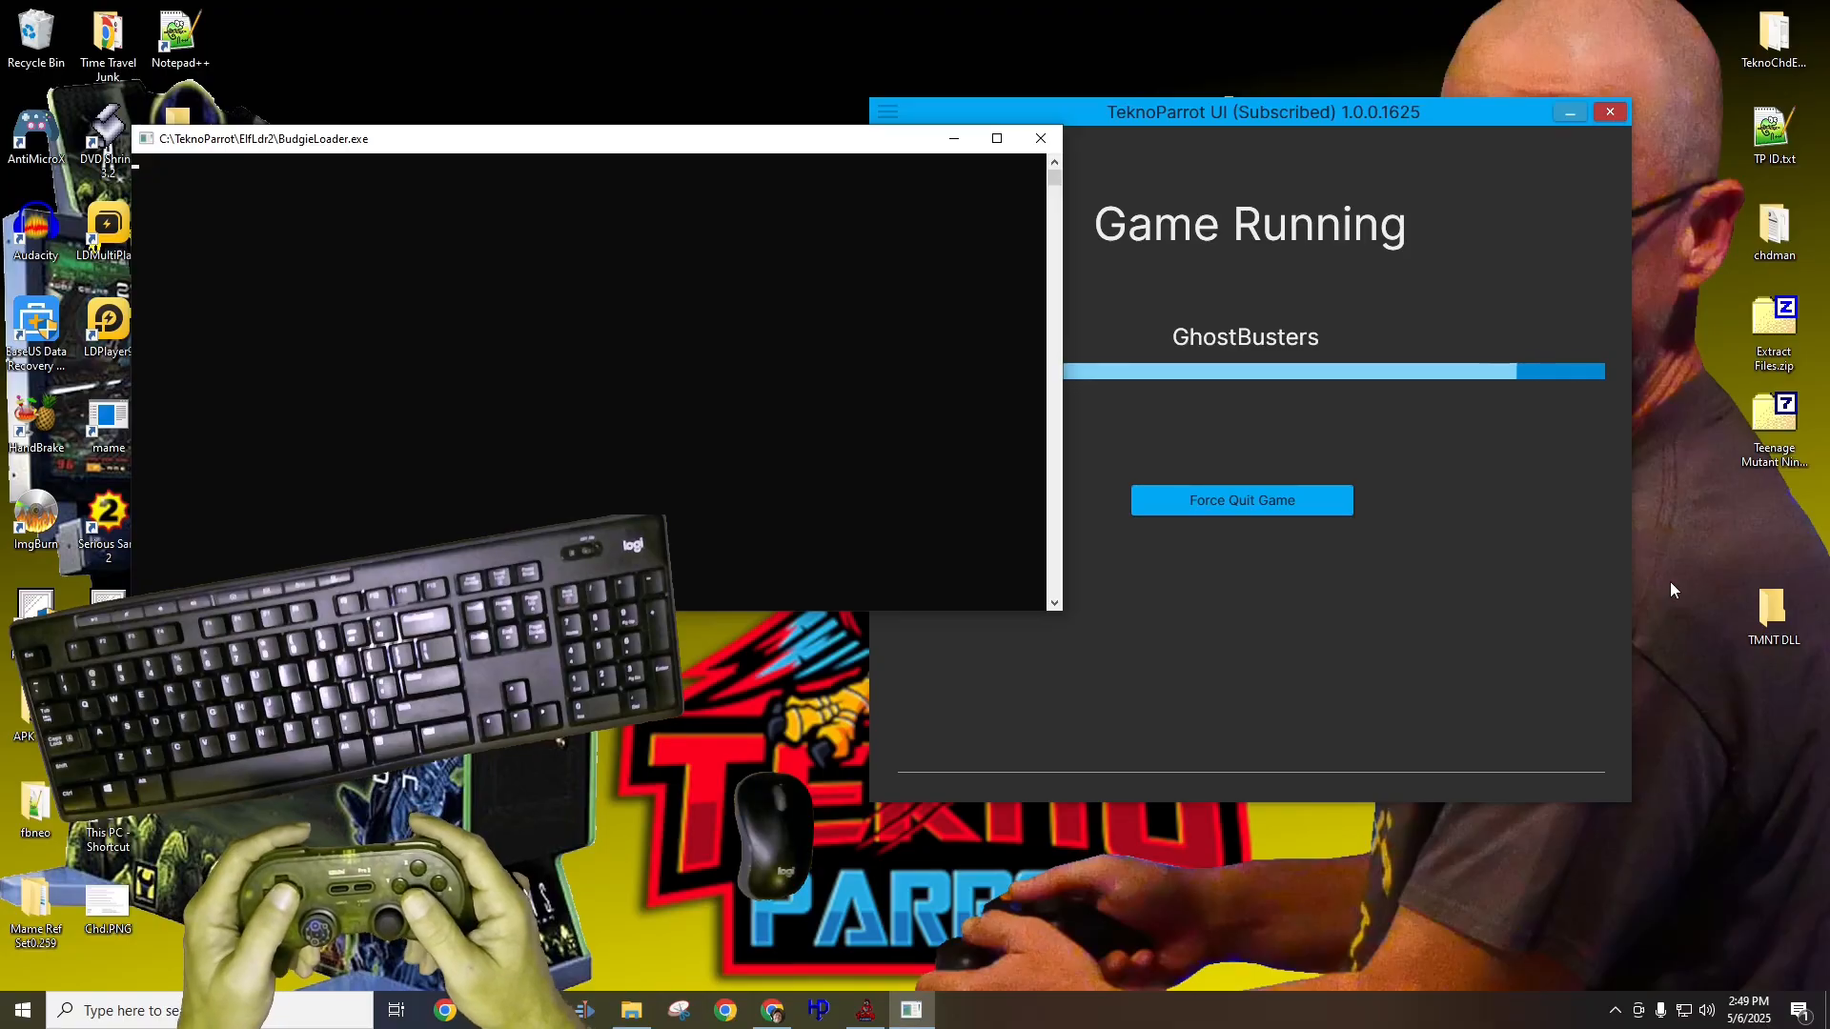